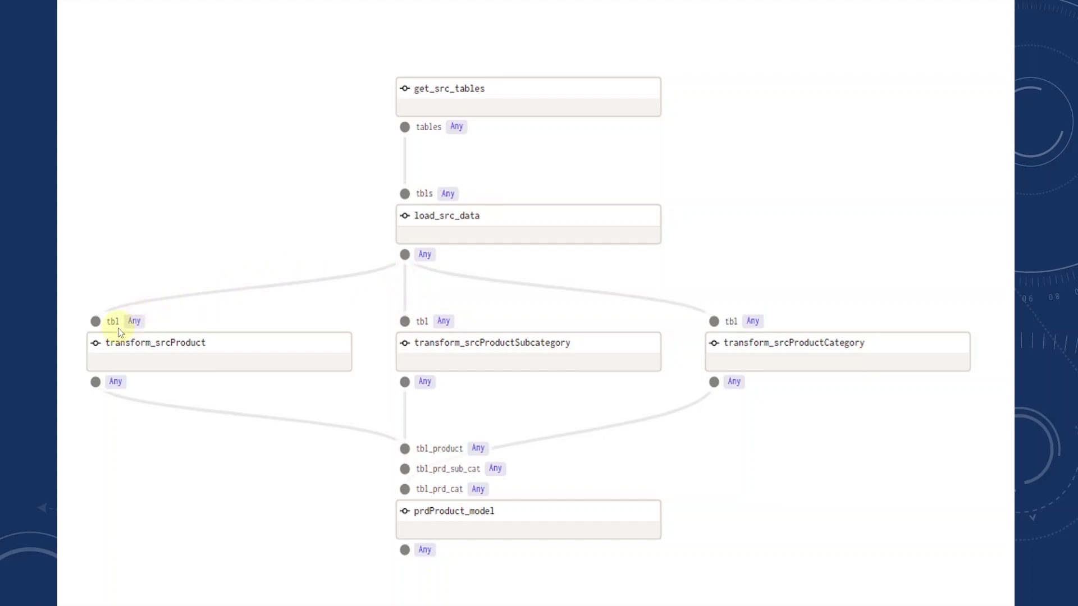
{"action": "mouse_move", "coordinate": [547, 322]}
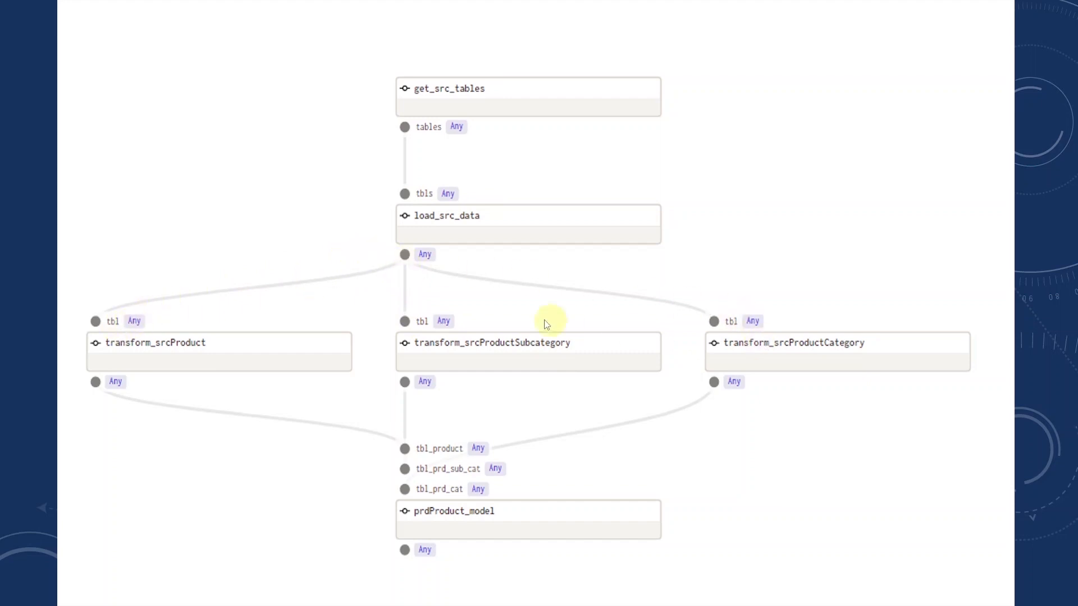
{"action": "mouse_move", "coordinate": [404, 488]}
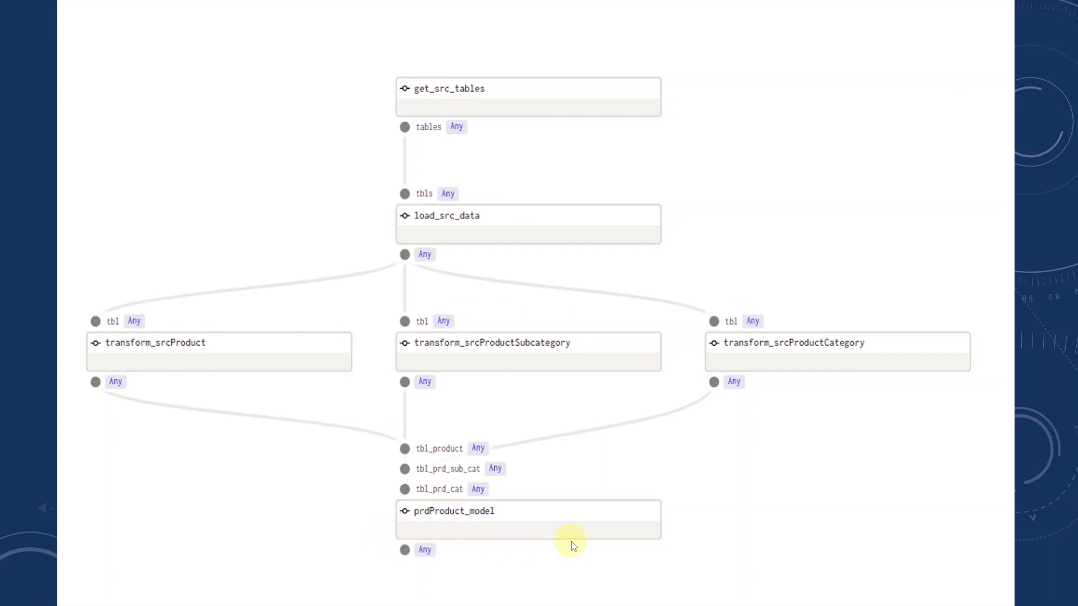
{"action": "mouse_move", "coordinate": [305, 207]}
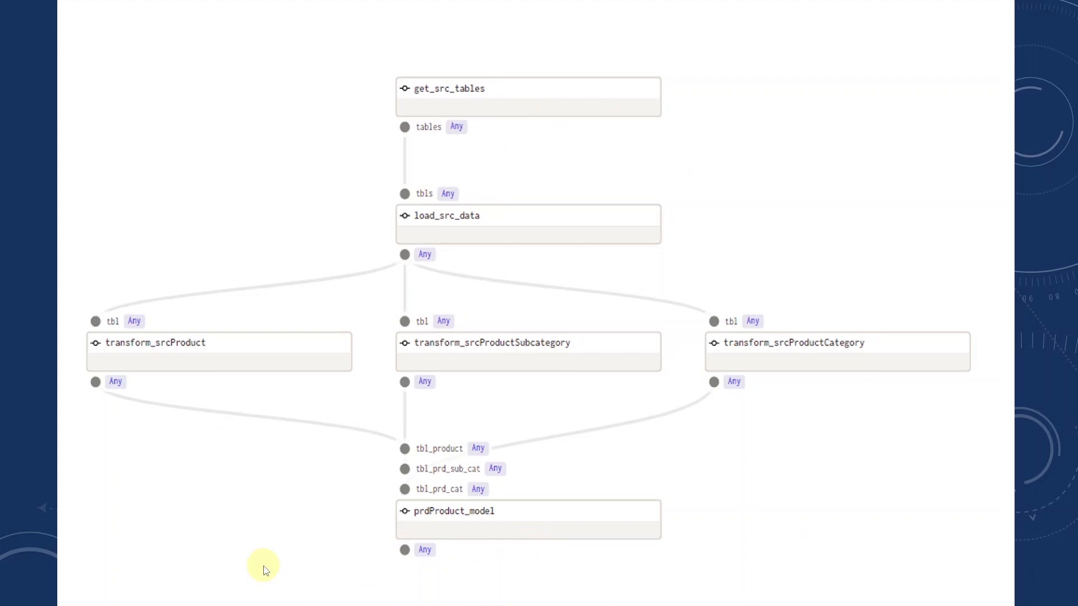
{"action": "mouse_move", "coordinate": [406, 195]}
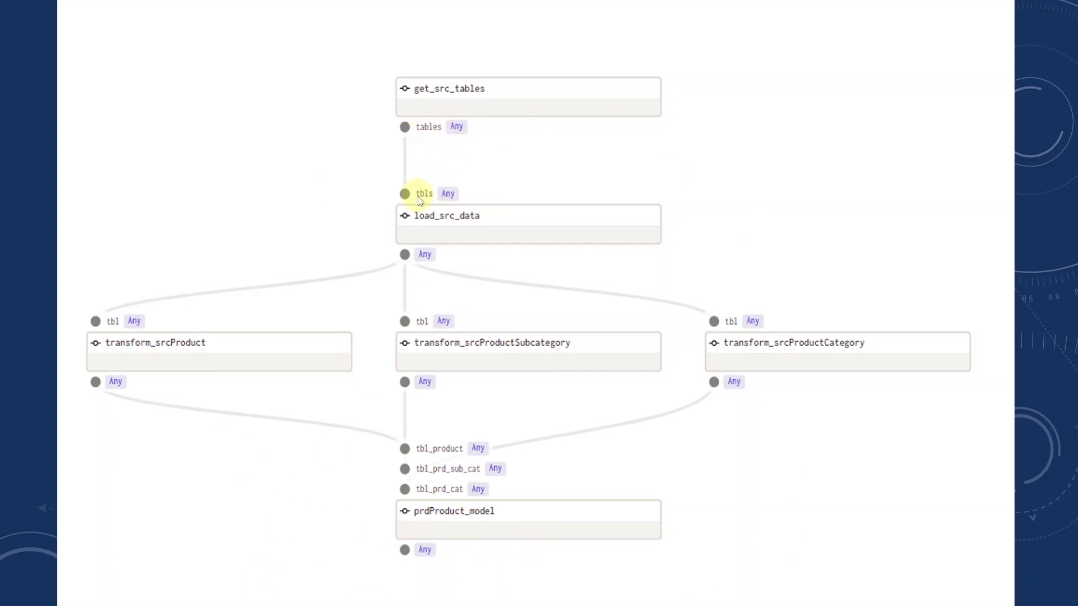
{"action": "mouse_move", "coordinate": [203, 316]}
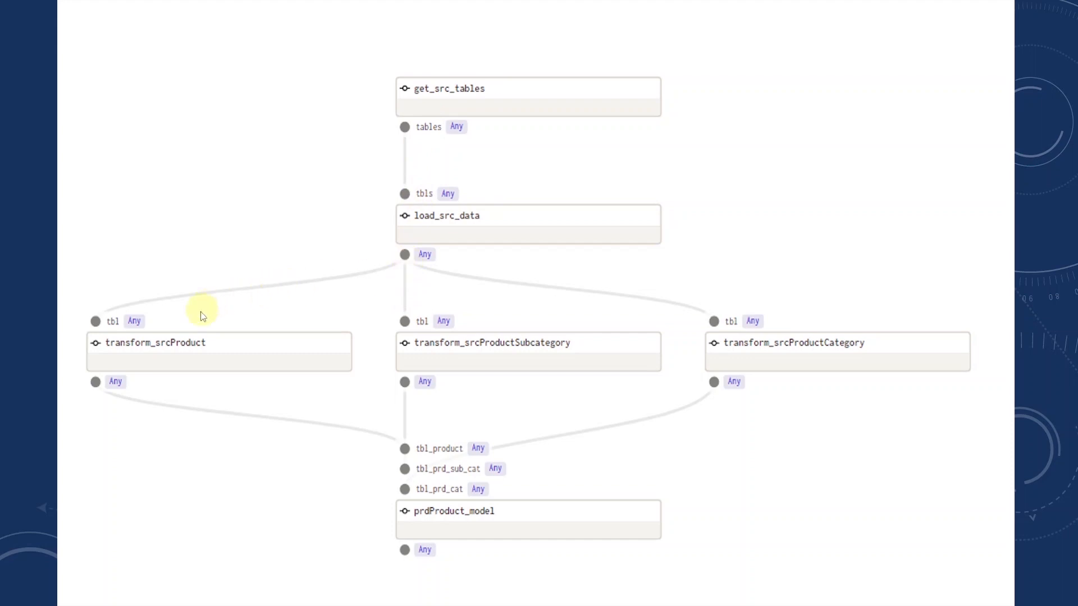
{"action": "mouse_move", "coordinate": [725, 328]}
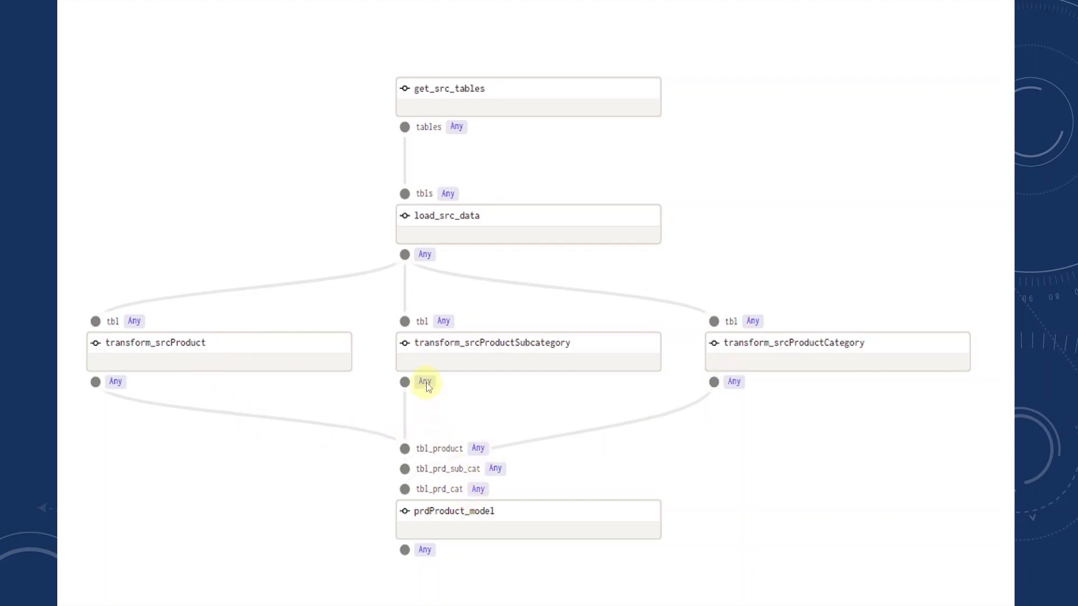
{"action": "mouse_move", "coordinate": [404, 382]}
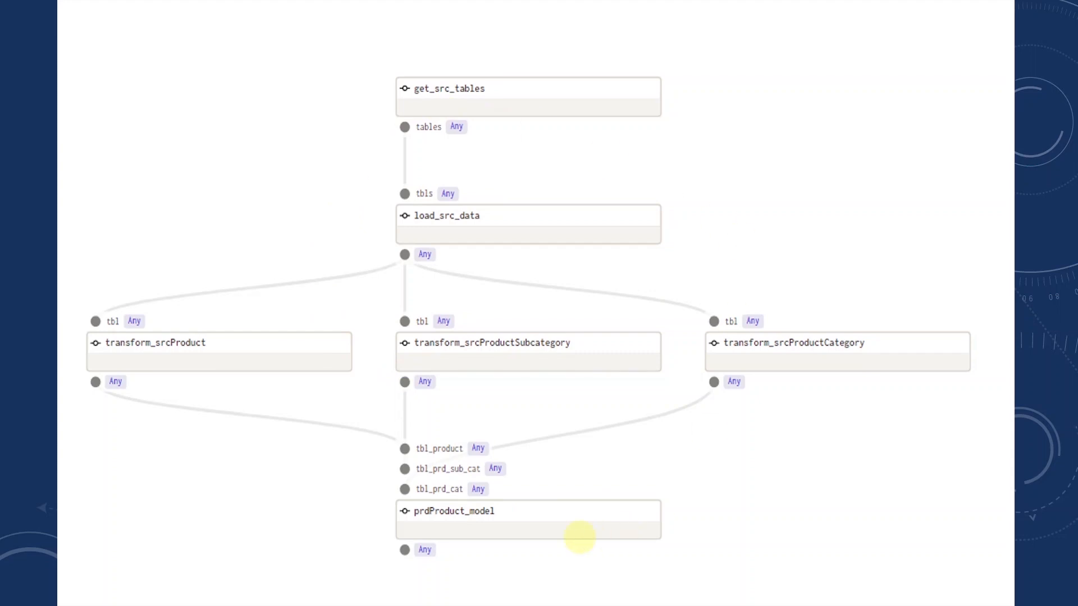
{"action": "mouse_move", "coordinate": [916, 557]}
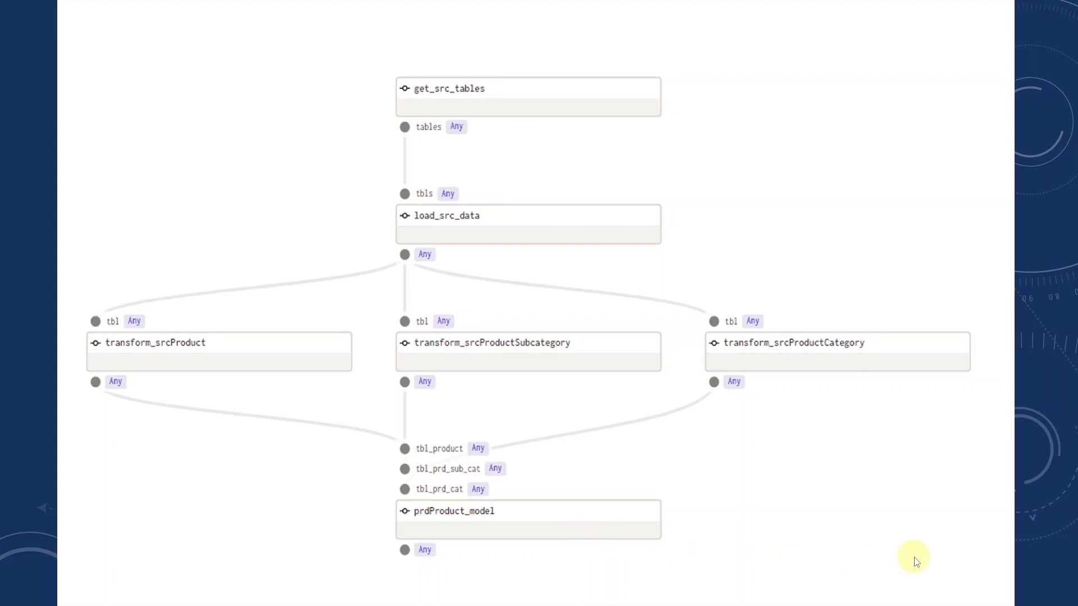
{"action": "mouse_move", "coordinate": [564, 239]}
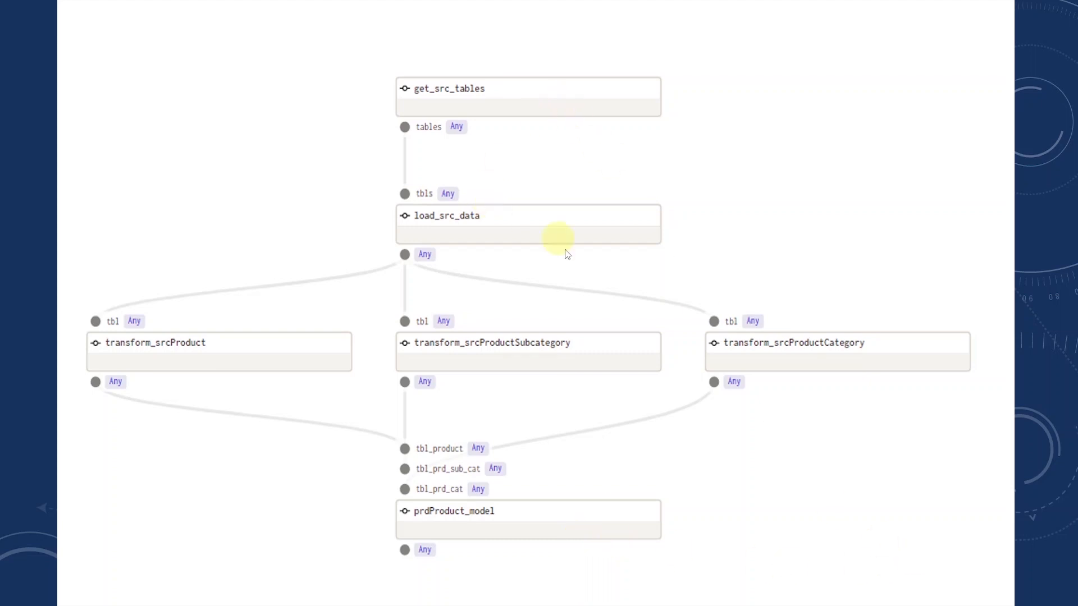
{"action": "mouse_move", "coordinate": [772, 294]}
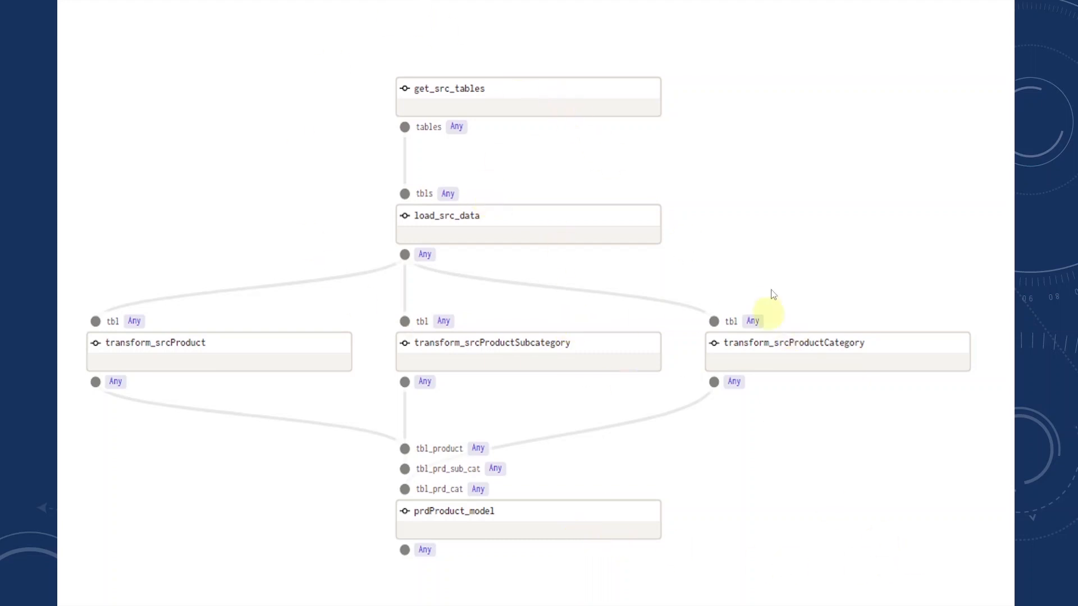
{"action": "mouse_move", "coordinate": [401, 42]}
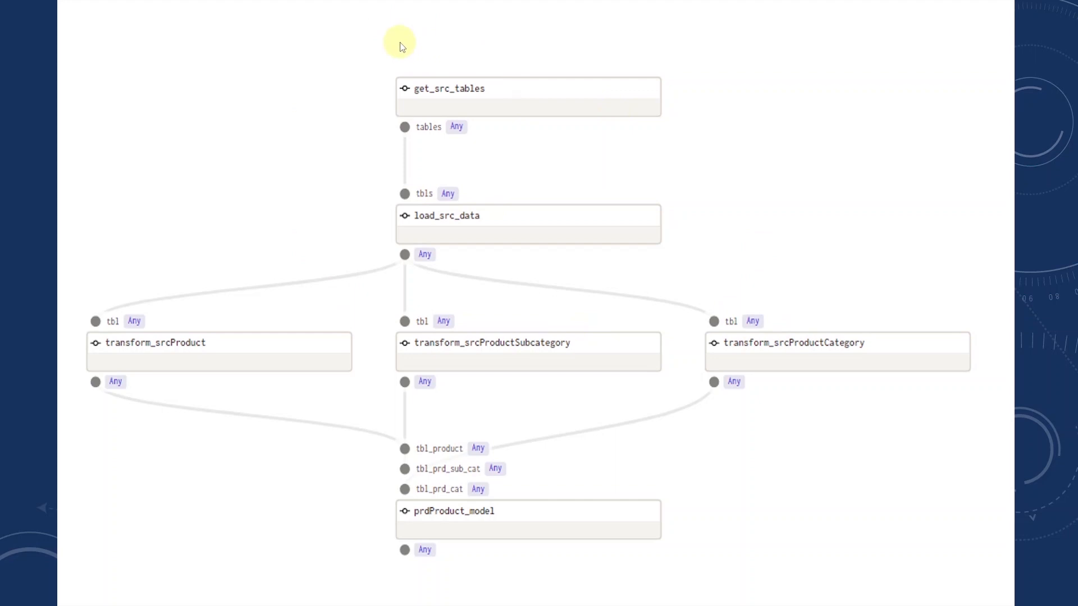
{"action": "mouse_move", "coordinate": [401, 43]}
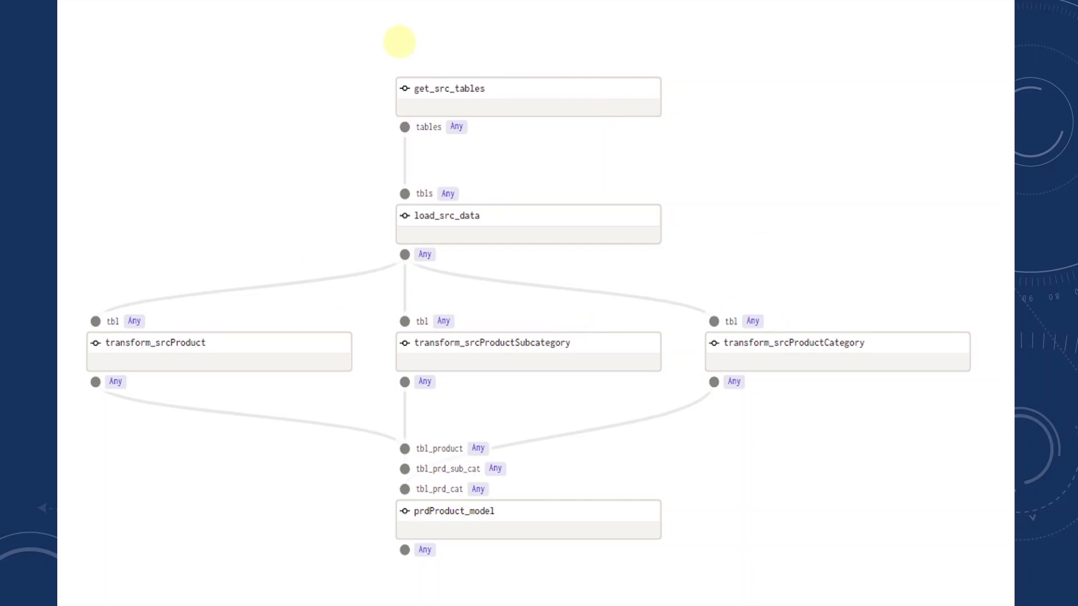
{"action": "mouse_move", "coordinate": [316, 53]}
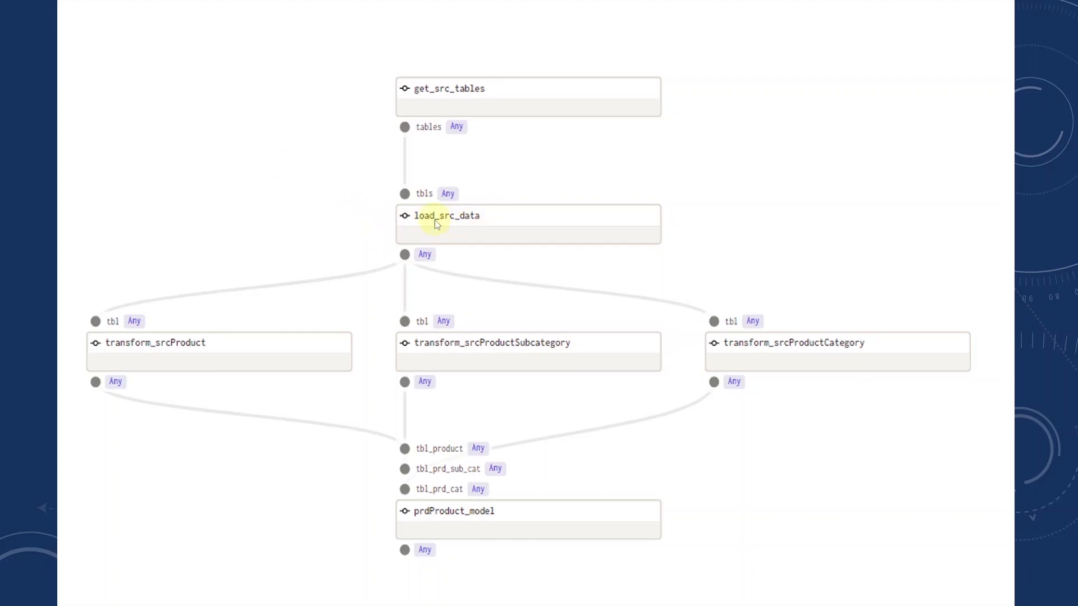
{"action": "mouse_move", "coordinate": [604, 287]}
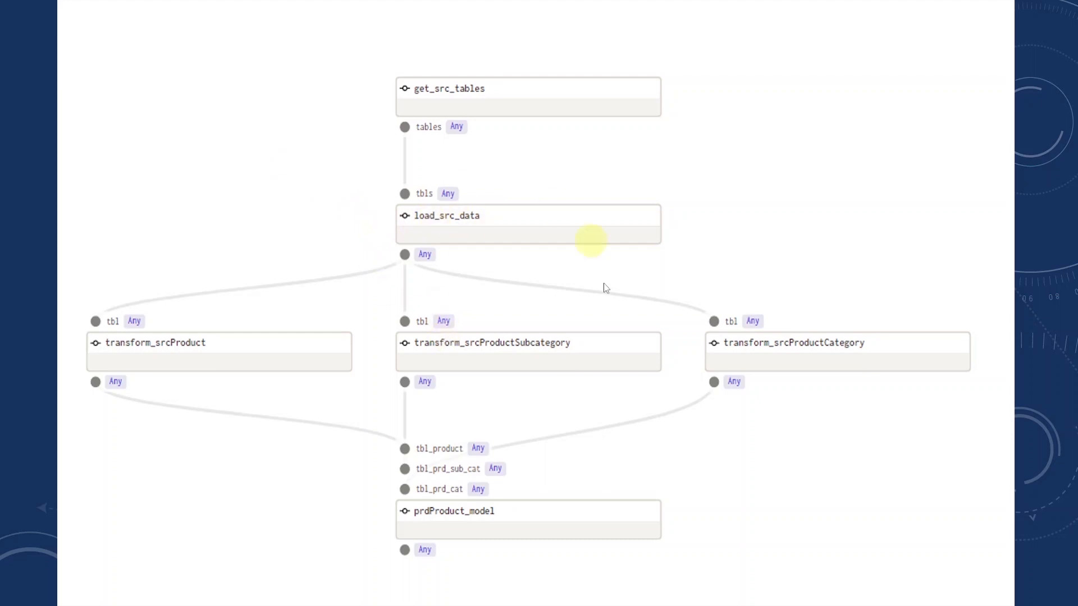
{"action": "mouse_move", "coordinate": [953, 499]}
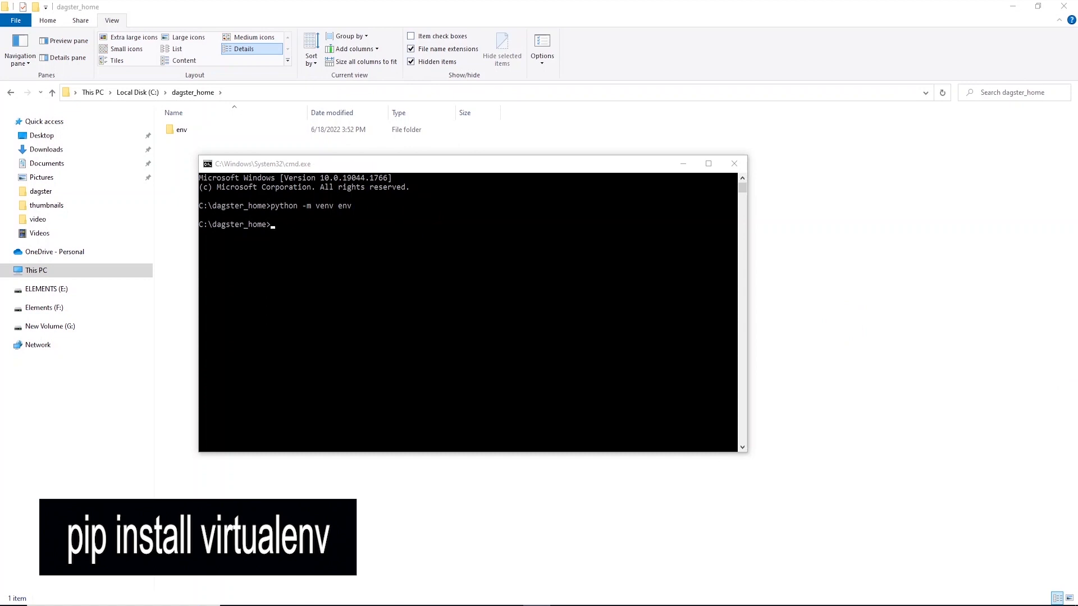
Activate env via env\Scripts\activate and enter pip install dagster dagit.
{"action": "type", "text": "env\\Scripts\\activate"}
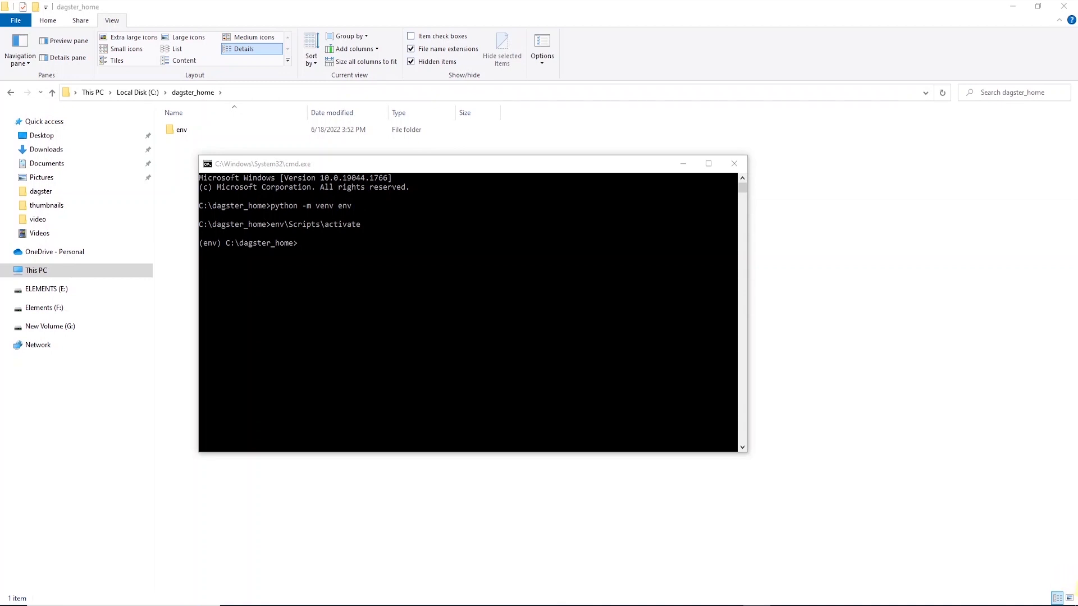
{"action": "type", "text": "pip install dagster dagit"}
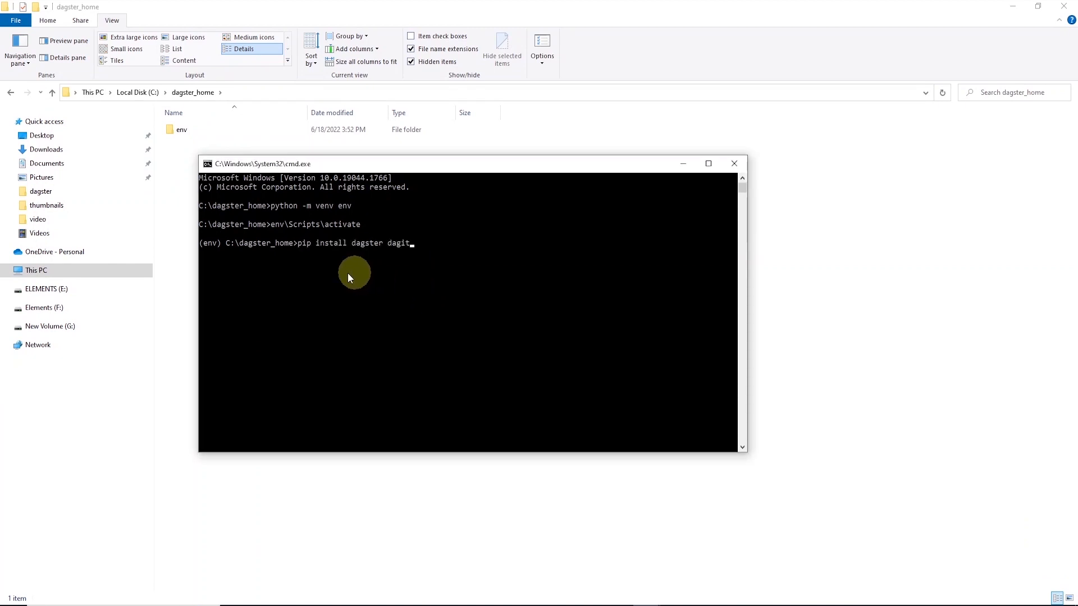
{"action": "mouse_move", "coordinate": [305, 255]}
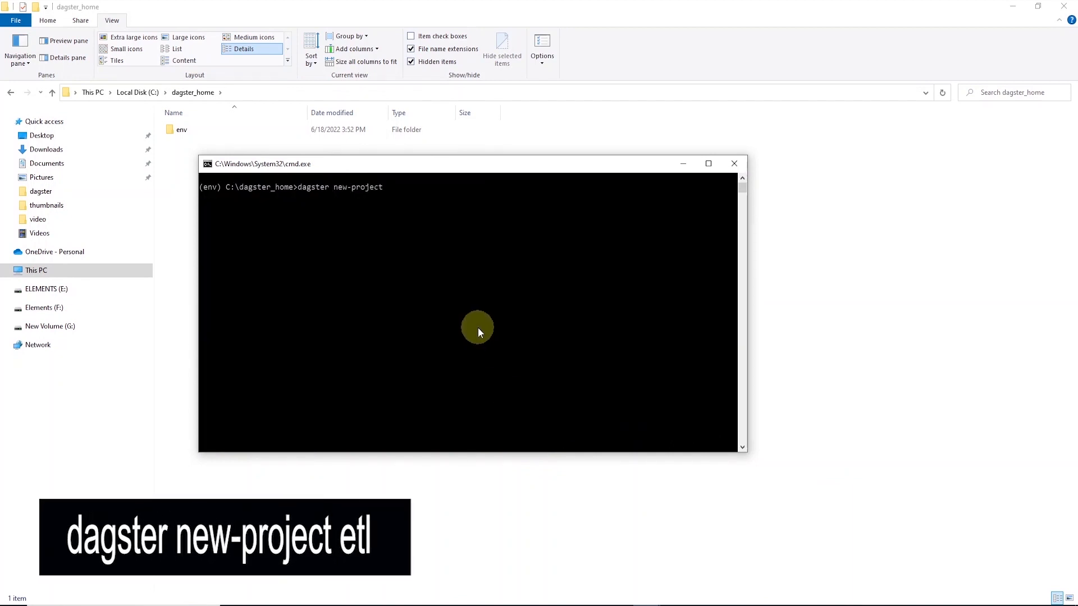
Scaffold the etl project with dagster new-project and change into its directory.
{"action": "type", "text": "etl"}
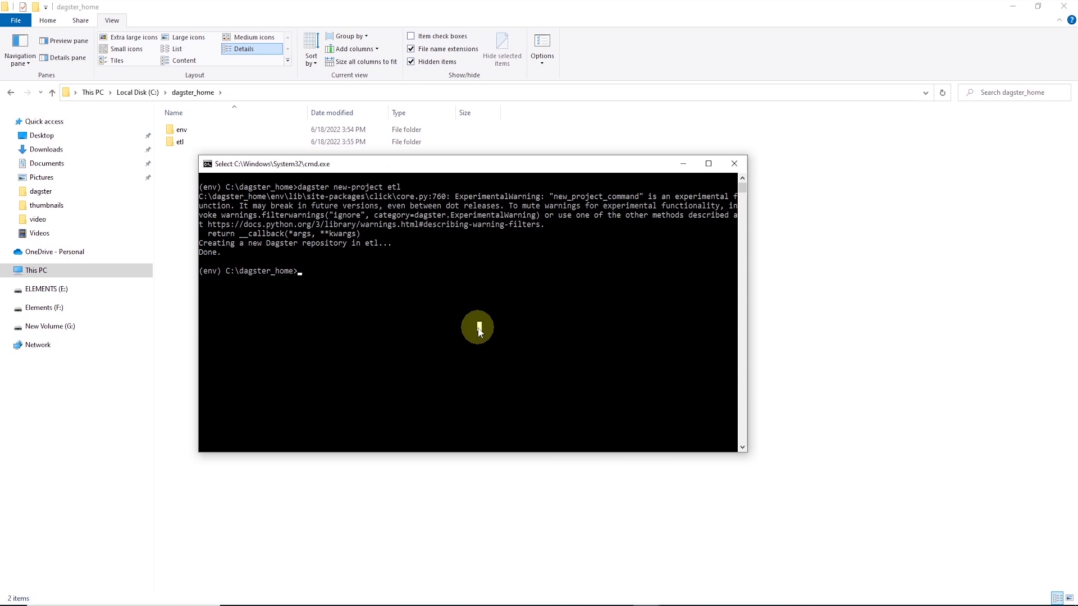
{"action": "type", "text": "cd"}
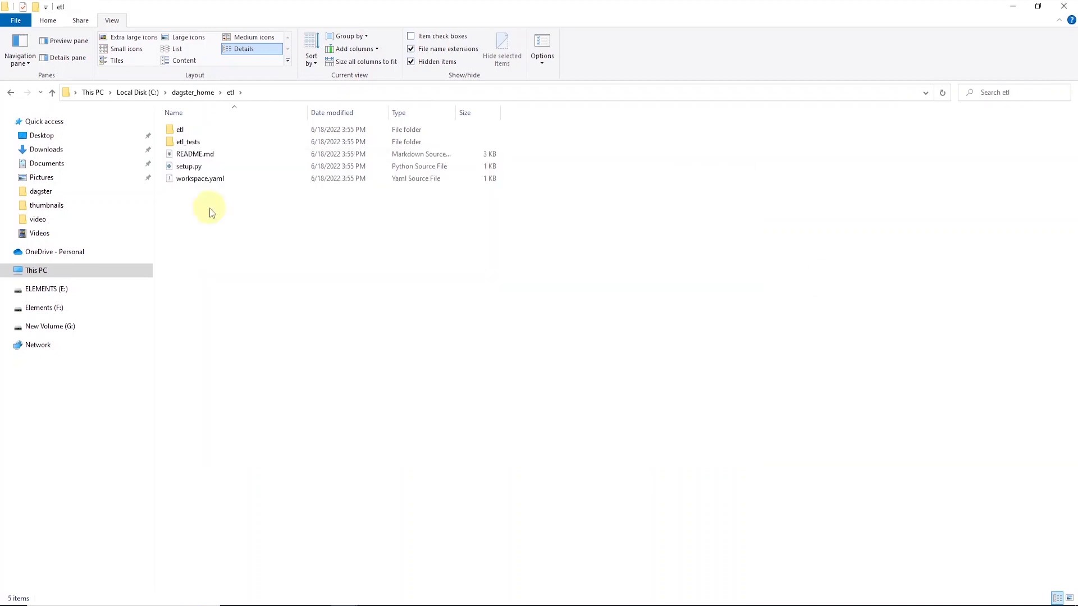
Browse to the etl folder under dagster_home in File Explorer to show its contents.
{"action": "left_click", "coordinate": [188, 142]}
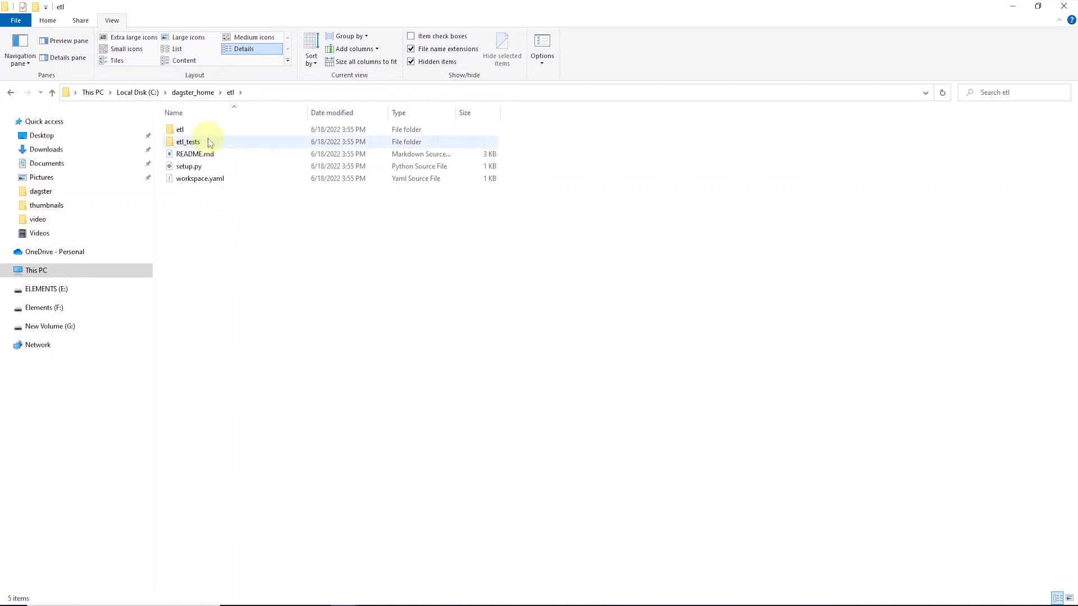
{"action": "left_click", "coordinate": [180, 129]}
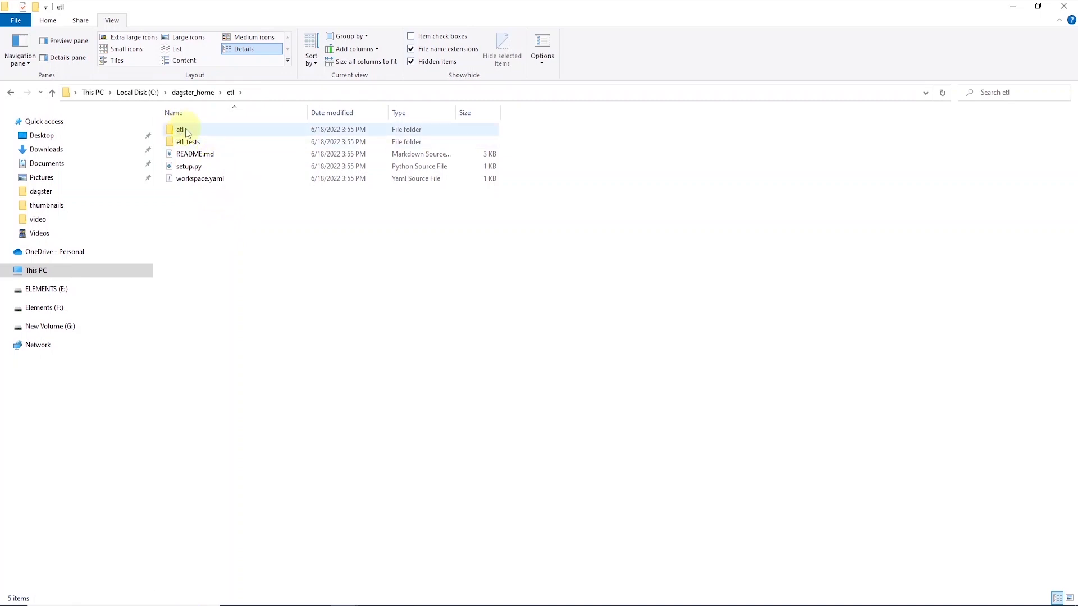
{"action": "mouse_move", "coordinate": [180, 129]}
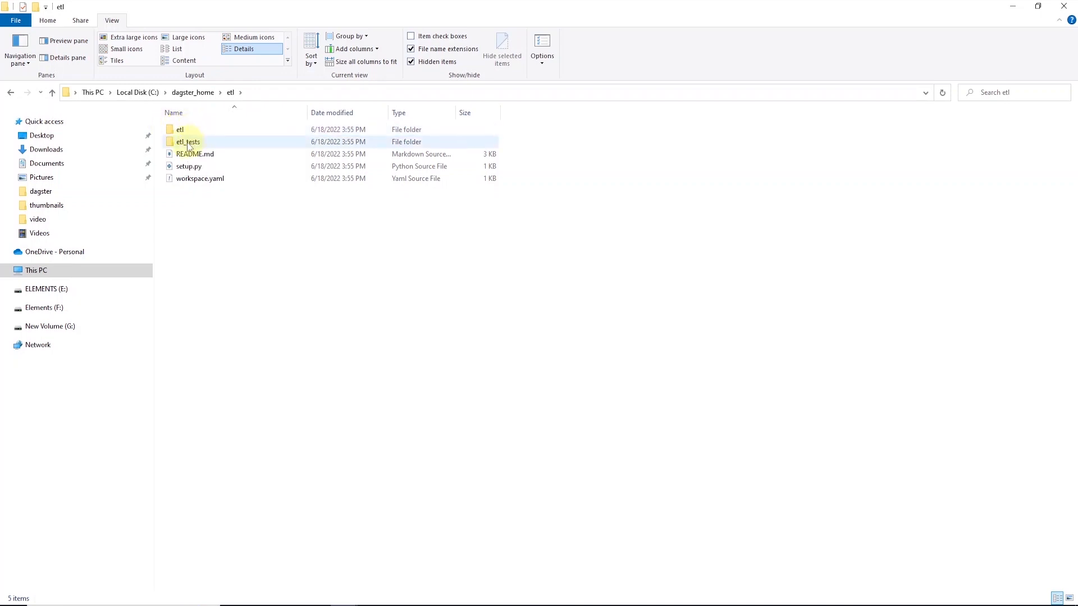
{"action": "mouse_move", "coordinate": [188, 142]}
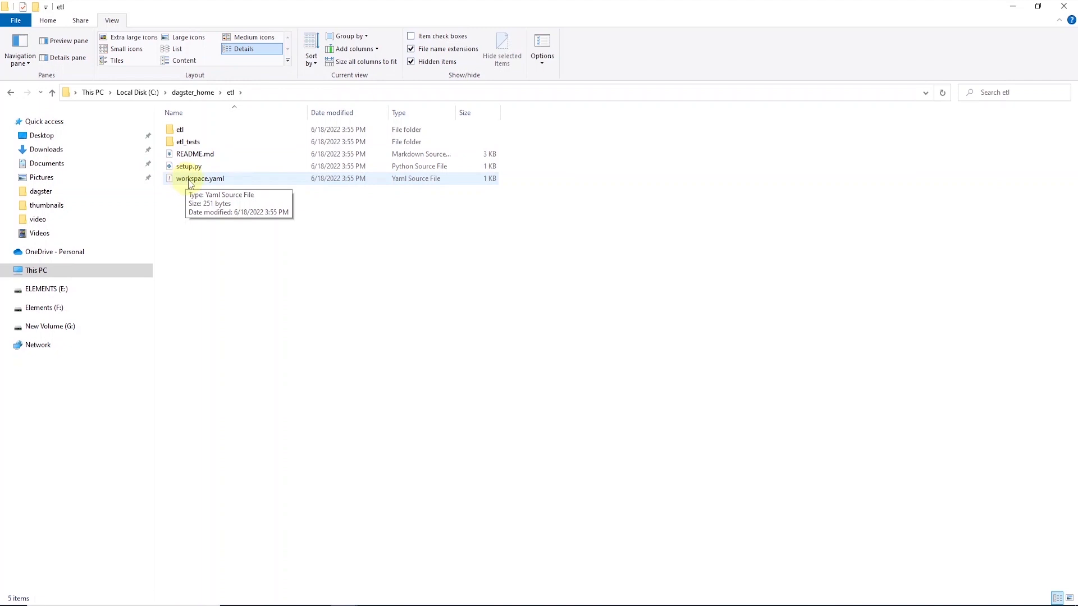
{"action": "mouse_move", "coordinate": [196, 179]}
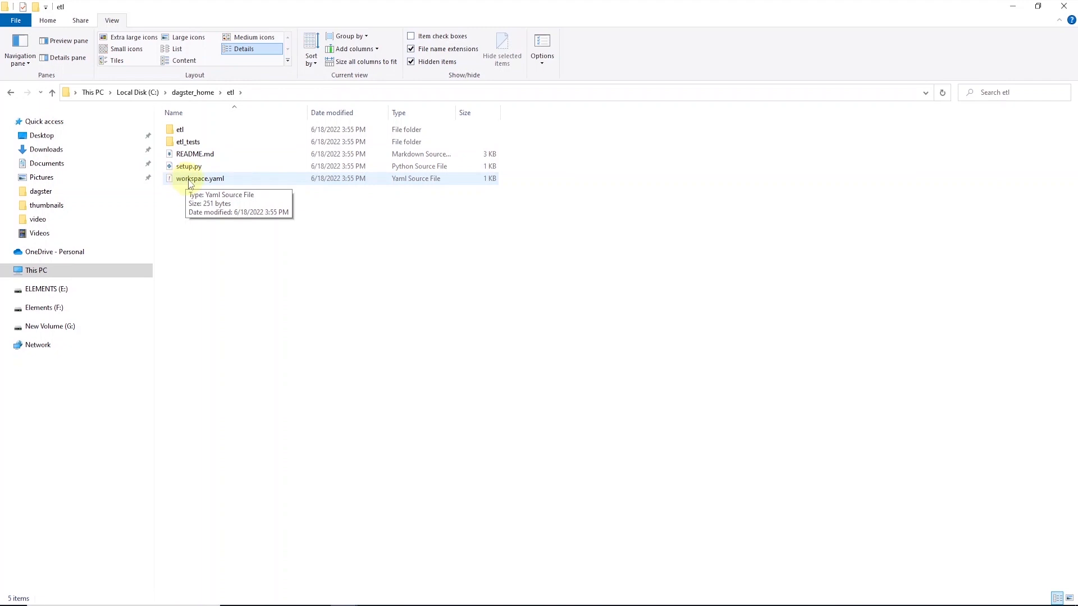
{"action": "left_click", "coordinate": [189, 167]}
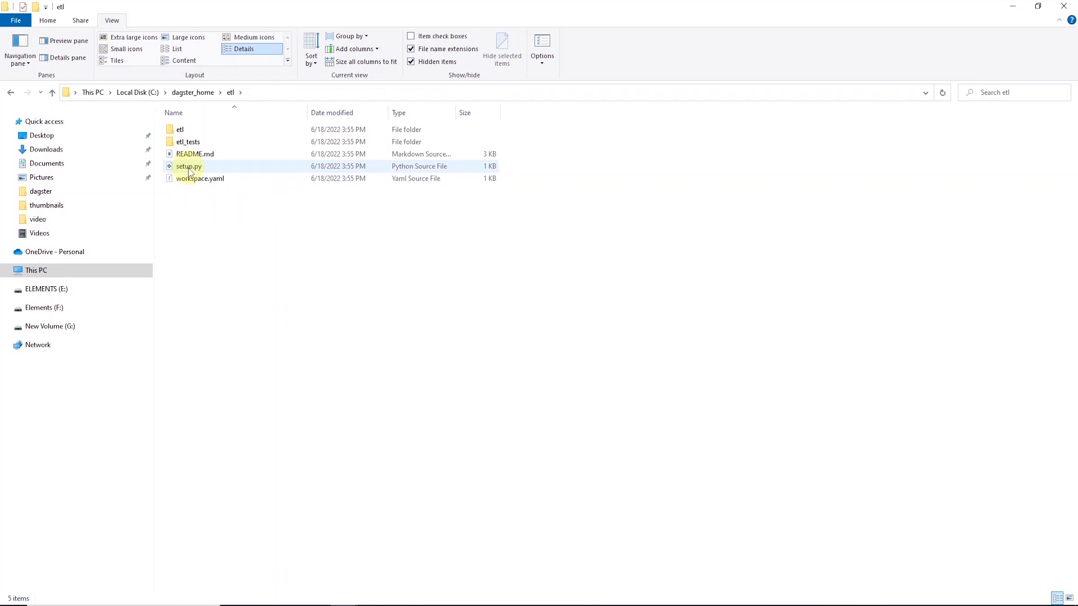
{"action": "left_click", "coordinate": [179, 129]}
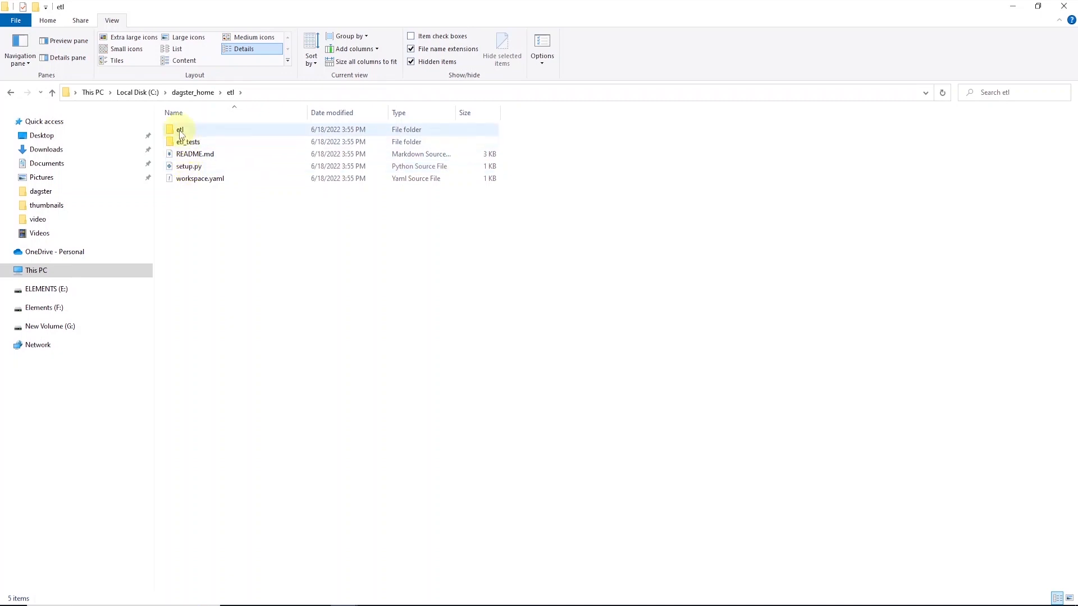
{"action": "double_click", "coordinate": [180, 129]}
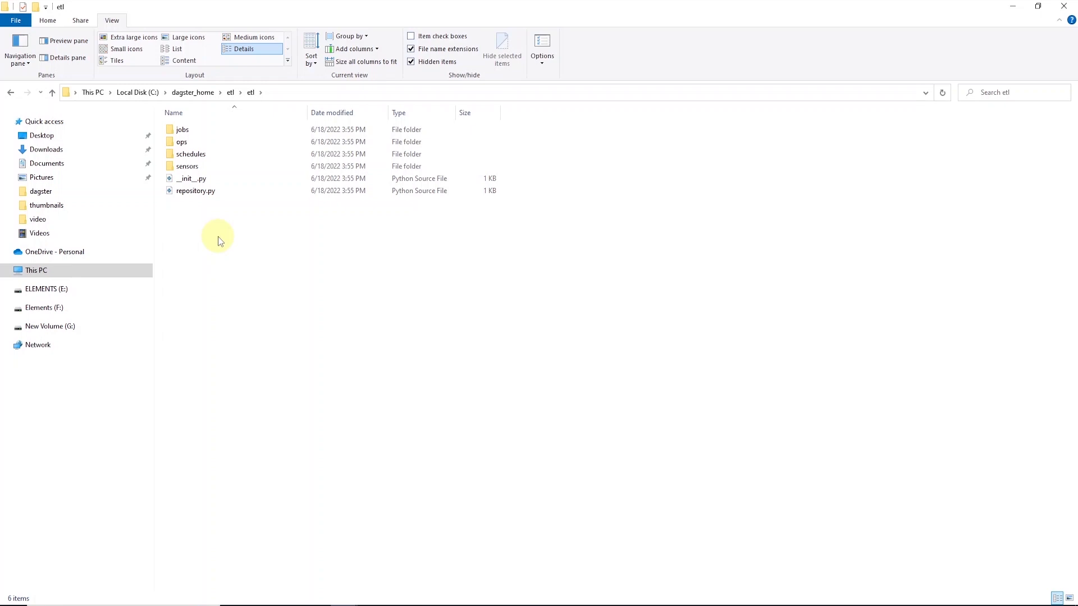
{"action": "left_click", "coordinate": [182, 129]}
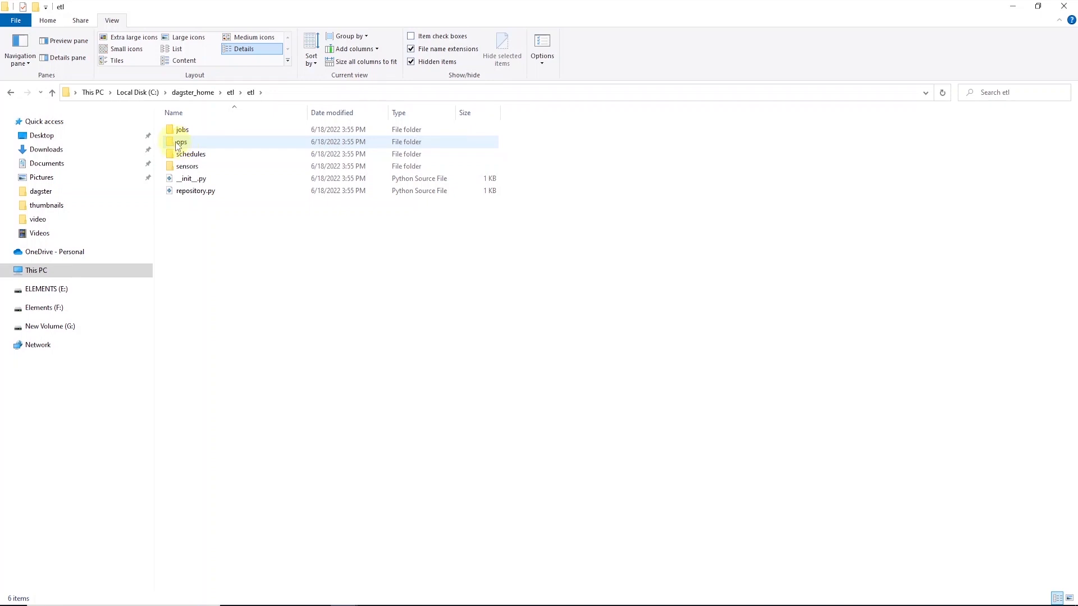
{"action": "mouse_move", "coordinate": [182, 129]}
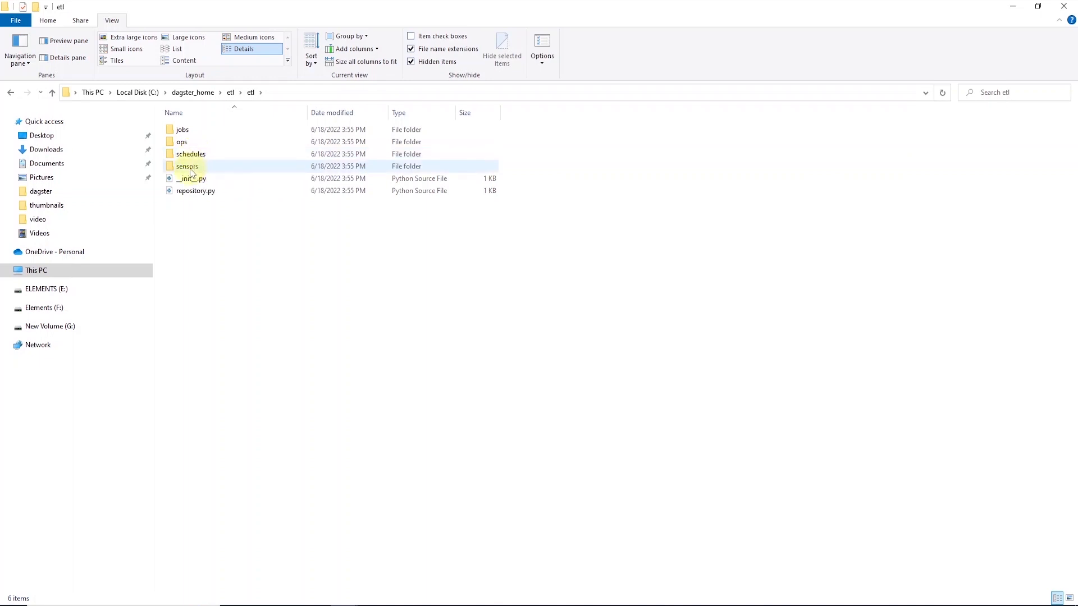
{"action": "left_click", "coordinate": [195, 191]}
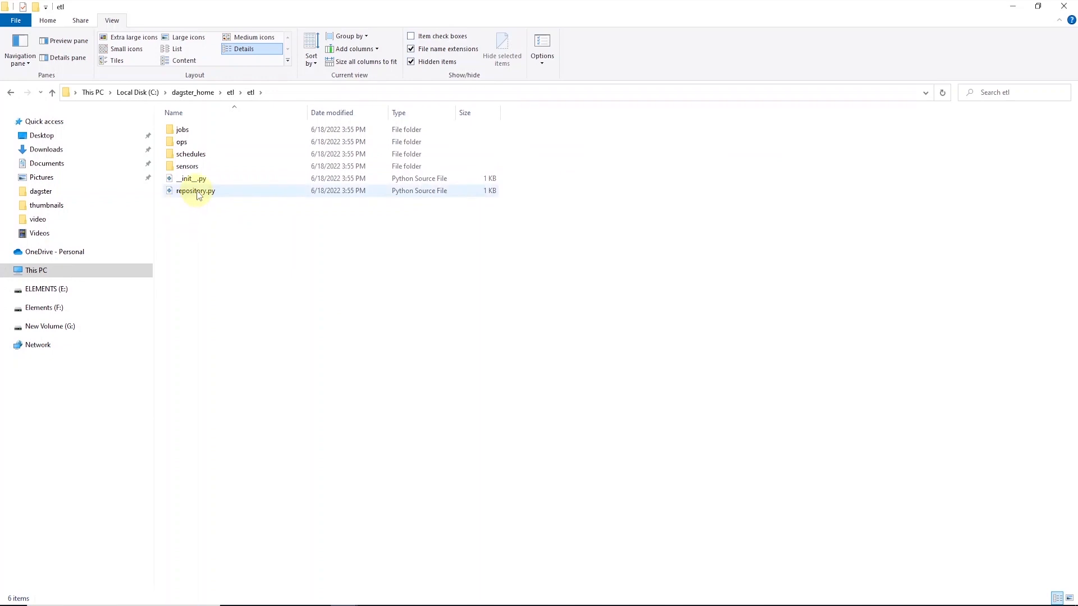
{"action": "mouse_move", "coordinate": [201, 192]}
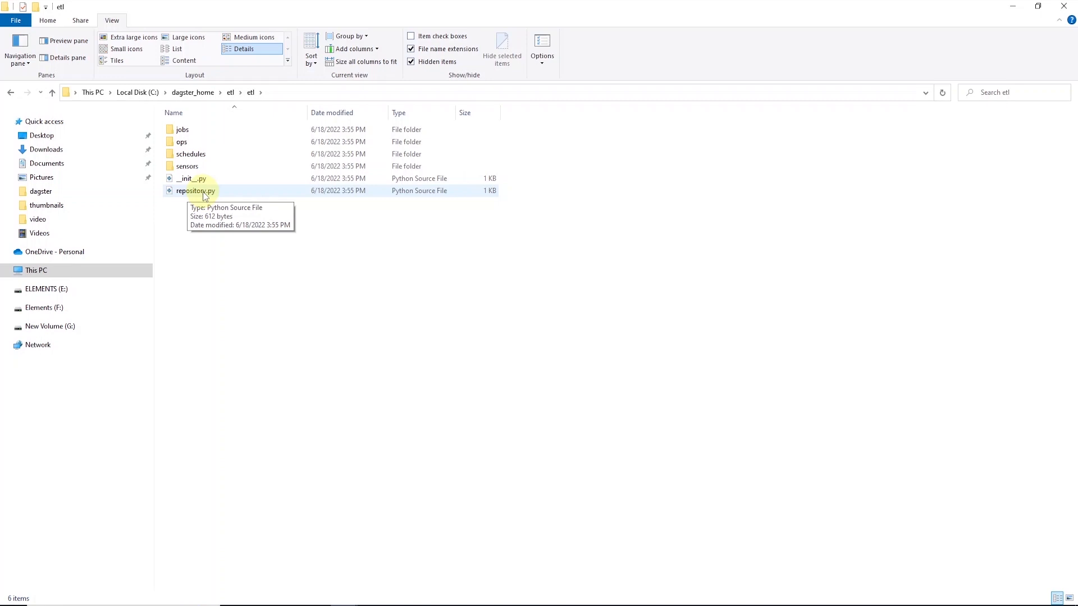
Start dagit in one prompt and dagster-daemon run in a second prompt.
{"action": "type", "text": "dagster_home\\etl>da"}
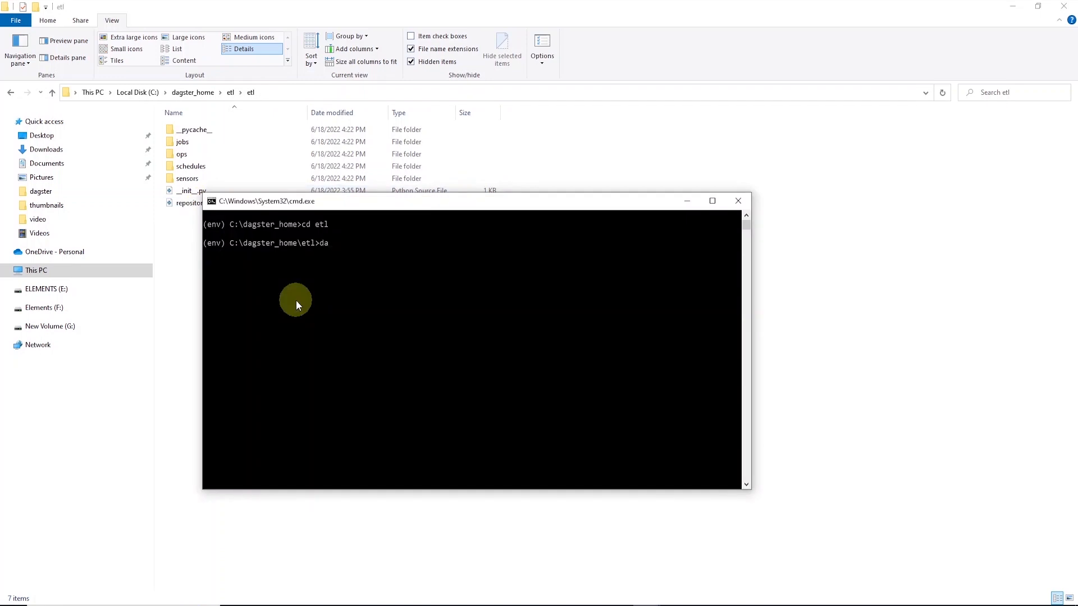
{"action": "type", "text": "git"}
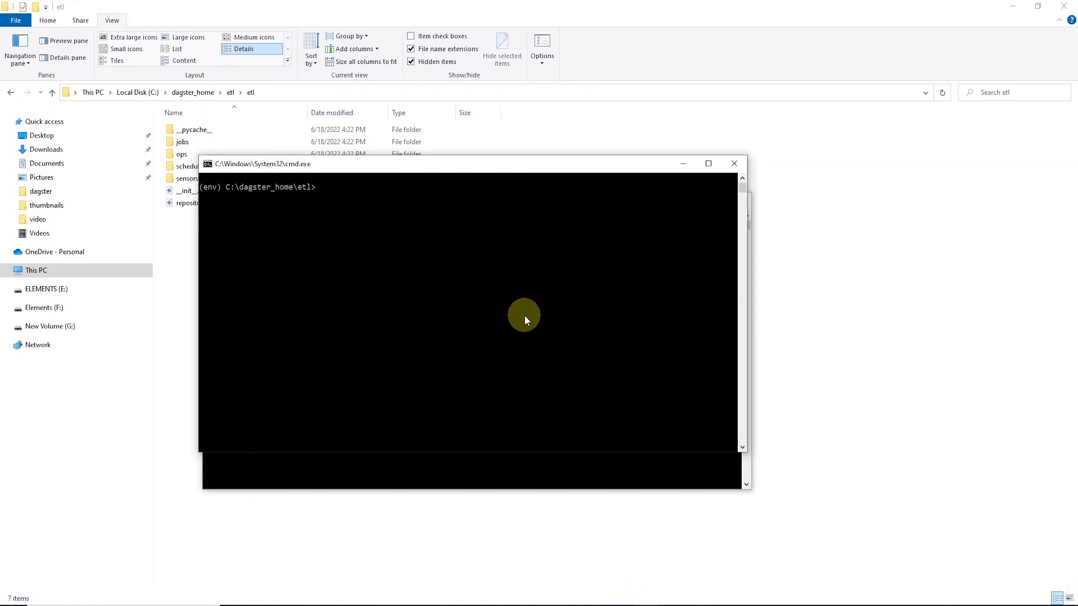
{"action": "type", "text": "dagster-daemon run"}
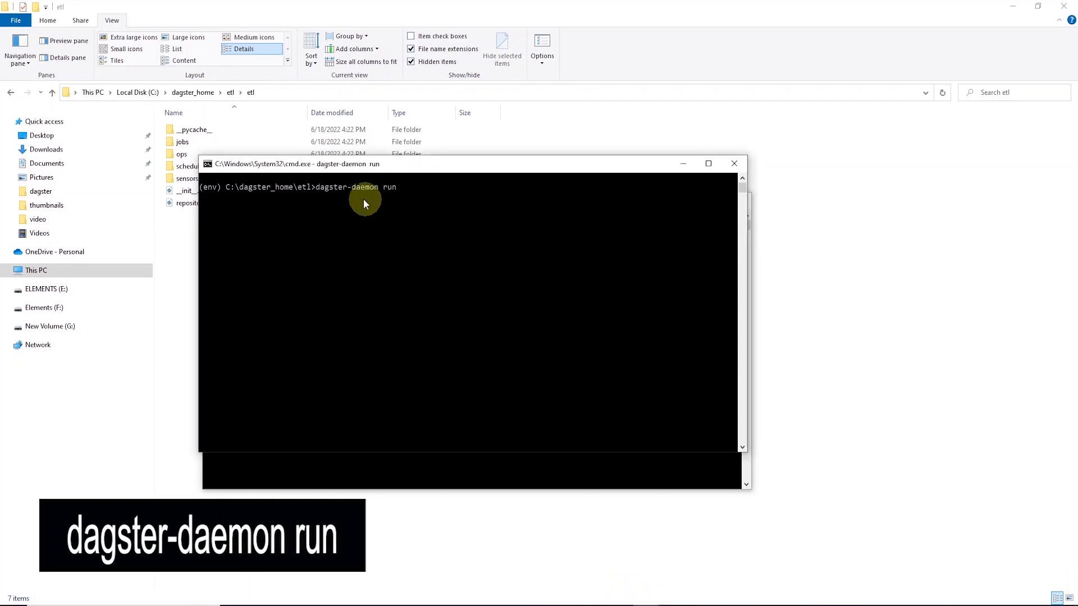
{"action": "key", "text": "enter"}
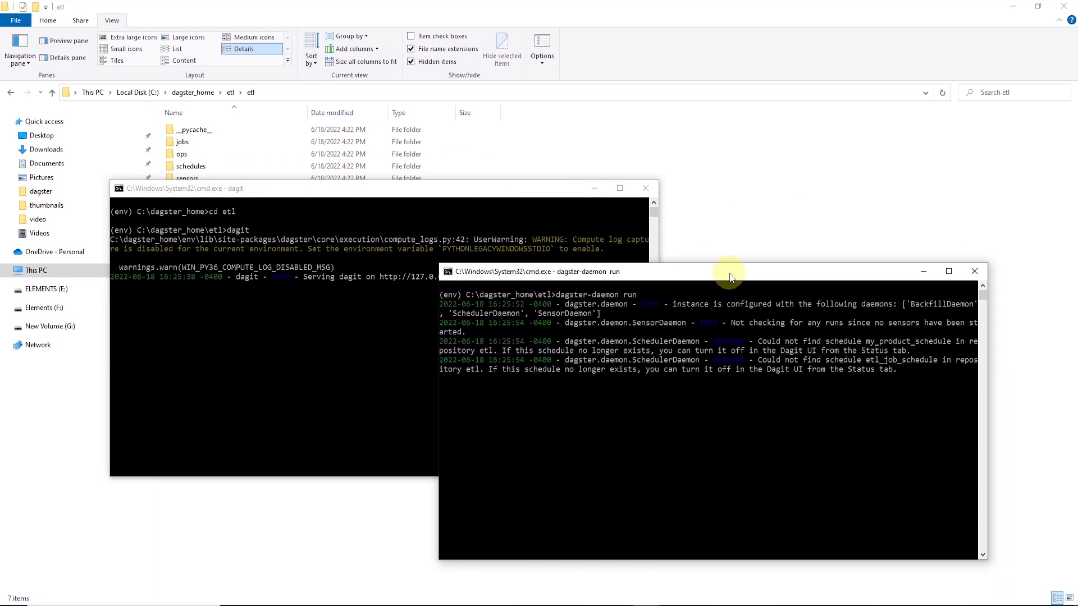
{"action": "mouse_move", "coordinate": [491, 203]}
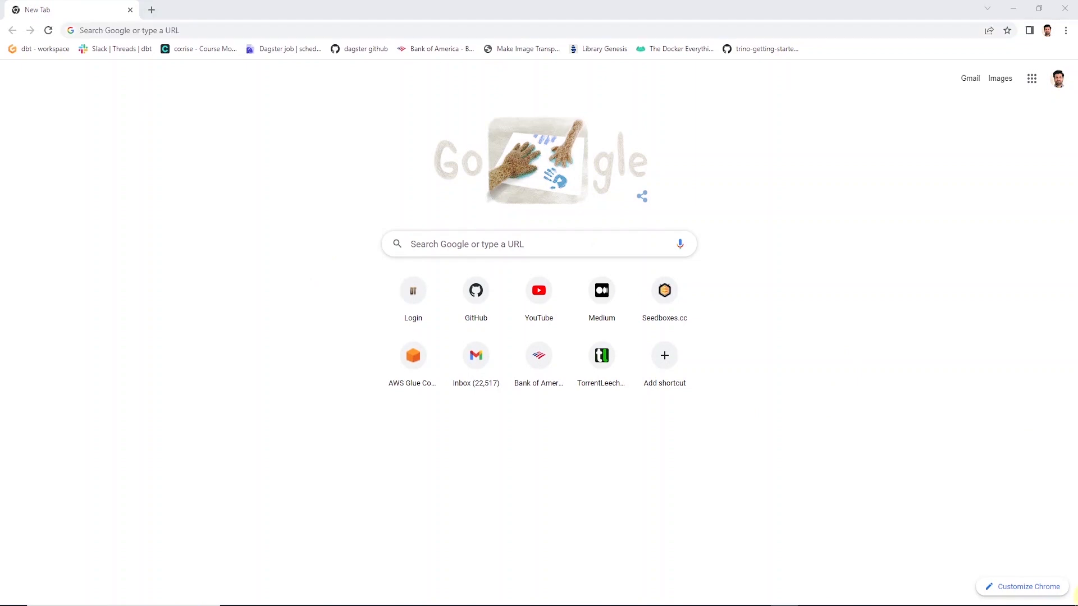
{"action": "type", "text": "http://127.0.0.1:3000/"}
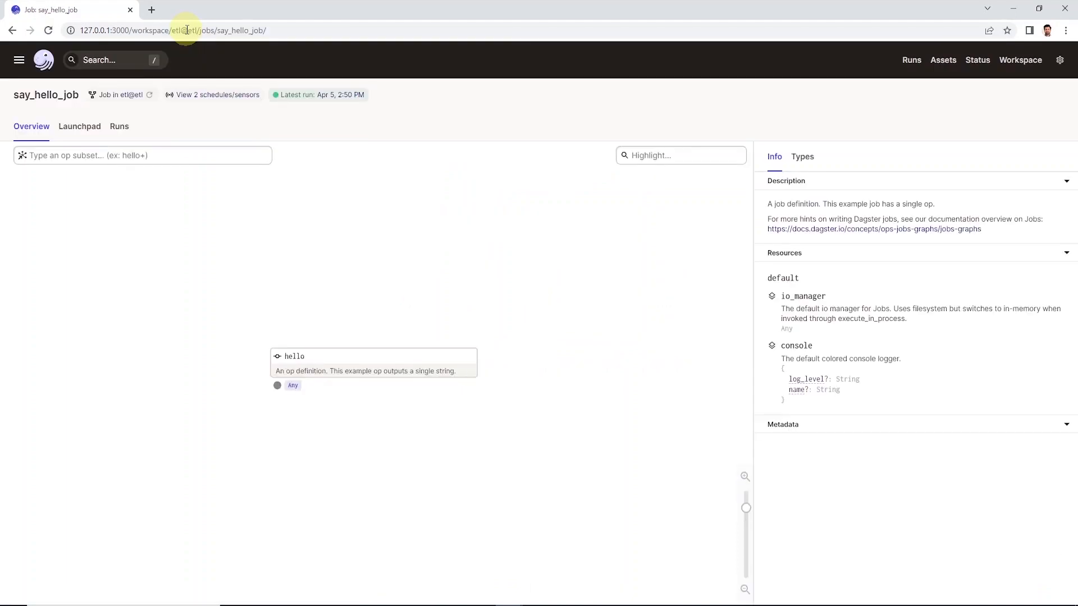
{"action": "mouse_move", "coordinate": [430, 293]}
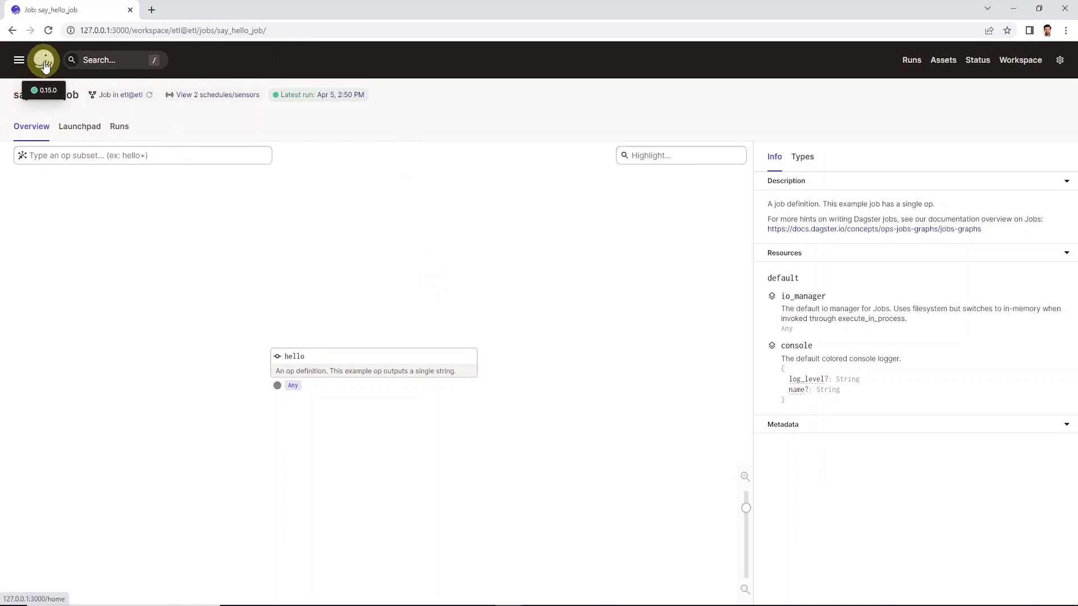
{"action": "left_click", "coordinate": [19, 59]}
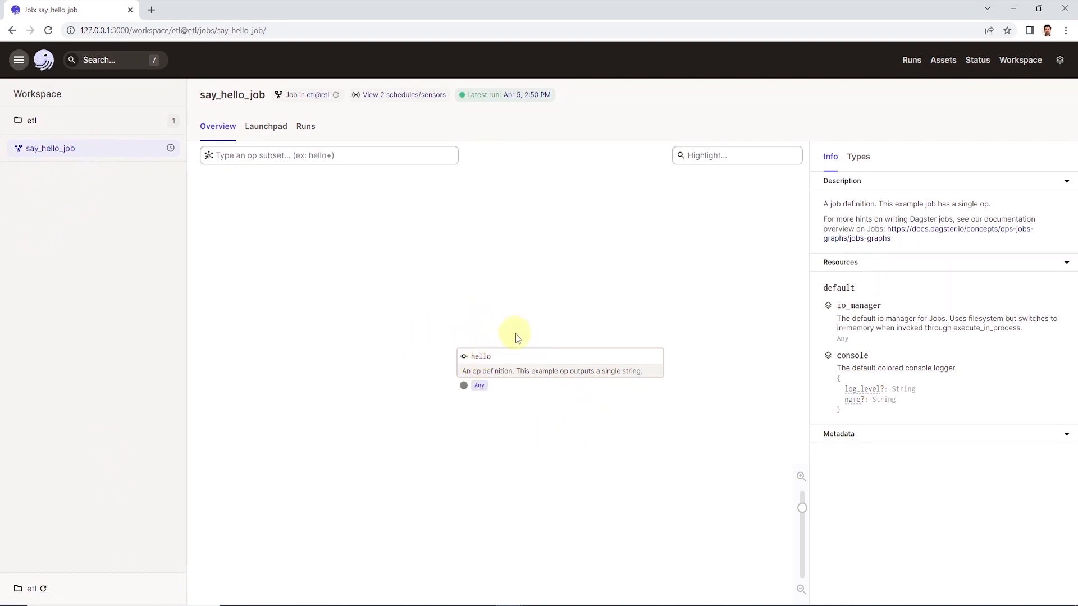
{"action": "mouse_move", "coordinate": [536, 514]}
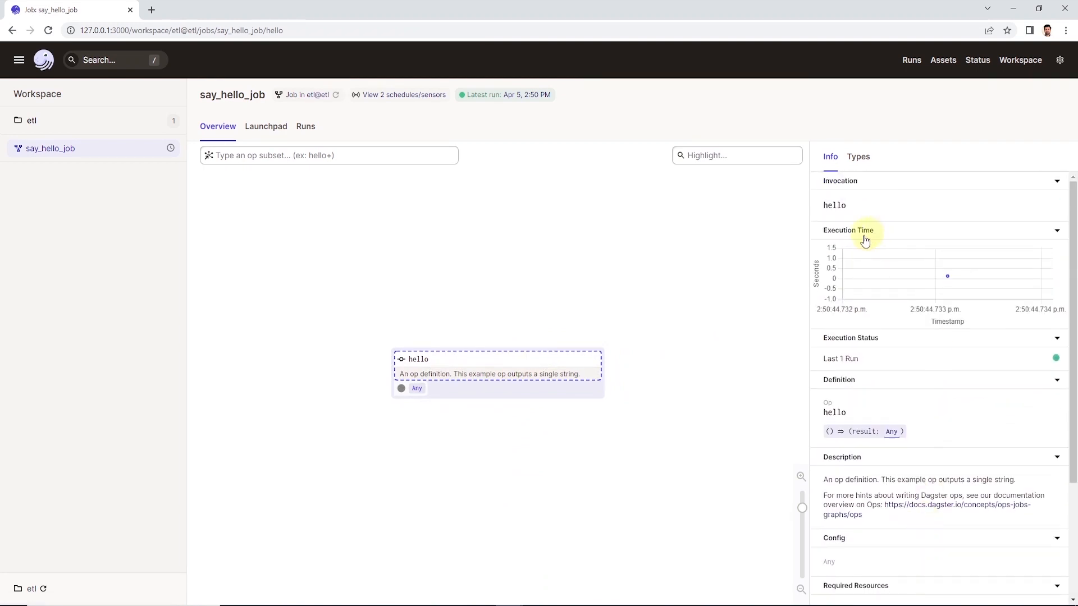
{"action": "mouse_move", "coordinate": [859, 361]}
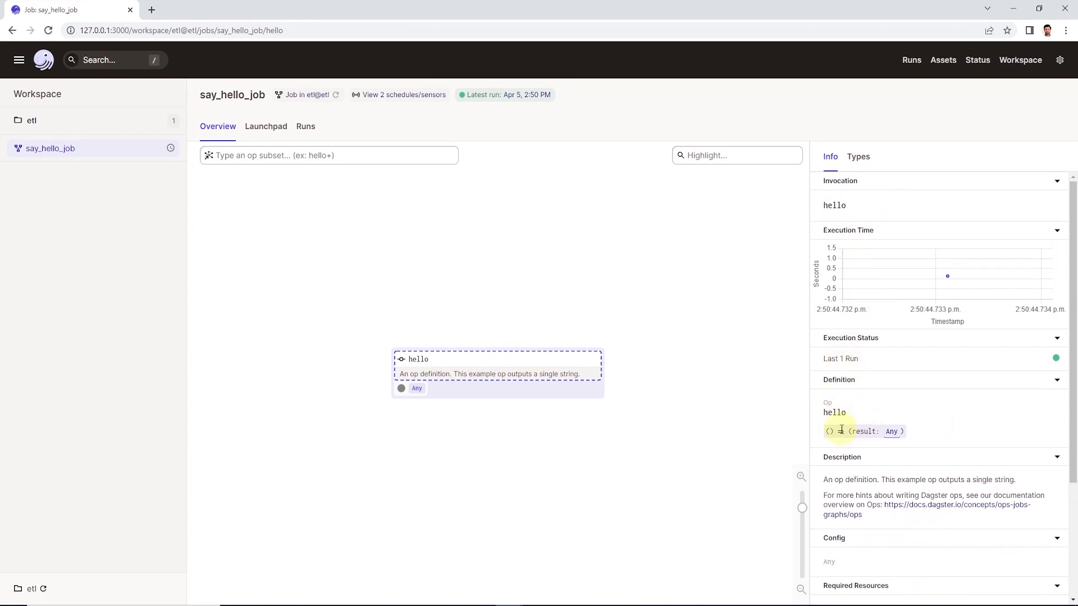
{"action": "scroll", "scroll_direction": "down", "scroll_amount": 3}
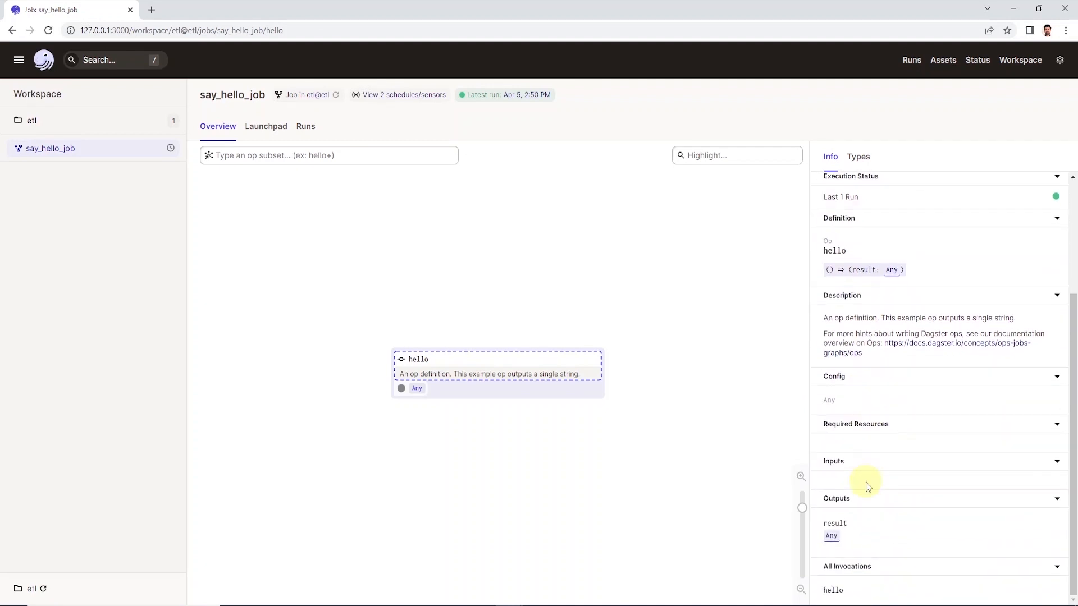
{"action": "mouse_move", "coordinate": [848, 502]}
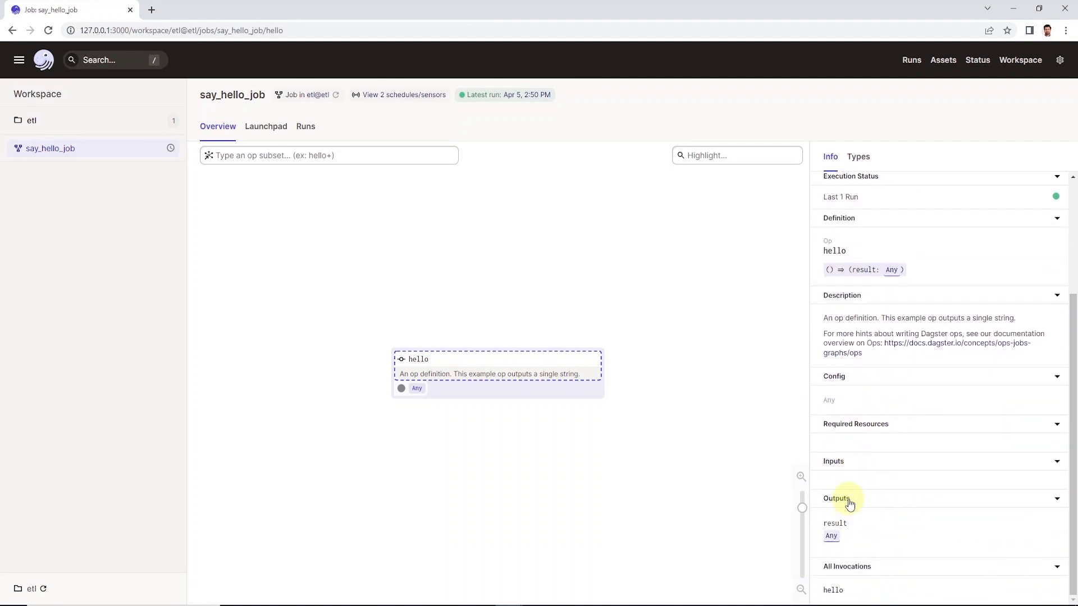
Review say_hello_job's launchpad and past runs, then the instance status and schedules pages.
{"action": "left_click", "coordinate": [265, 126]}
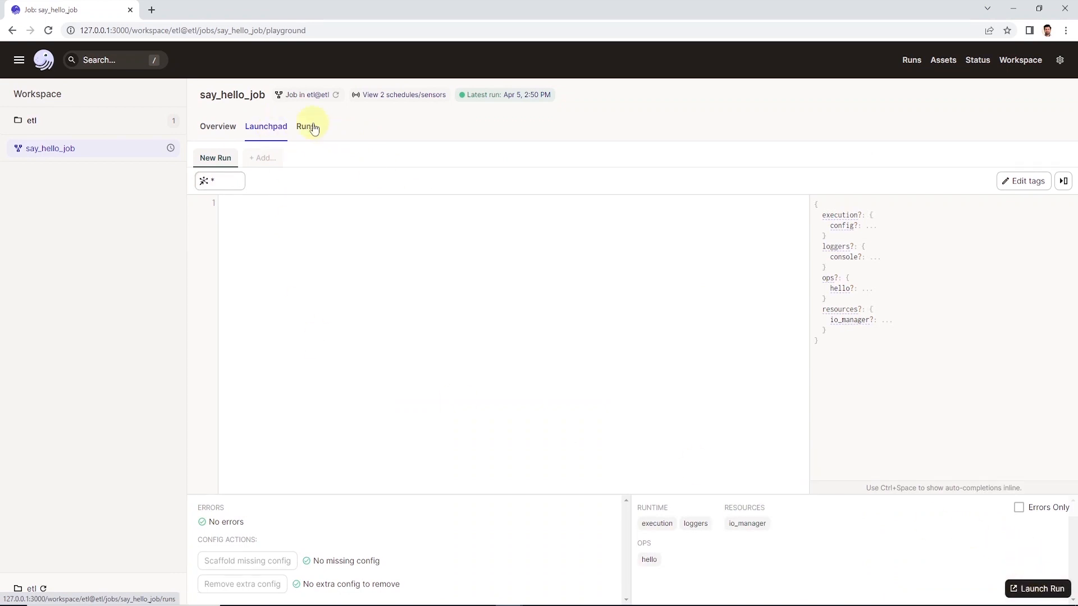
{"action": "left_click", "coordinate": [305, 127]}
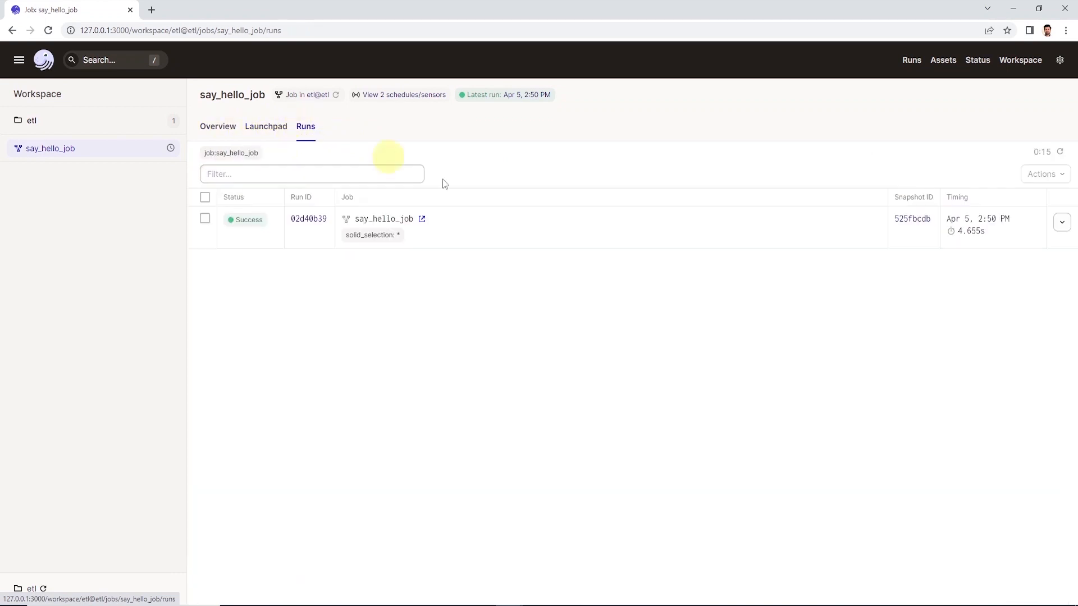
{"action": "mouse_move", "coordinate": [475, 208]}
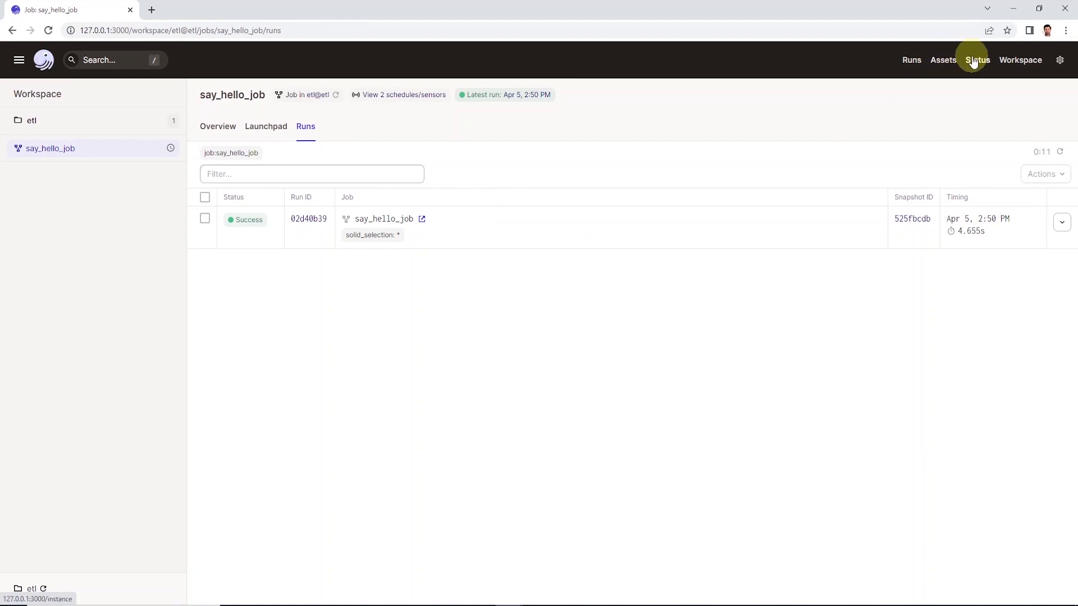
{"action": "left_click", "coordinate": [977, 59]}
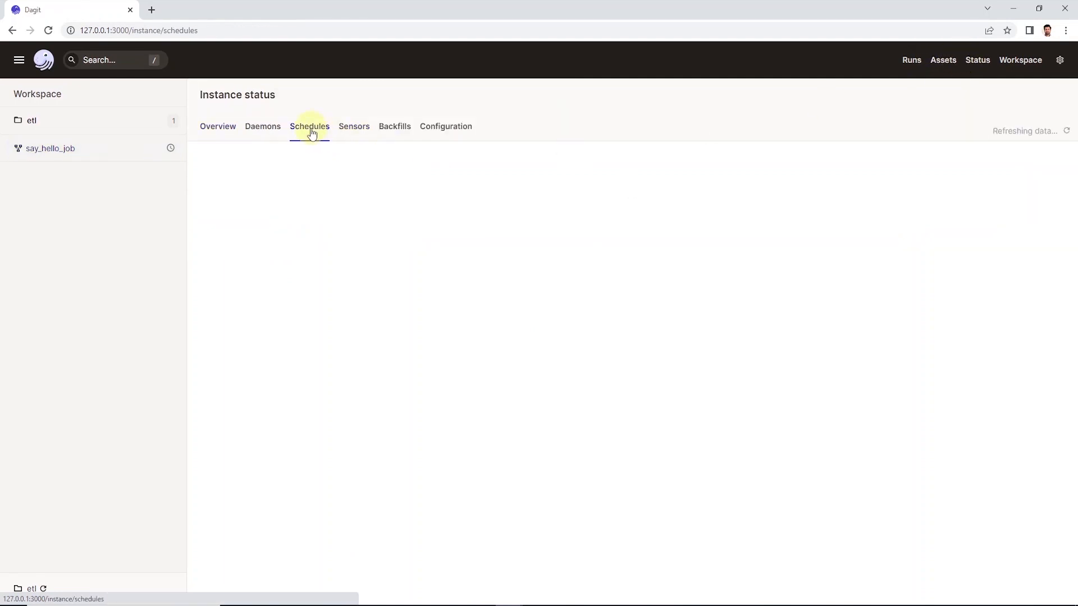
{"action": "left_click", "coordinate": [309, 126]}
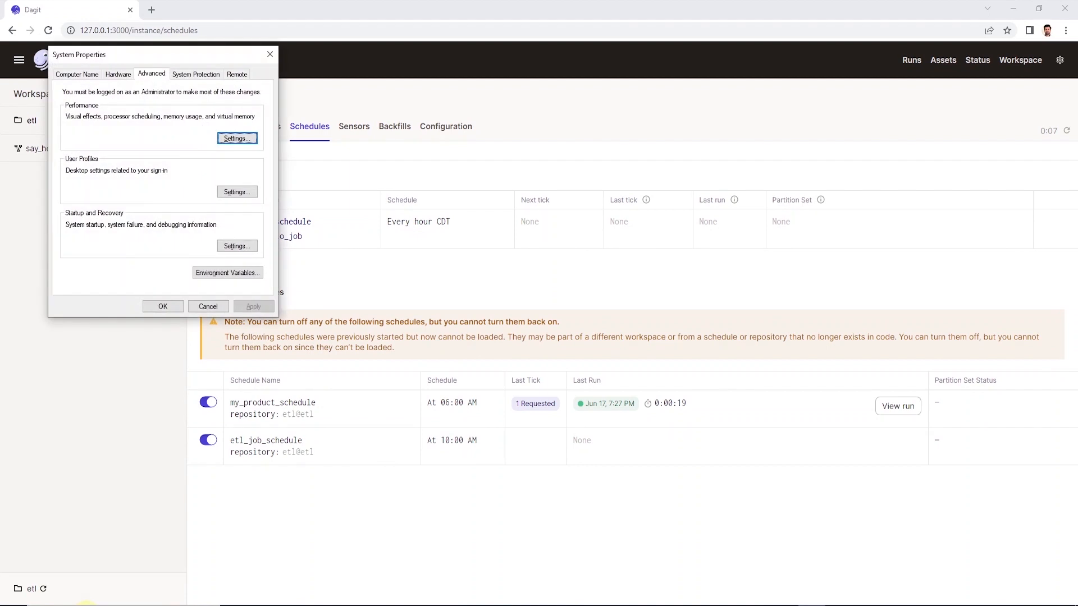
Check the DAGSTER_HOME variable's value in Environment Variables and confirm with OK.
{"action": "left_click", "coordinate": [226, 272]}
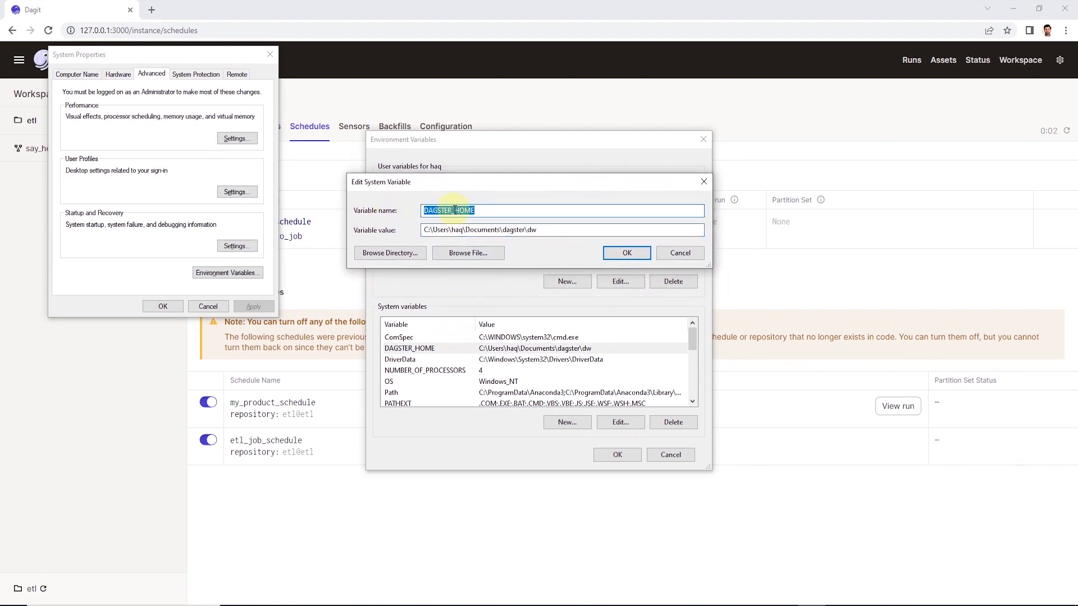
{"action": "left_click", "coordinate": [548, 229]}
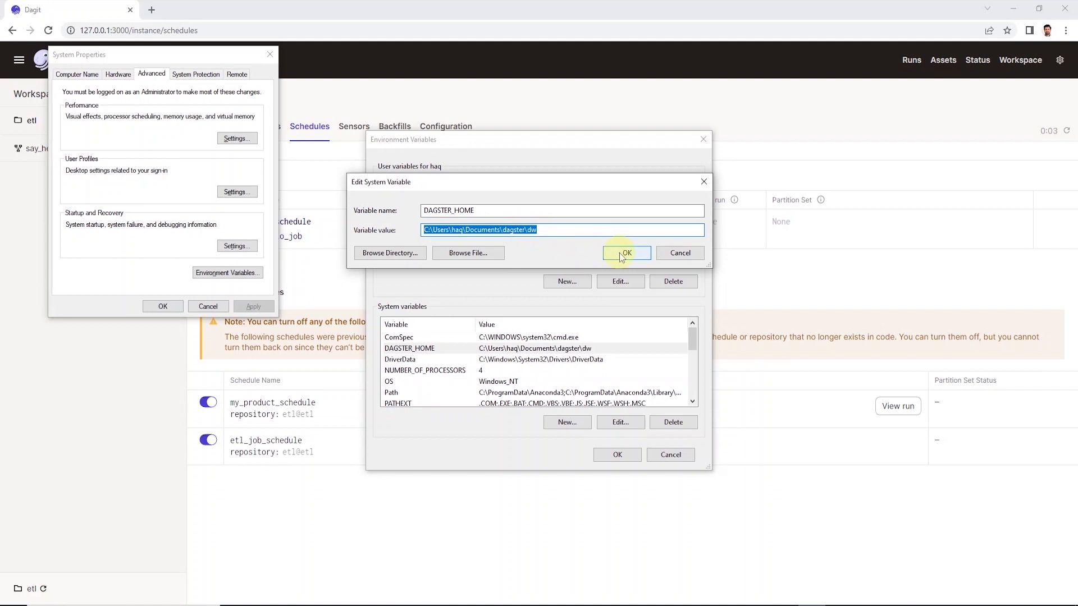
{"action": "left_click", "coordinate": [625, 252]}
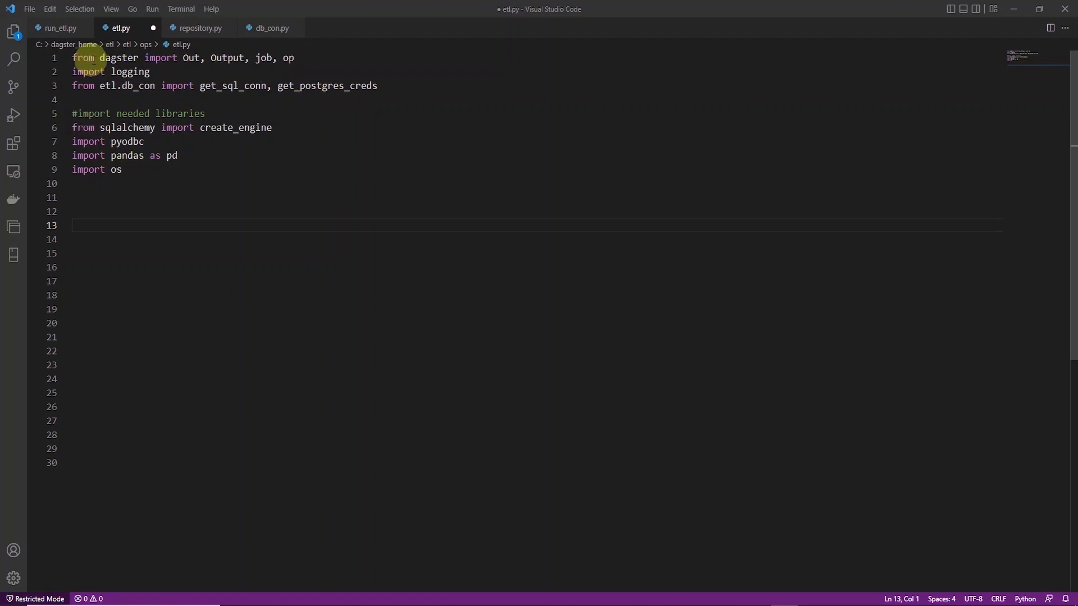
{"action": "double_click", "coordinate": [118, 57]}
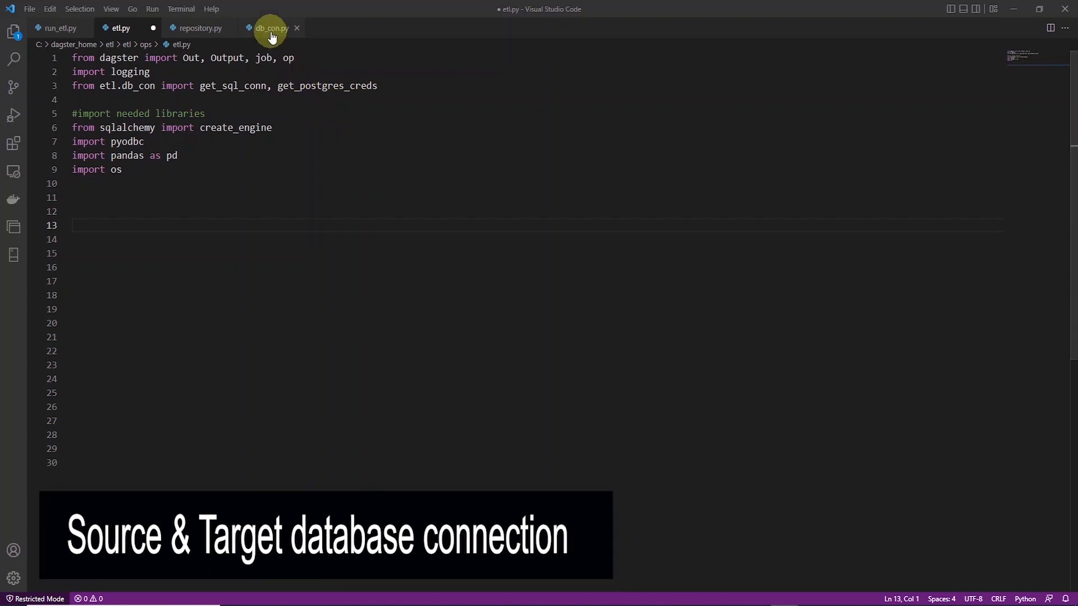
{"action": "left_click", "coordinate": [271, 27]}
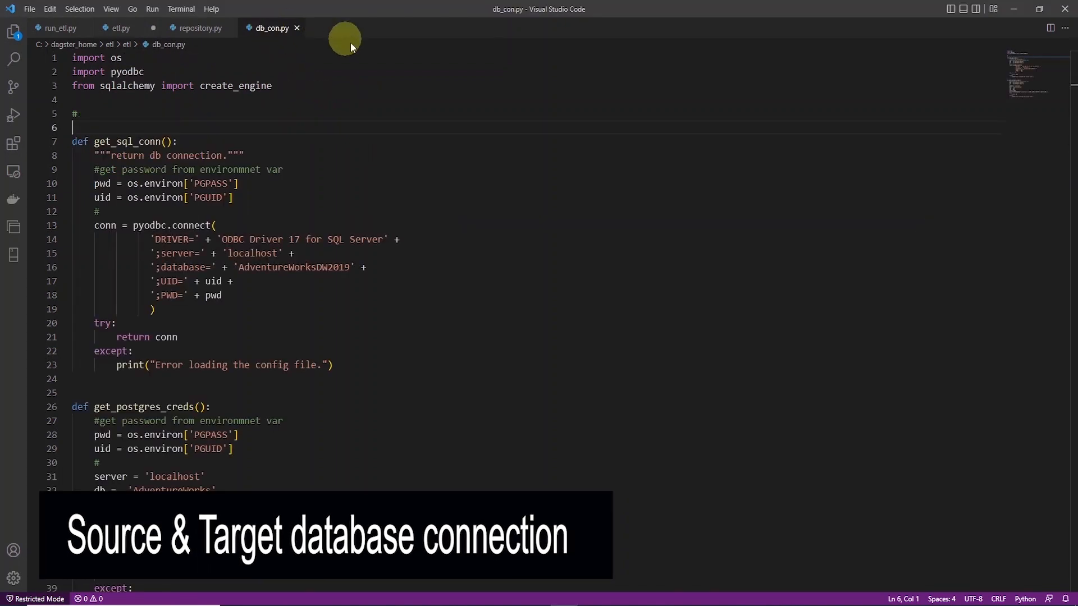
{"action": "mouse_move", "coordinate": [260, 47]}
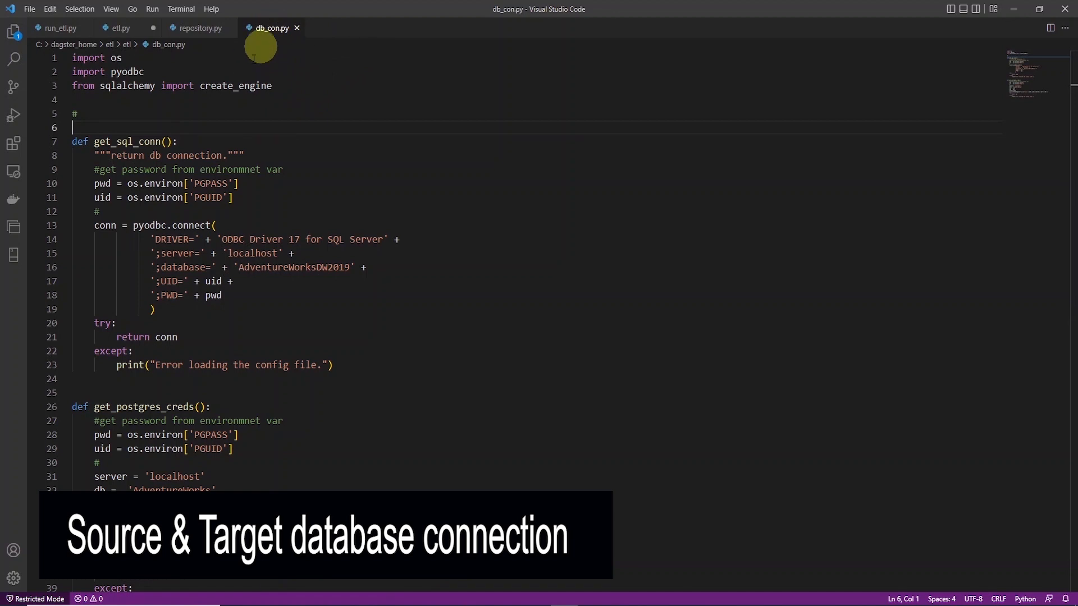
{"action": "double_click", "coordinate": [127, 141]}
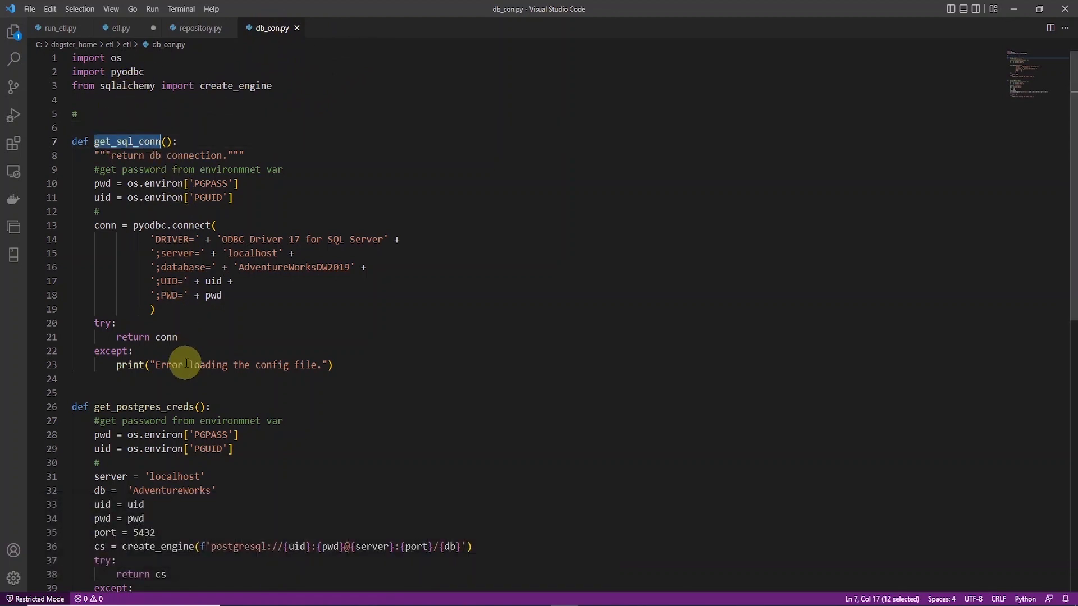
{"action": "scroll", "scroll_direction": "down", "scroll_amount": 3}
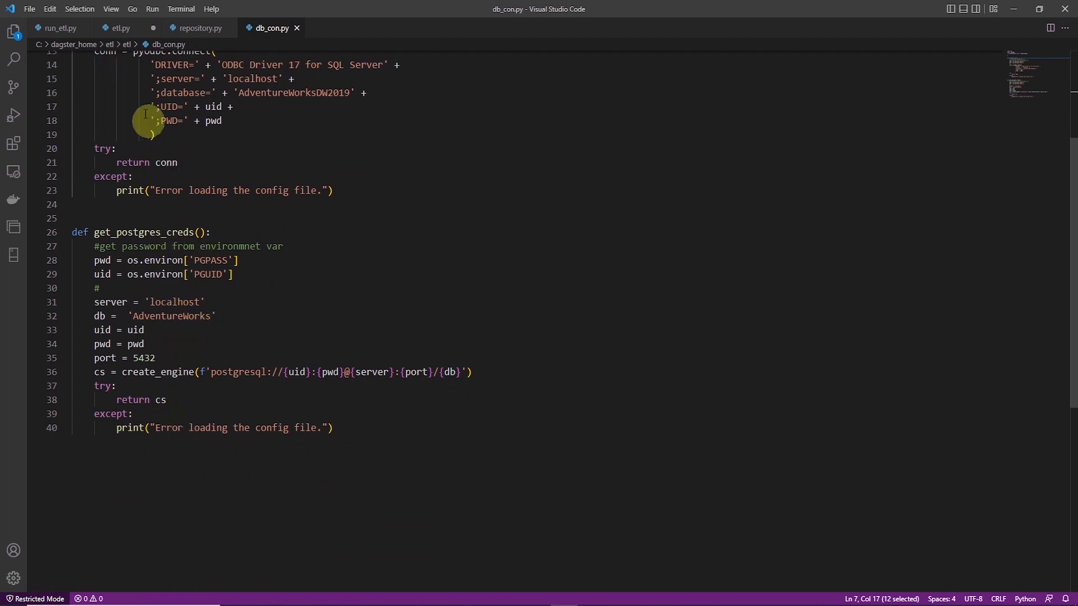
{"action": "left_click", "coordinate": [120, 27]}
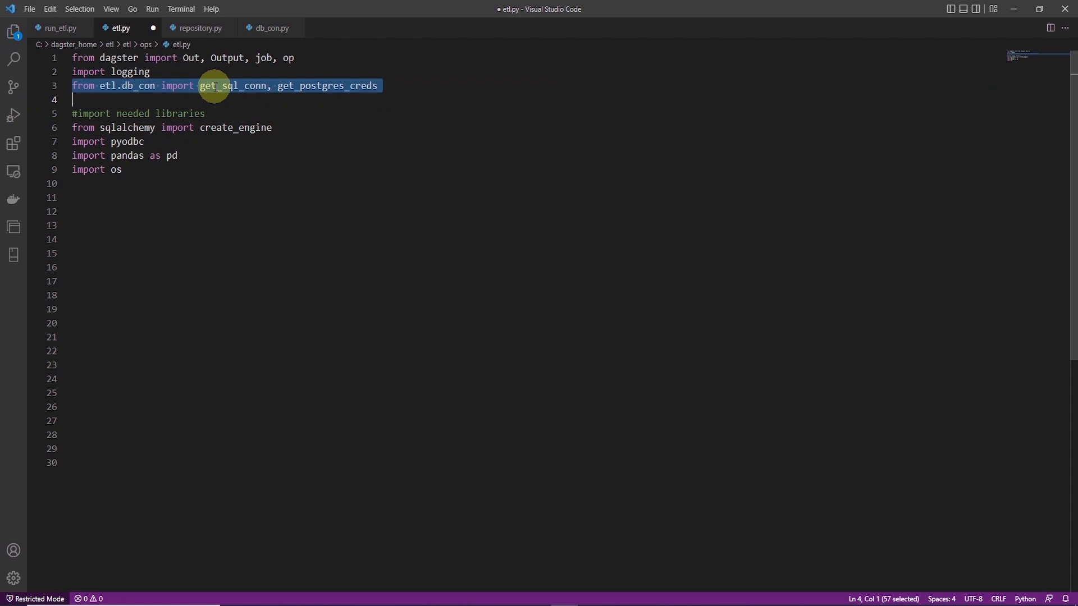
{"action": "double_click", "coordinate": [327, 85]}
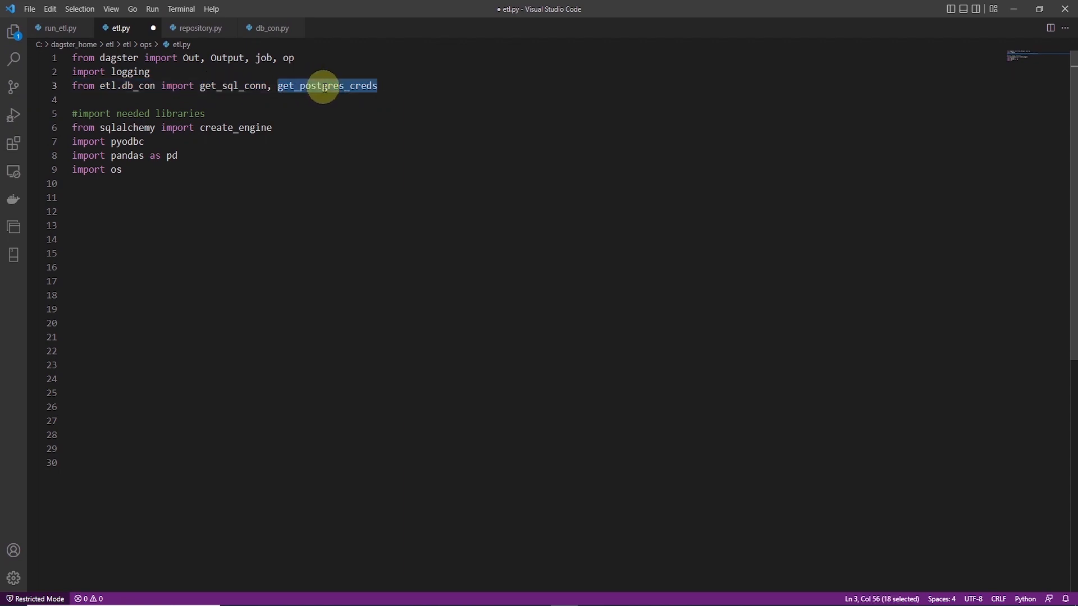
{"action": "left_click", "coordinate": [287, 211]}
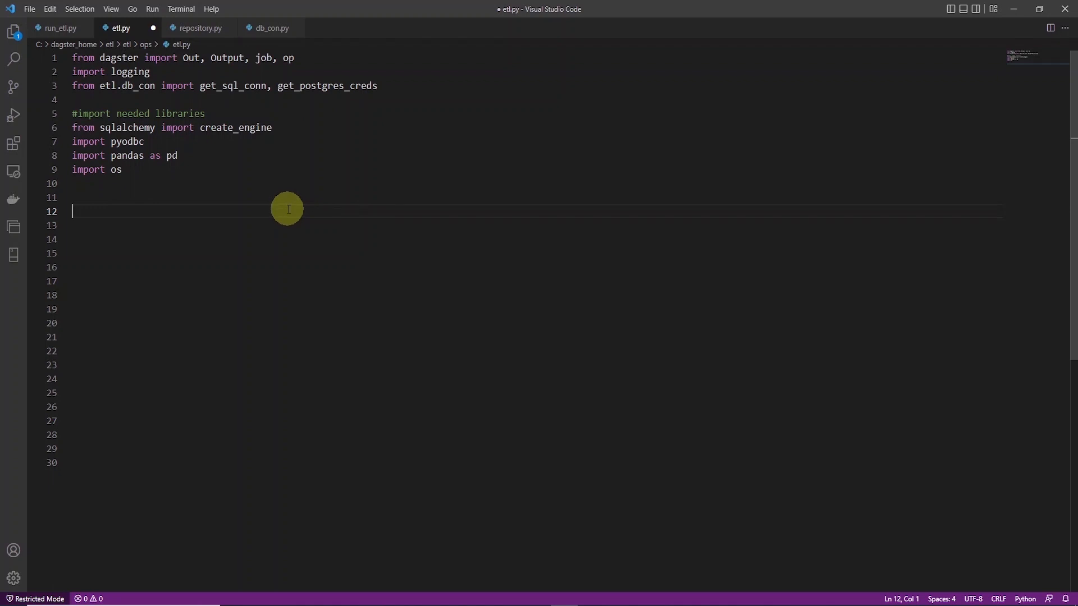
{"action": "type", "text": "#extract data from sql server"}
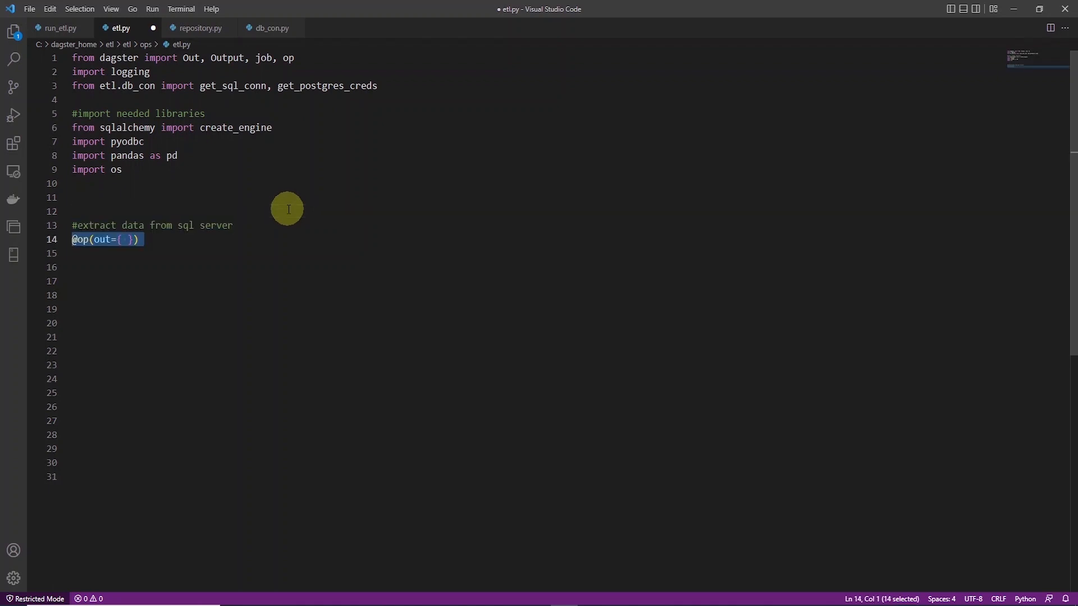
{"action": "mouse_move", "coordinate": [78, 240]}
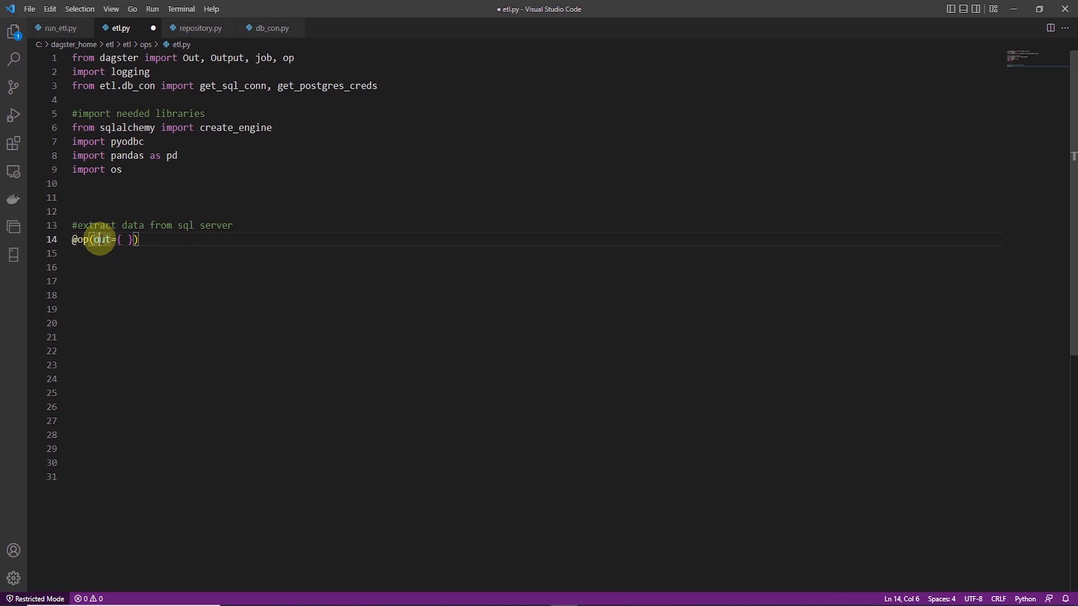
{"action": "type", "text": "\"df\": Out(is_required=True), \"tbl\": Out(is_required=True"}
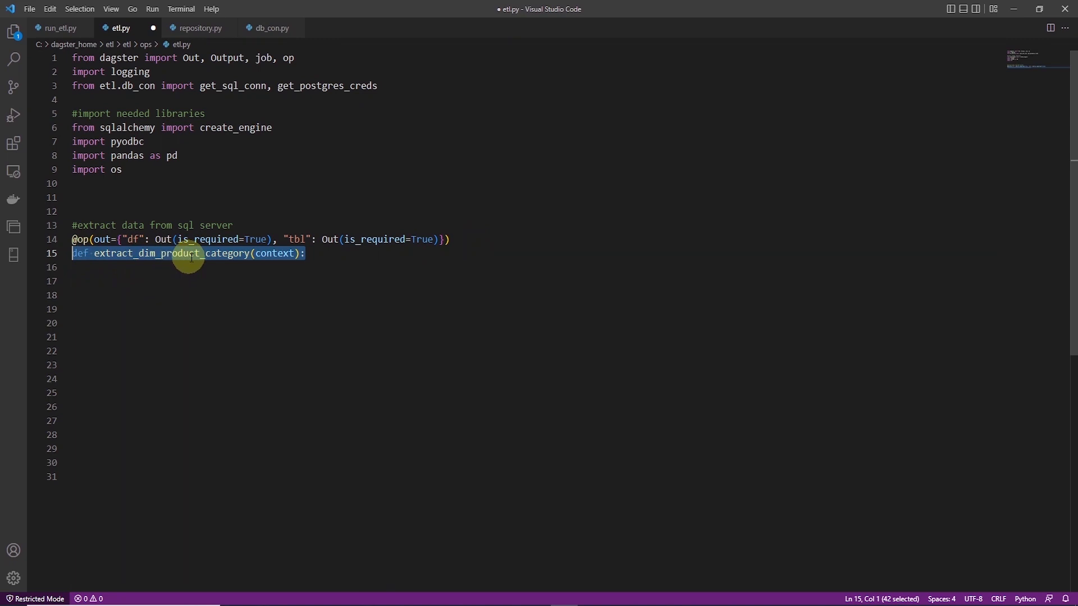
{"action": "mouse_move", "coordinate": [268, 252]}
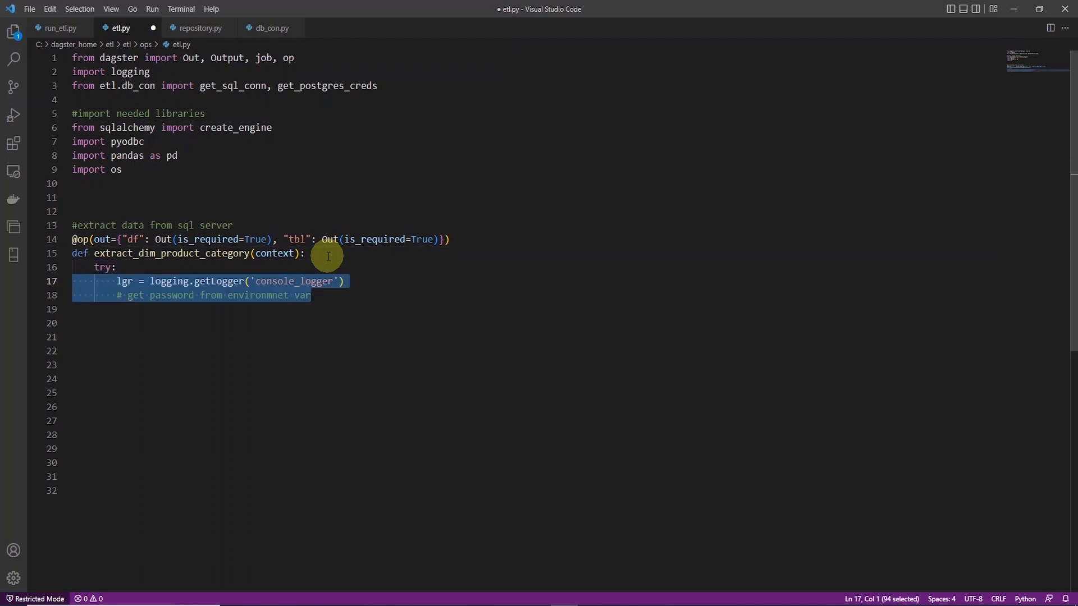
{"action": "mouse_move", "coordinate": [200, 281]}
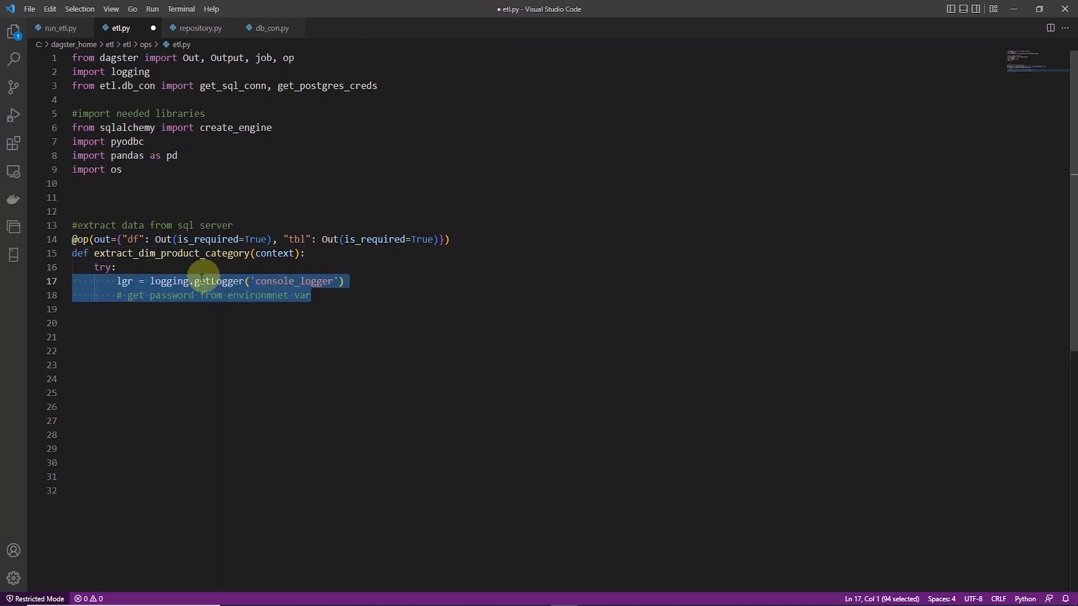
Paste and review the op body: logger, get_sql_conn connection block and table loop yielding outputs.
{"action": "double_click", "coordinate": [168, 280]}
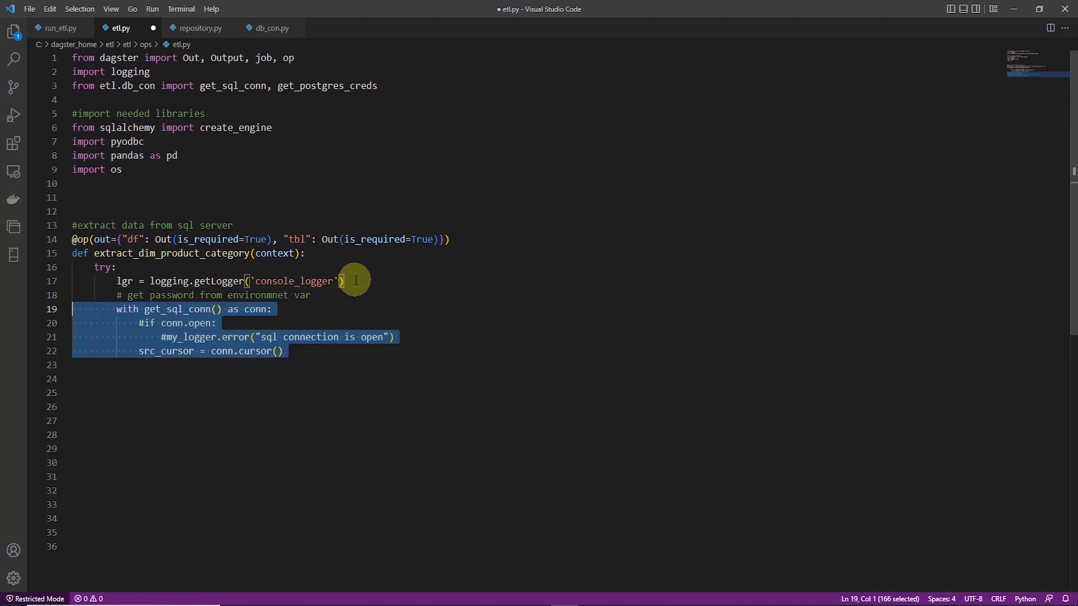
{"action": "left_click", "coordinate": [164, 309]}
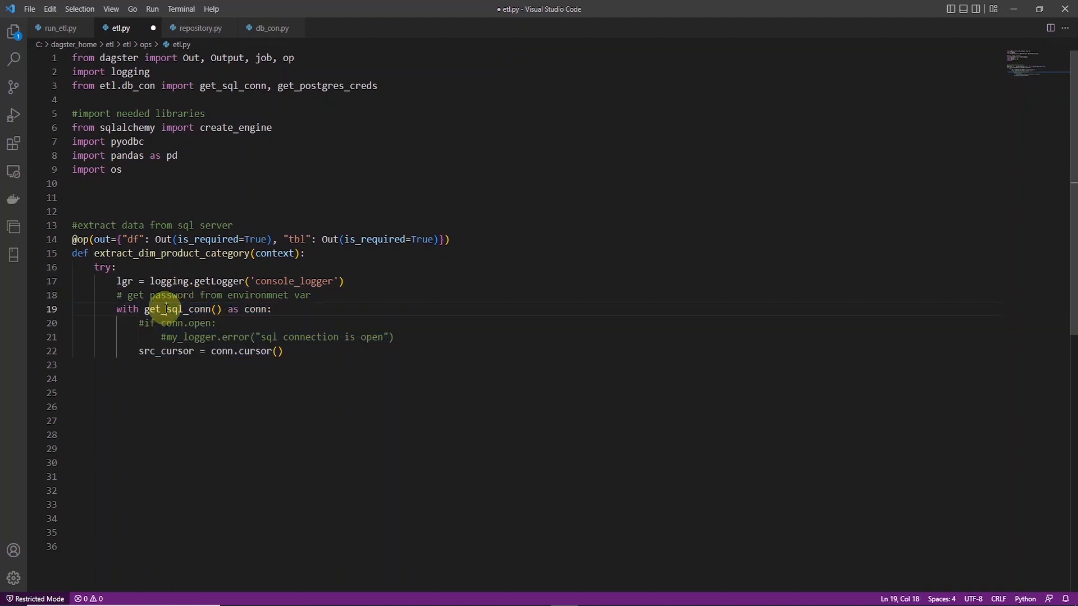
{"action": "double_click", "coordinate": [177, 308]}
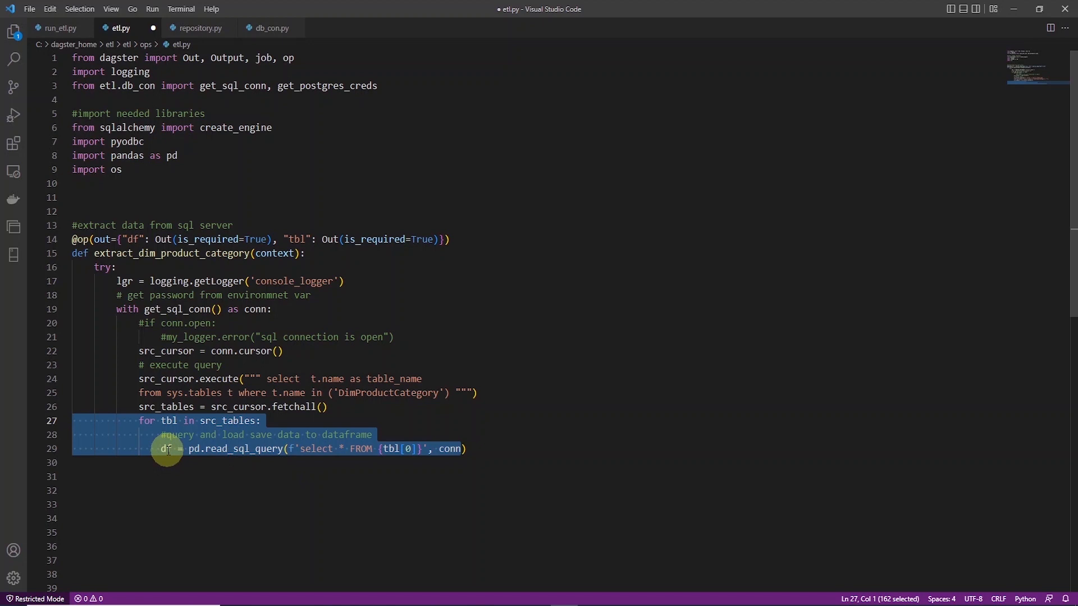
{"action": "left_click", "coordinate": [165, 449]}
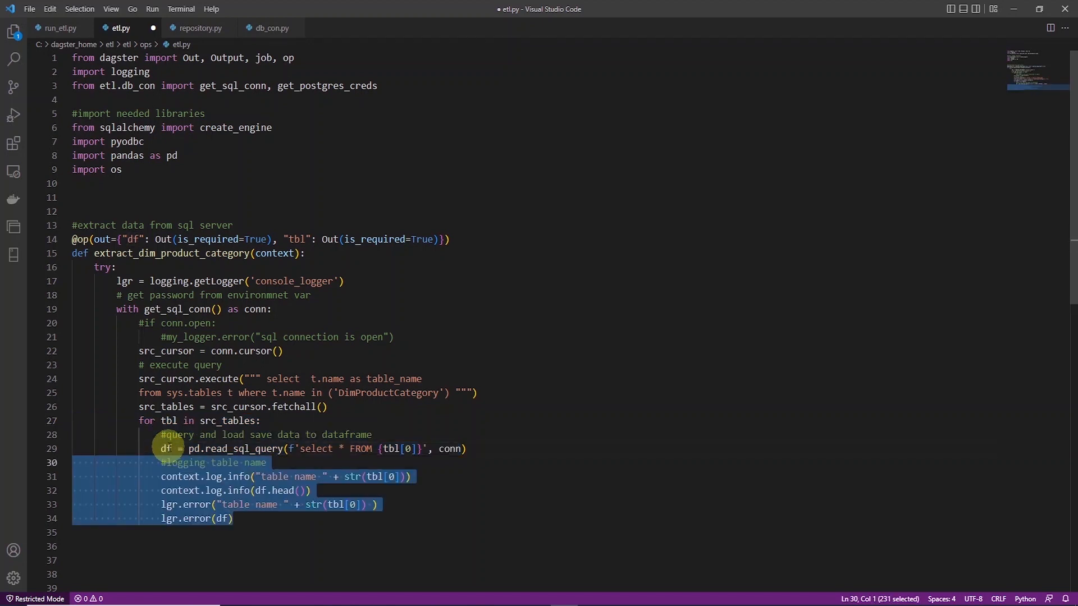
{"action": "scroll", "scroll_direction": "down", "scroll_amount": 3}
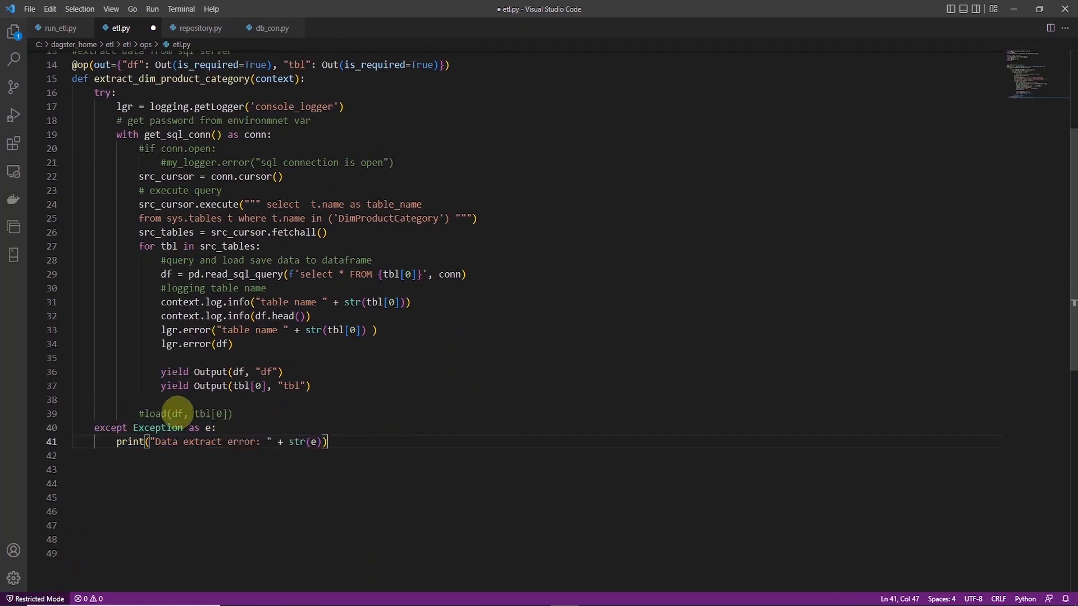
Write '#load data to postgres' and the load op with logging, get_postgres_creds and df.to_sql.
{"action": "type", "text": "#load data to postgres"}
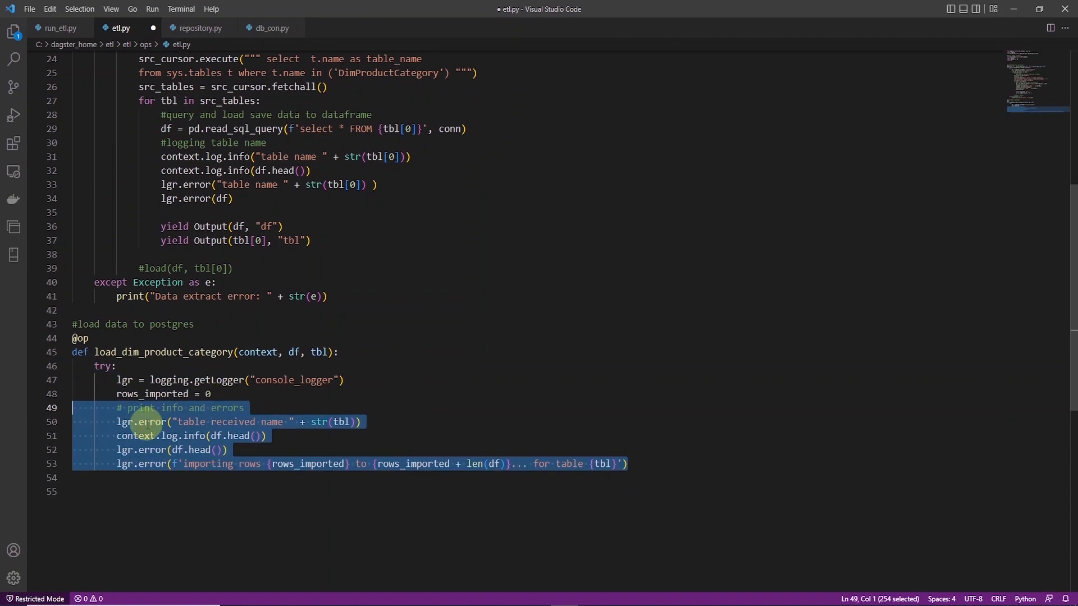
{"action": "mouse_move", "coordinate": [662, 469]}
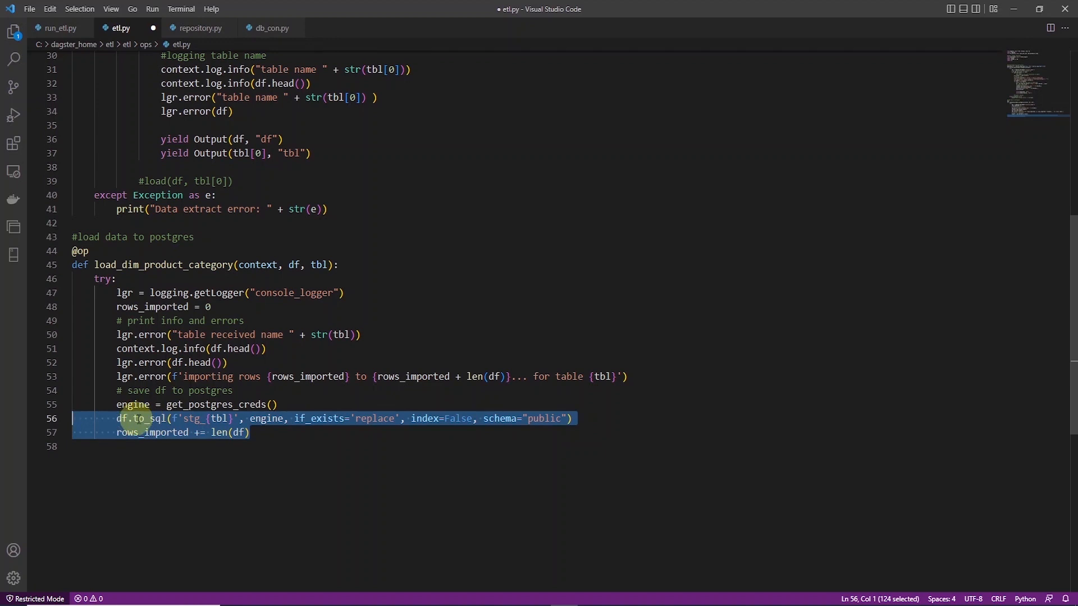
{"action": "left_click", "coordinate": [153, 419]}
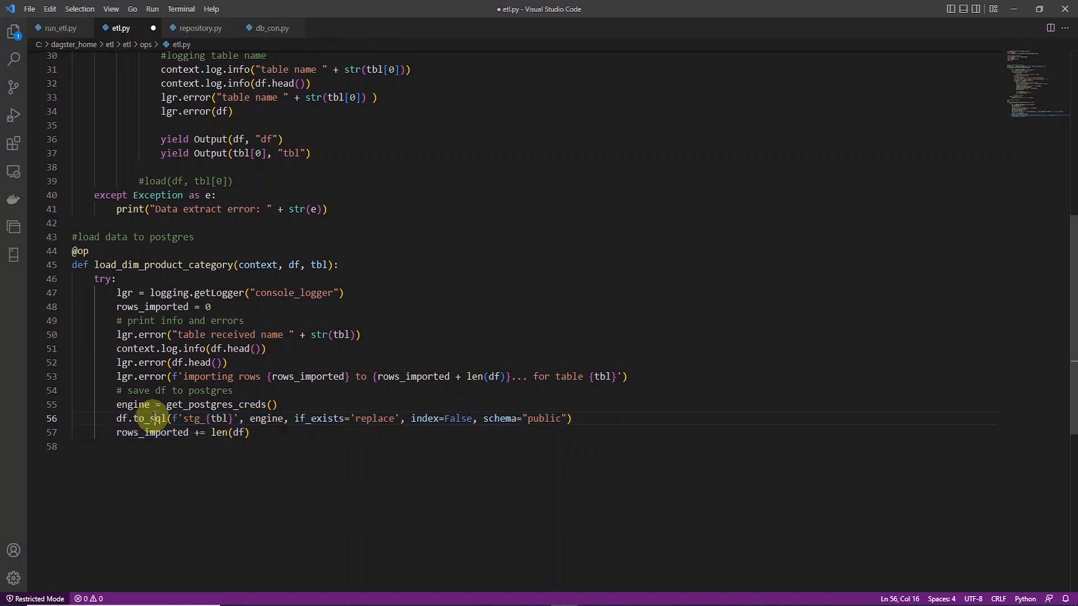
{"action": "double_click", "coordinate": [148, 418]}
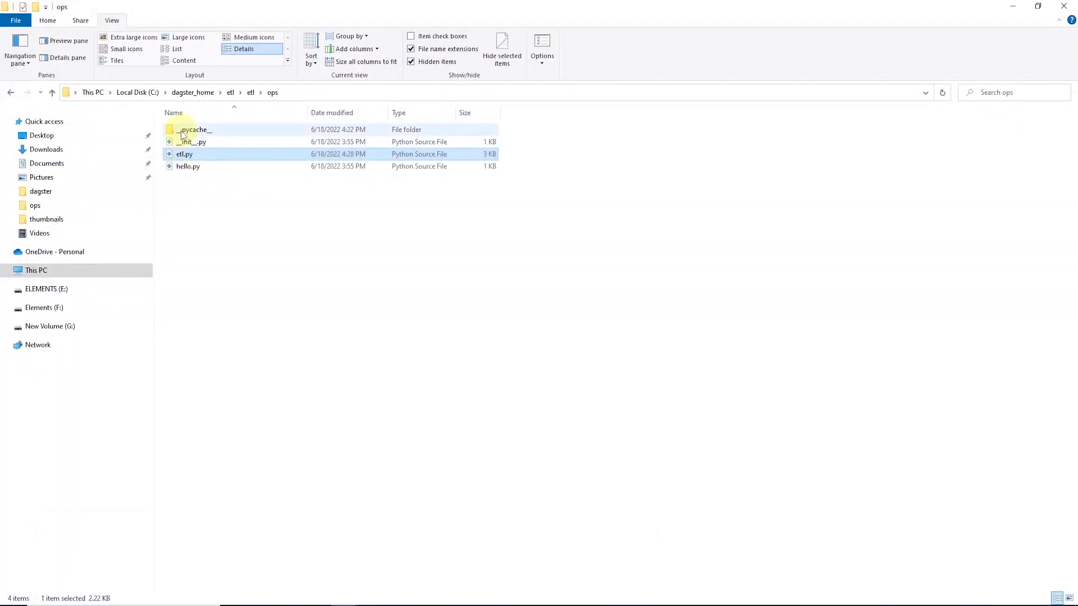
Go up to the etl folder and into jobs to reach run_etl.py.
{"action": "left_click", "coordinate": [250, 92]}
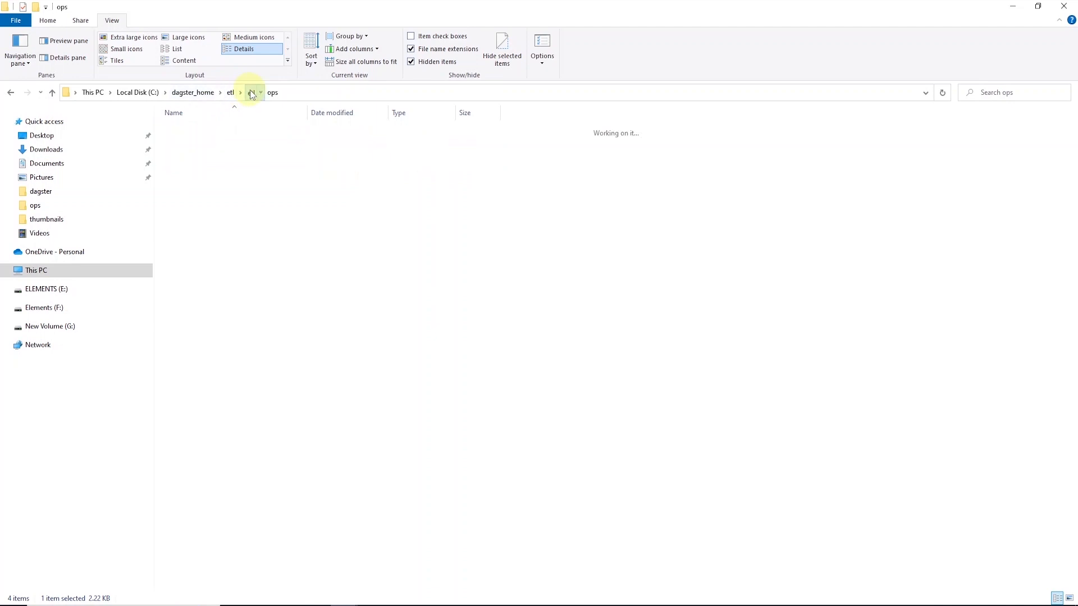
{"action": "left_click", "coordinate": [250, 92]}
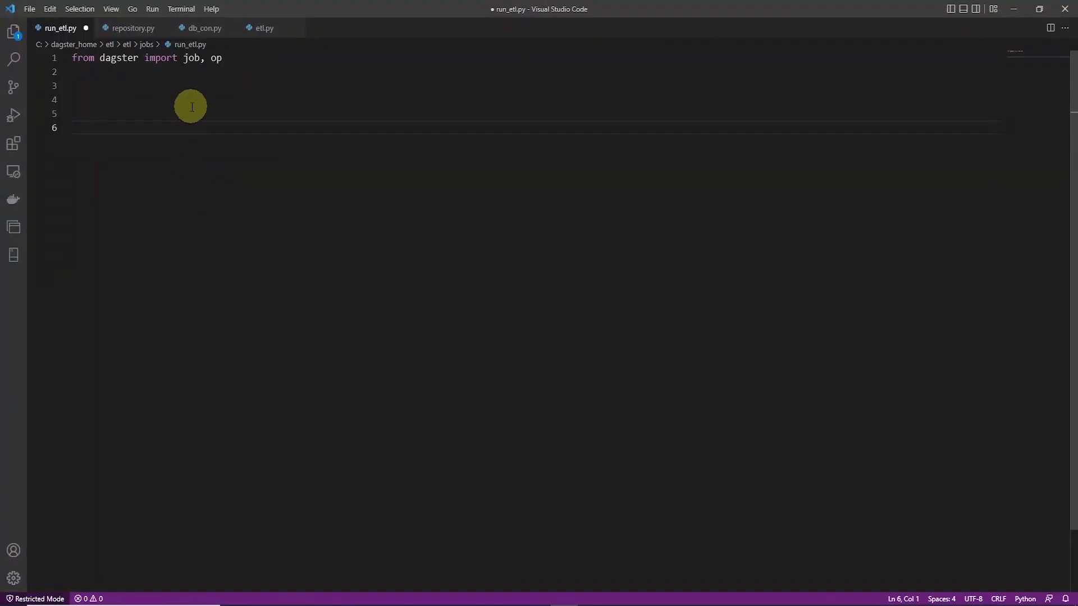
{"action": "type", "text": "from etl.ops.etl import extract_dim_product_category, load_dim_product_category"}
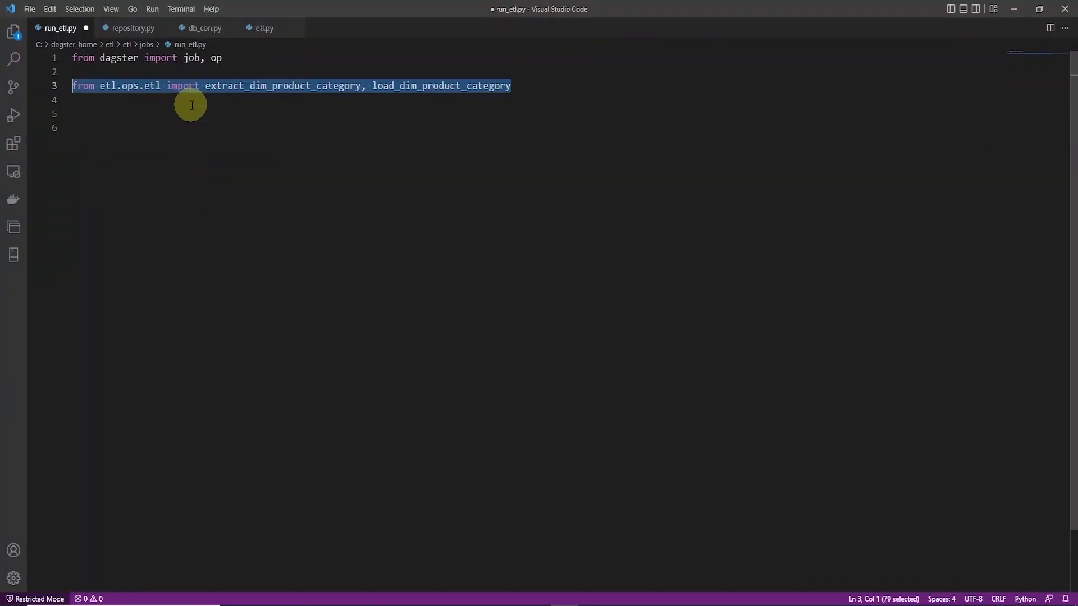
{"action": "mouse_move", "coordinate": [235, 97]}
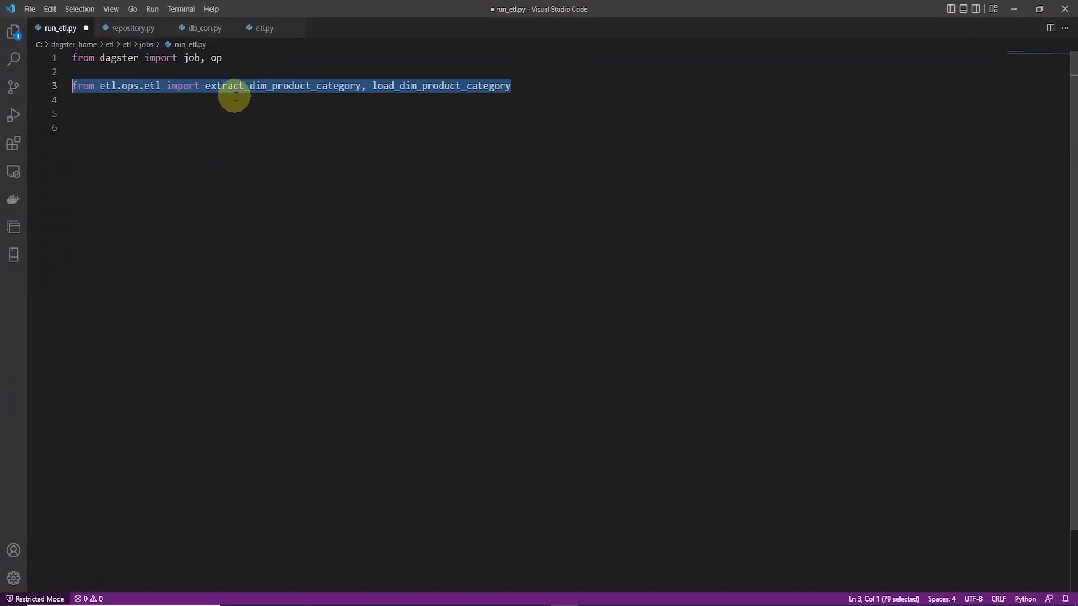
{"action": "left_click", "coordinate": [272, 128]}
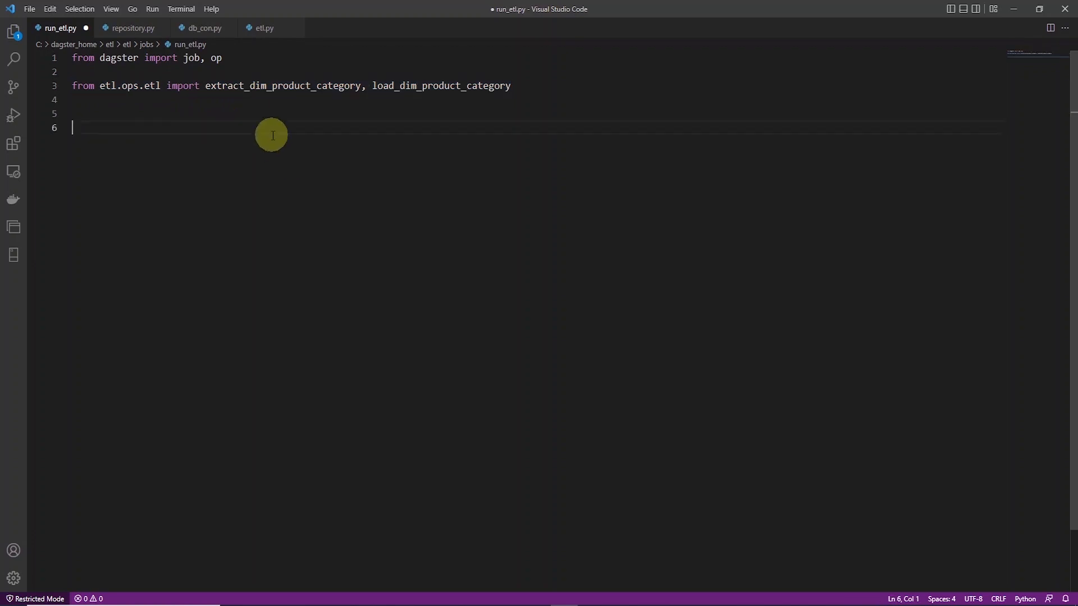
{"action": "type", "text": "@job"}
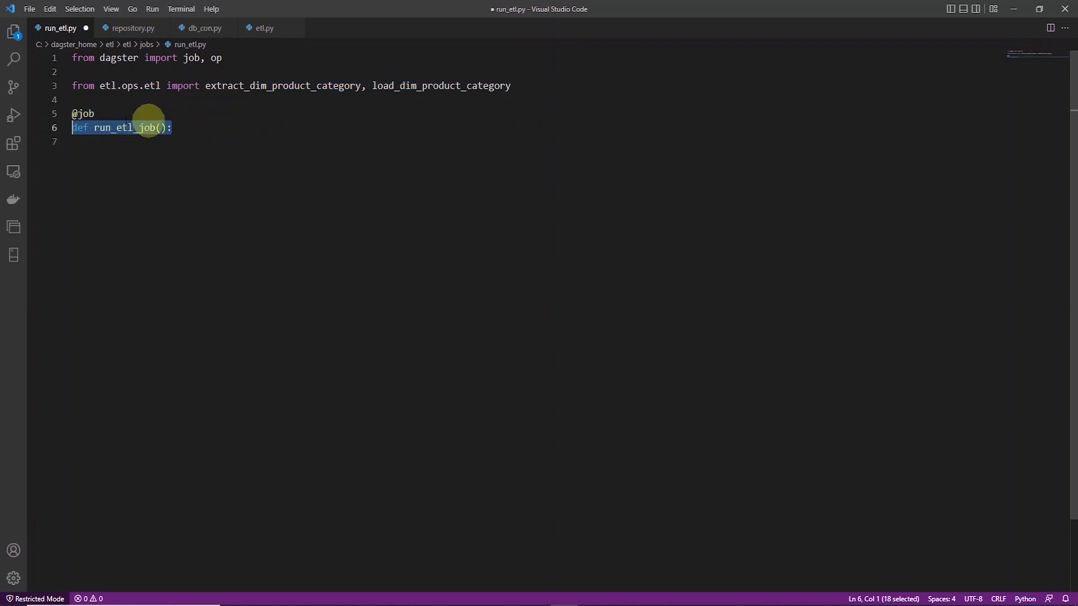
Define run_etl_job with a docstring and df, tbl = extract_dim_product_category() feeding the load op.
{"action": "left_click", "coordinate": [194, 128]}
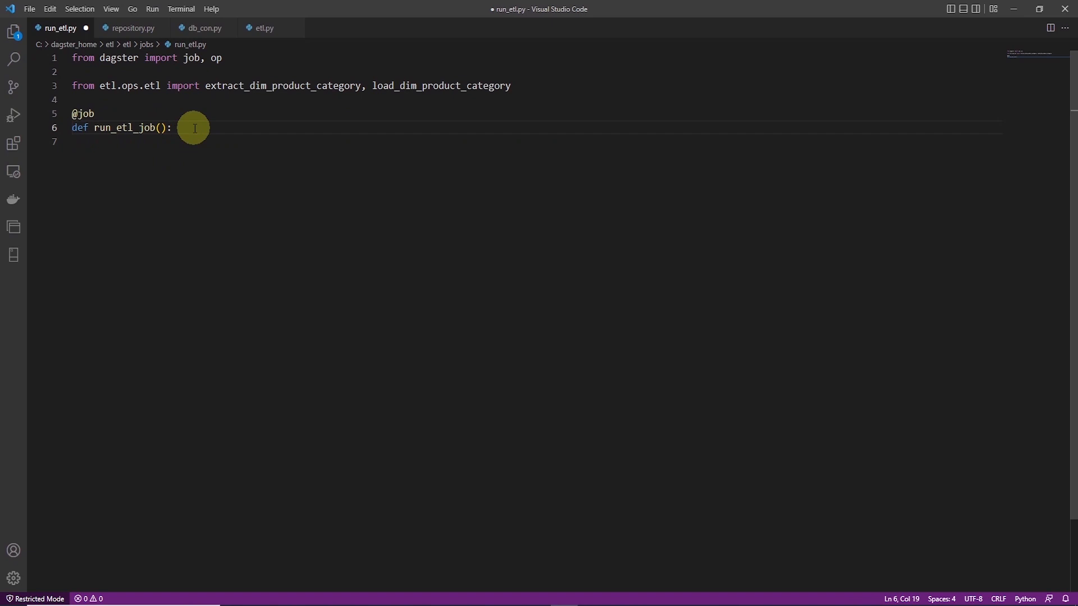
{"action": "type", "text": "\"\"\""}
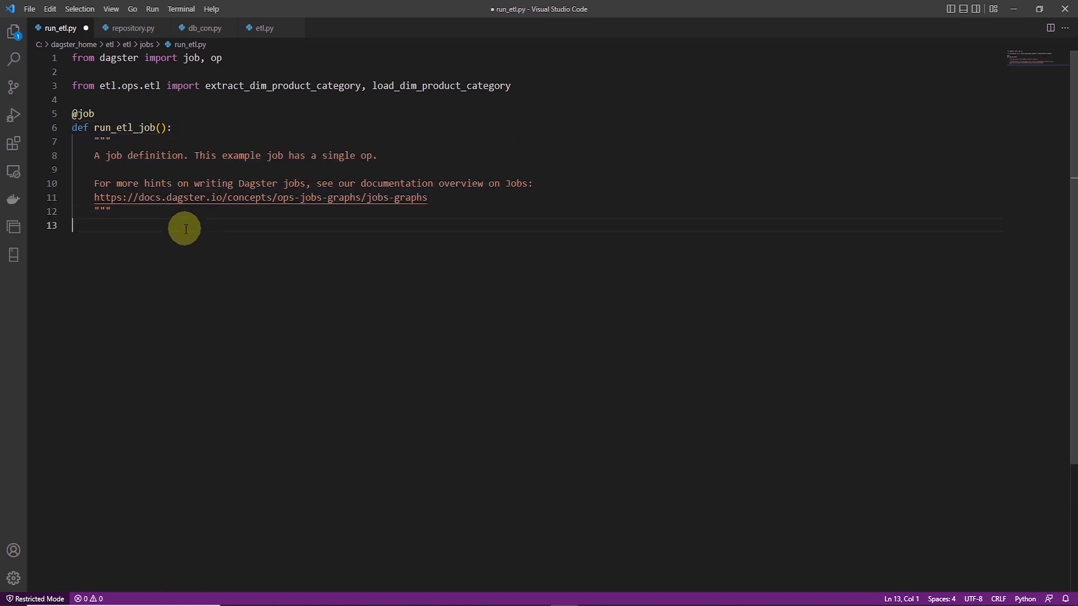
{"action": "type", "text": "df, tbl = extract_dim_product_category()"}
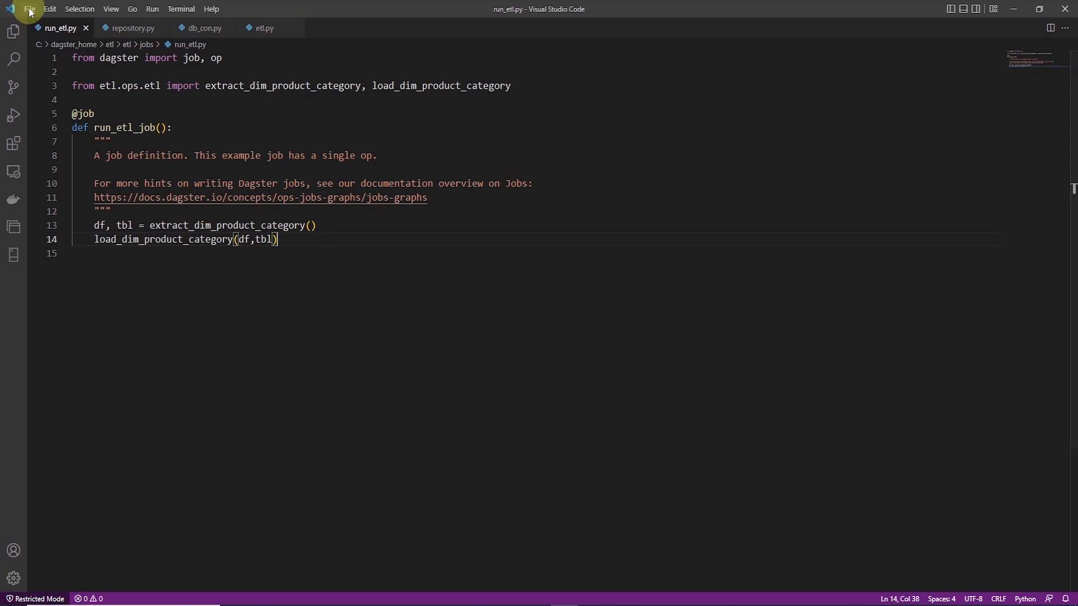
{"action": "mouse_move", "coordinate": [357, 245]}
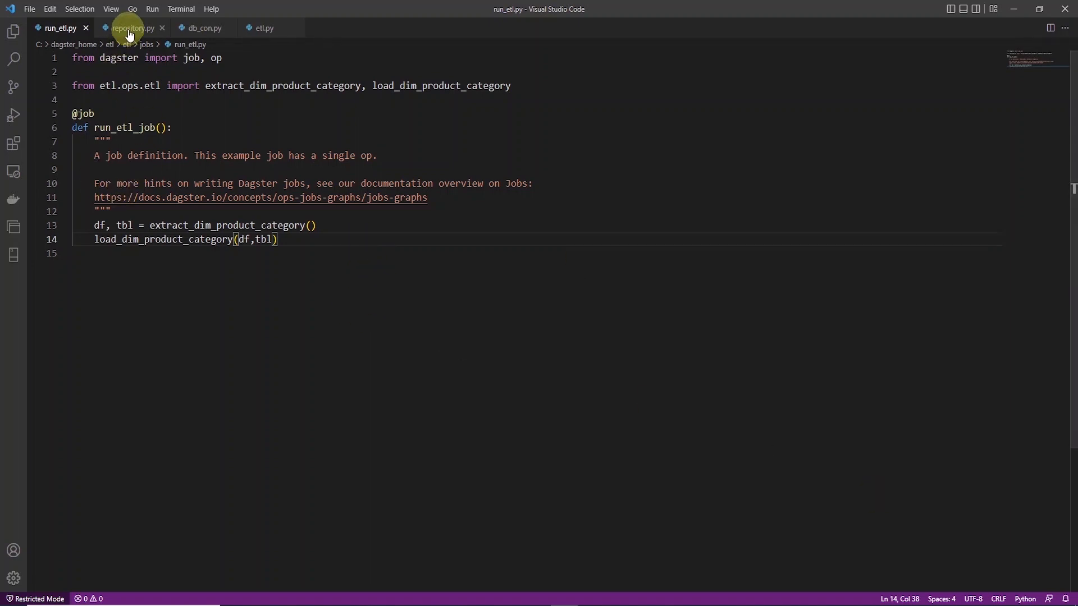
Add run_etl_job's import and jobs-list entry in repository.py.
{"action": "left_click", "coordinate": [130, 27]}
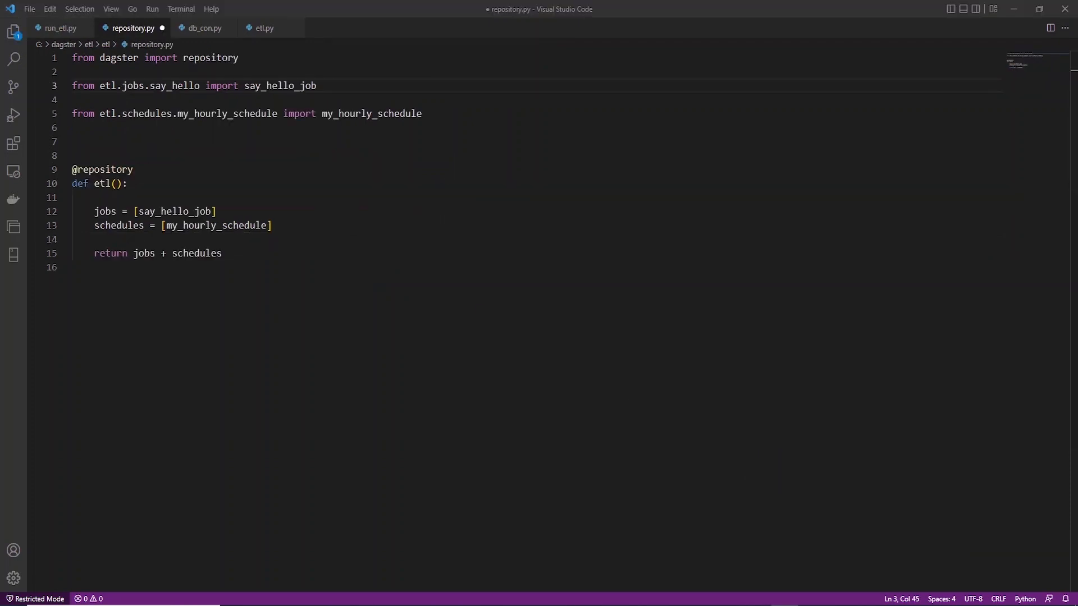
{"action": "mouse_move", "coordinate": [459, 320]}
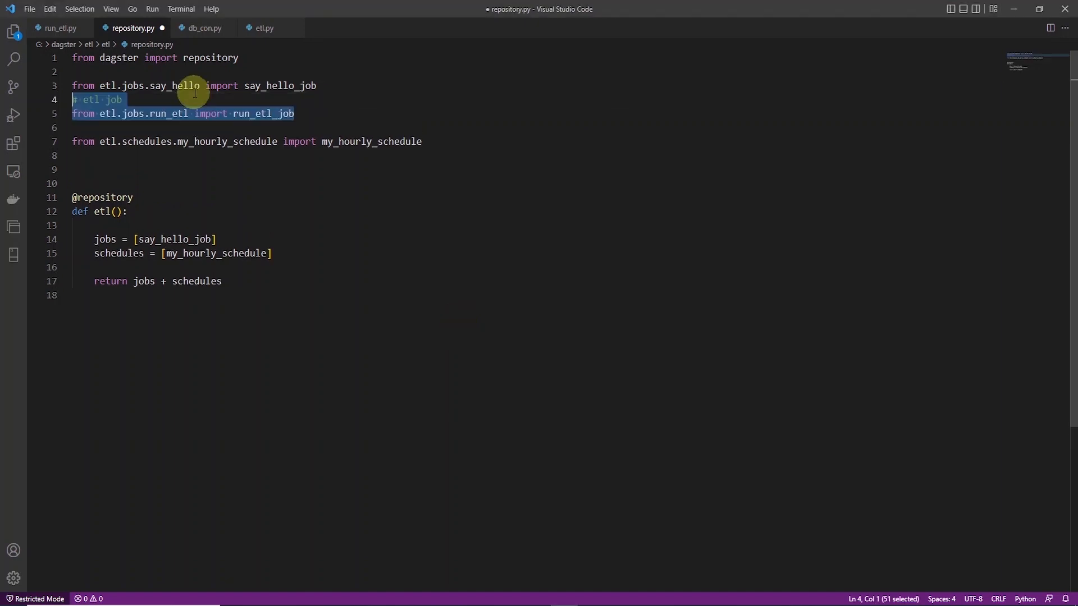
{"action": "mouse_move", "coordinate": [130, 114]}
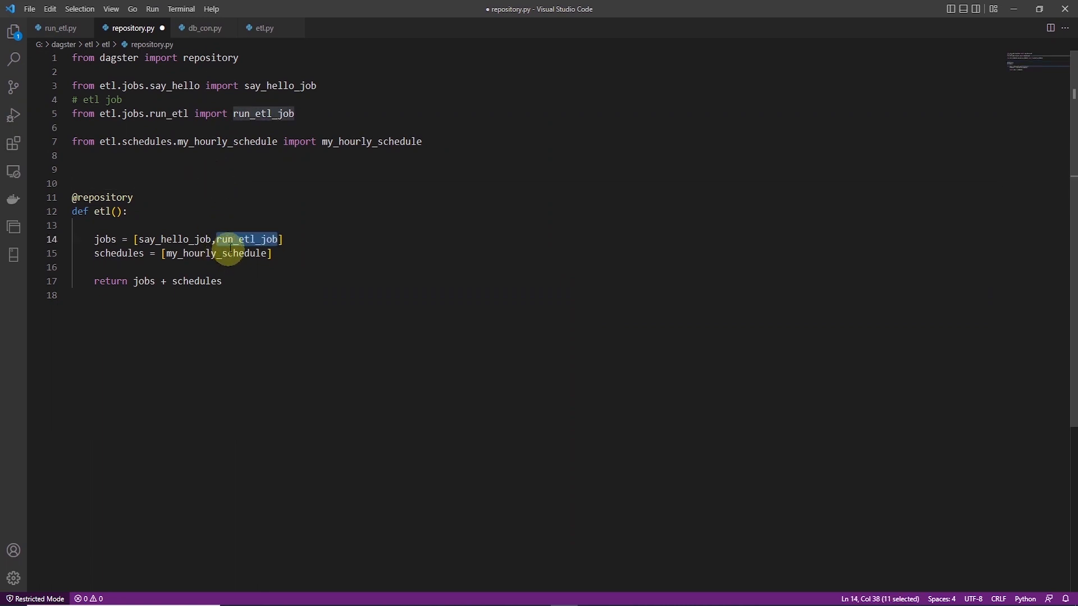
{"action": "left_click", "coordinate": [282, 239]}
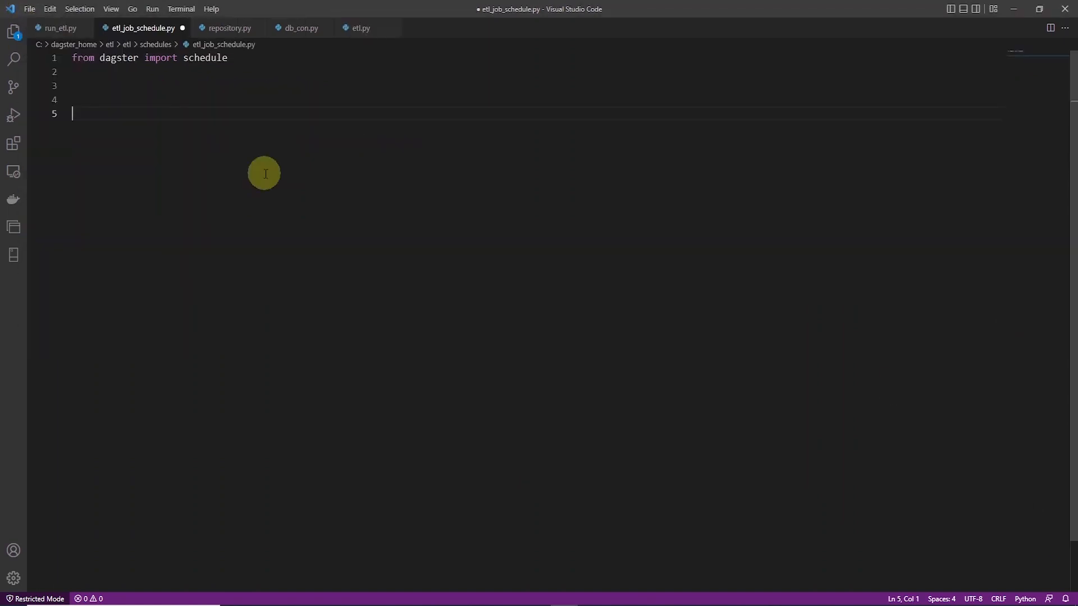
{"action": "left_click", "coordinate": [100, 85]}
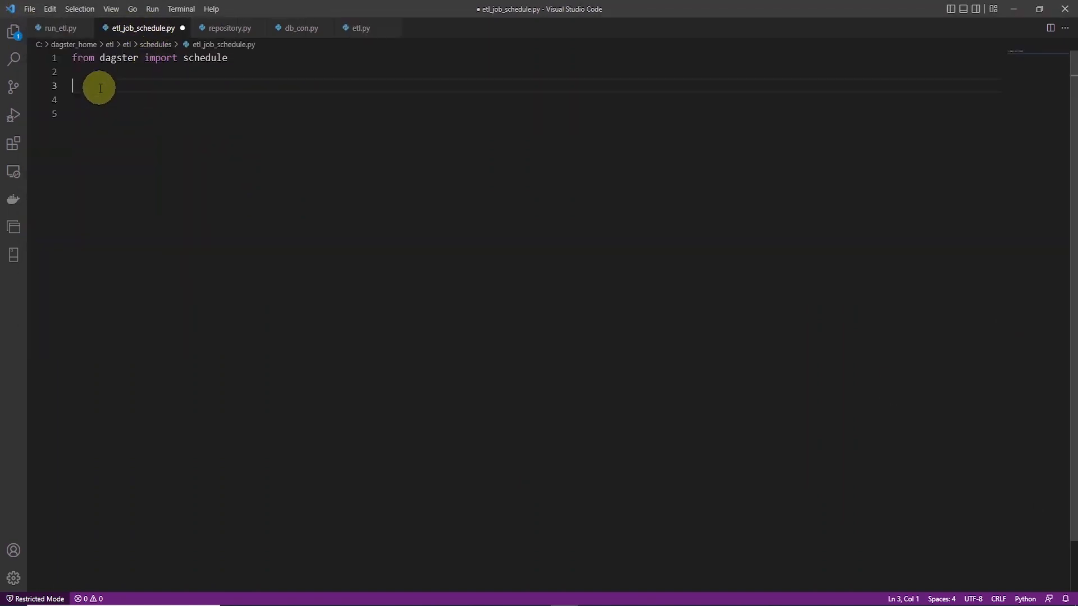
{"action": "type", "text": "from etl.jobs.run_etl import run_etl_job"}
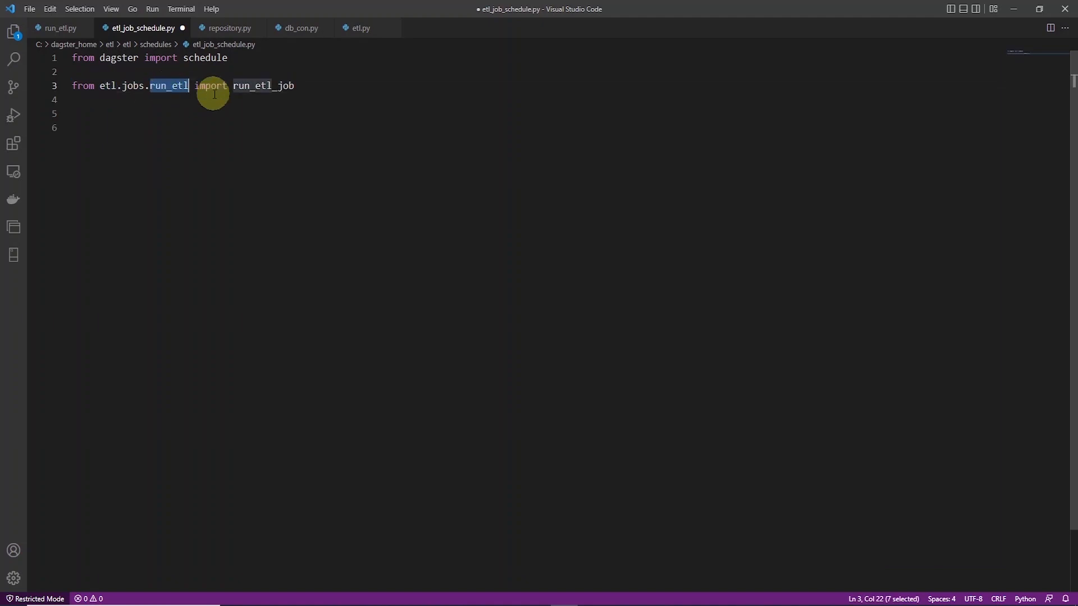
{"action": "type", "text": "@schedule(cron_schedule=\"0 10 * * *\", job=run_etl_job, execution_timezone=\"US/Central\")"}
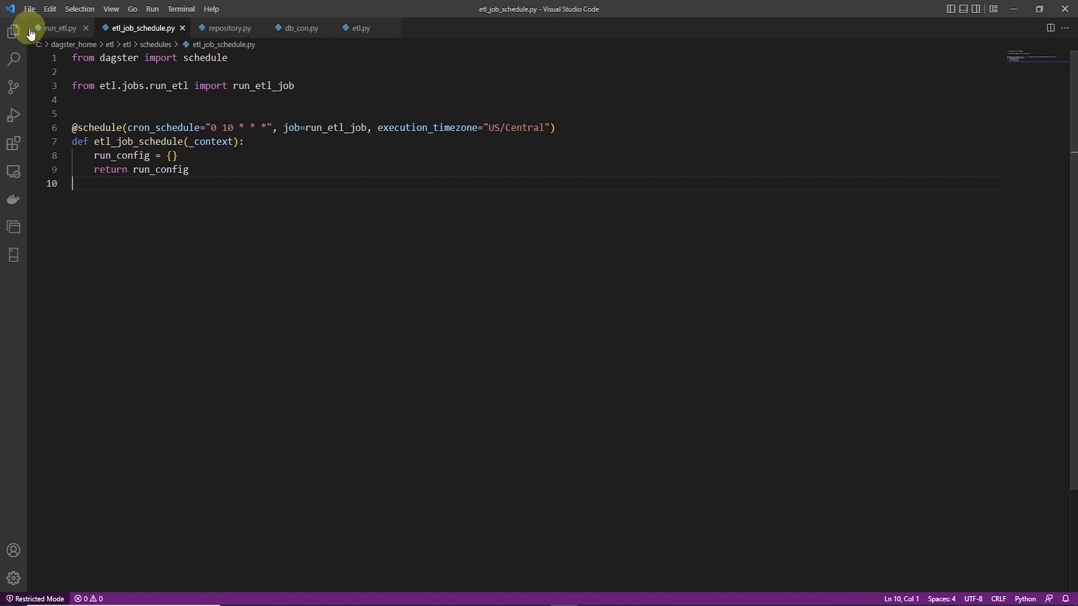
Add the etl_job_schedule import to repository.py.
{"action": "left_click", "coordinate": [227, 27]}
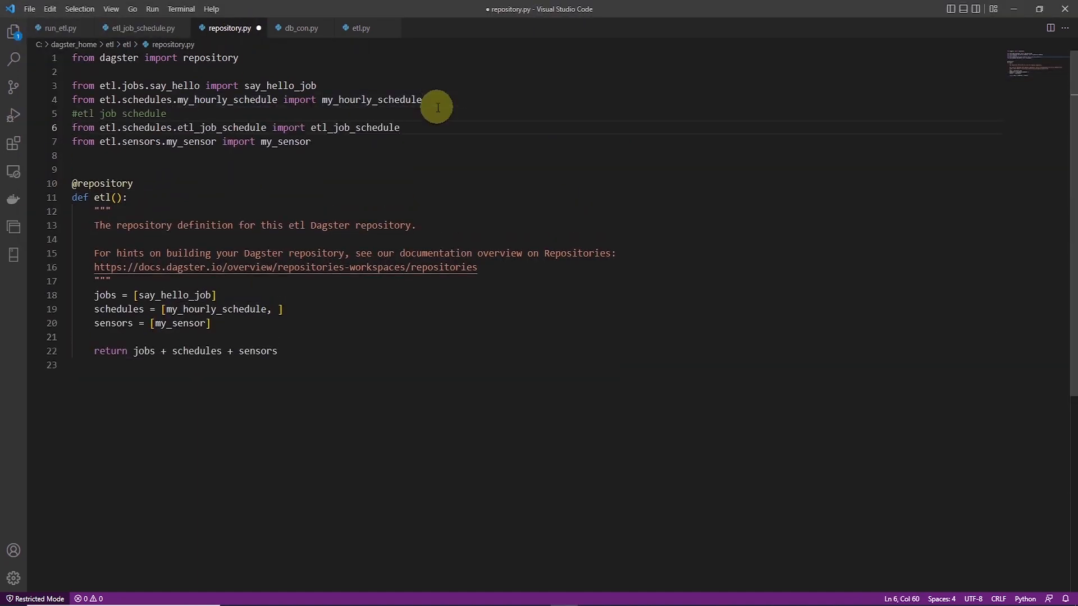
{"action": "type", "text": "etl_job_schedule"}
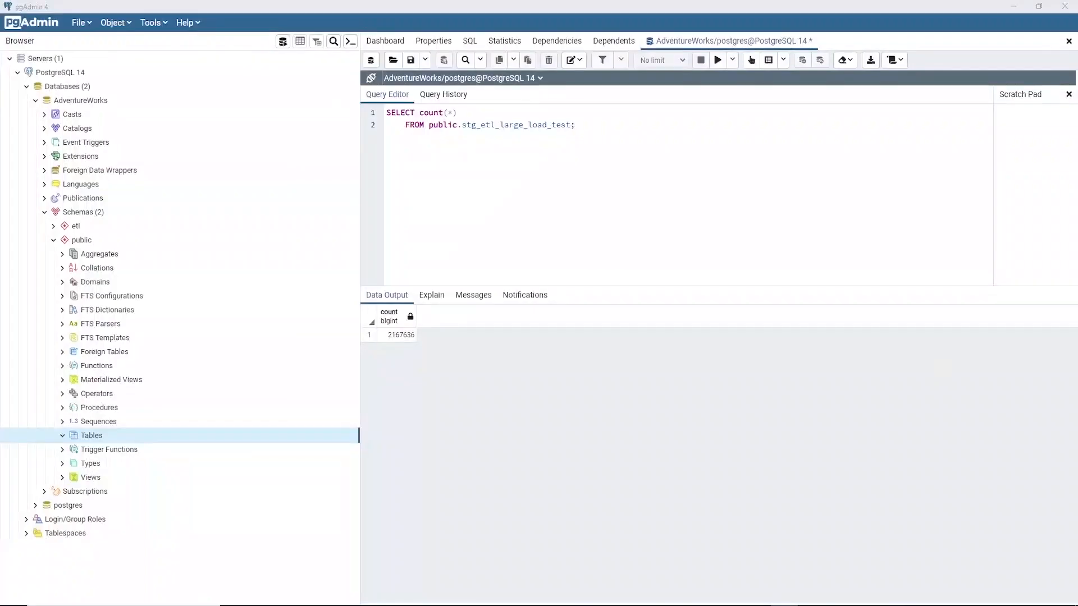
Refresh the Tables list under the public schema in pgAdmin.
{"action": "right_click", "coordinate": [91, 435]}
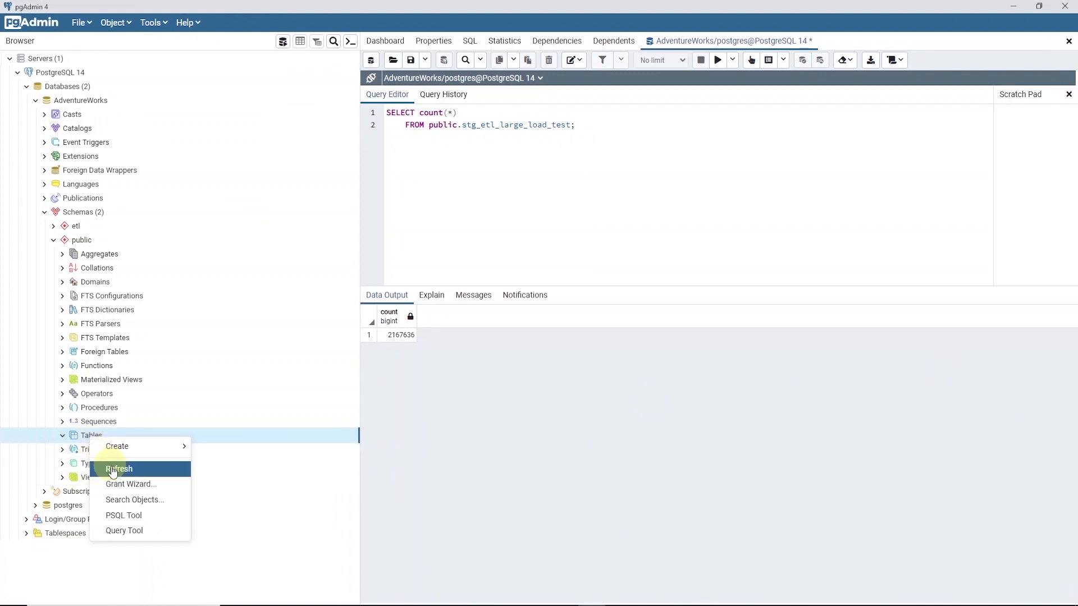
{"action": "left_click", "coordinate": [117, 469]}
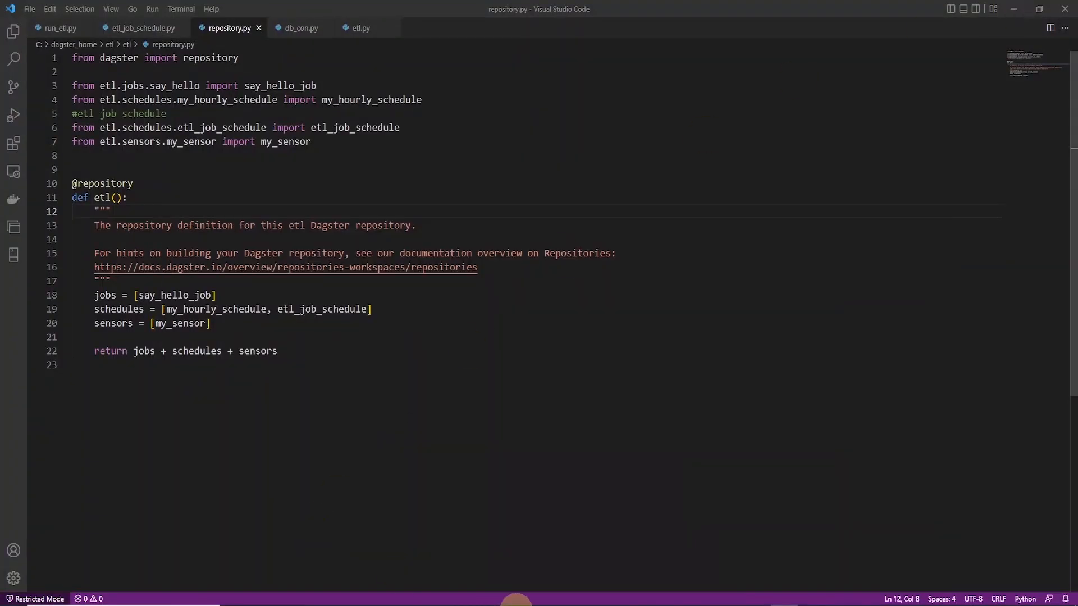
{"action": "mouse_move", "coordinate": [760, 562]}
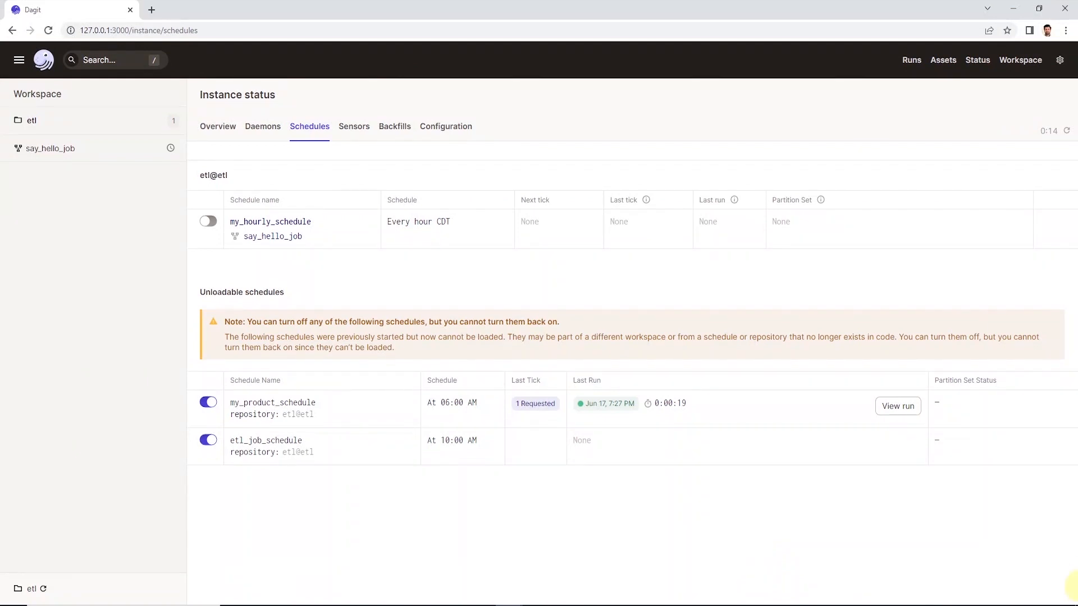
Open run_etl_job in the etl workspace and view the extract_dim_product_category step details.
{"action": "left_click", "coordinate": [49, 148]}
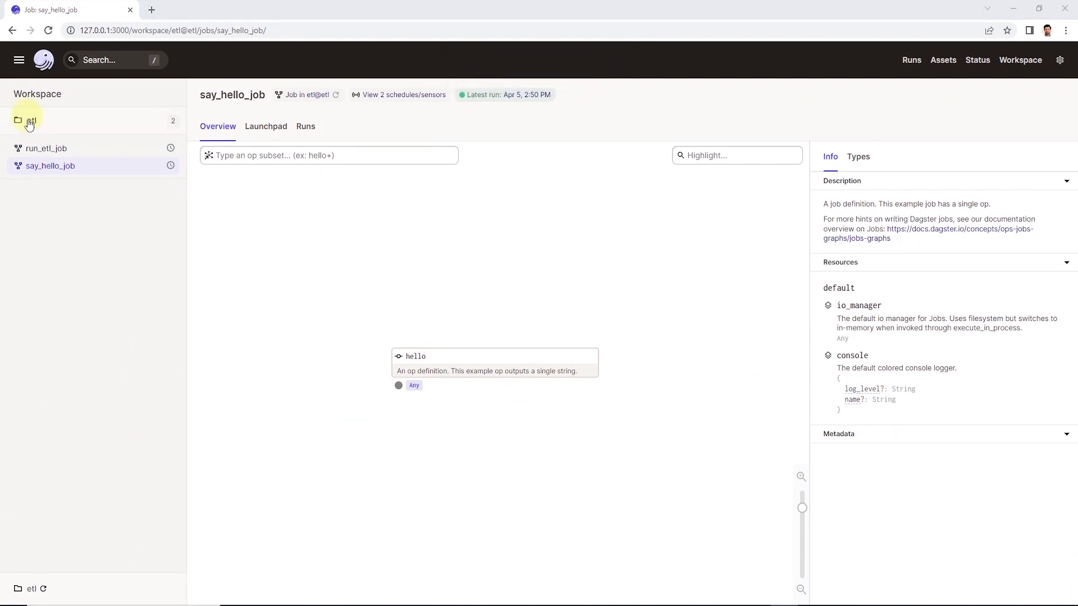
{"action": "left_click", "coordinate": [46, 148]}
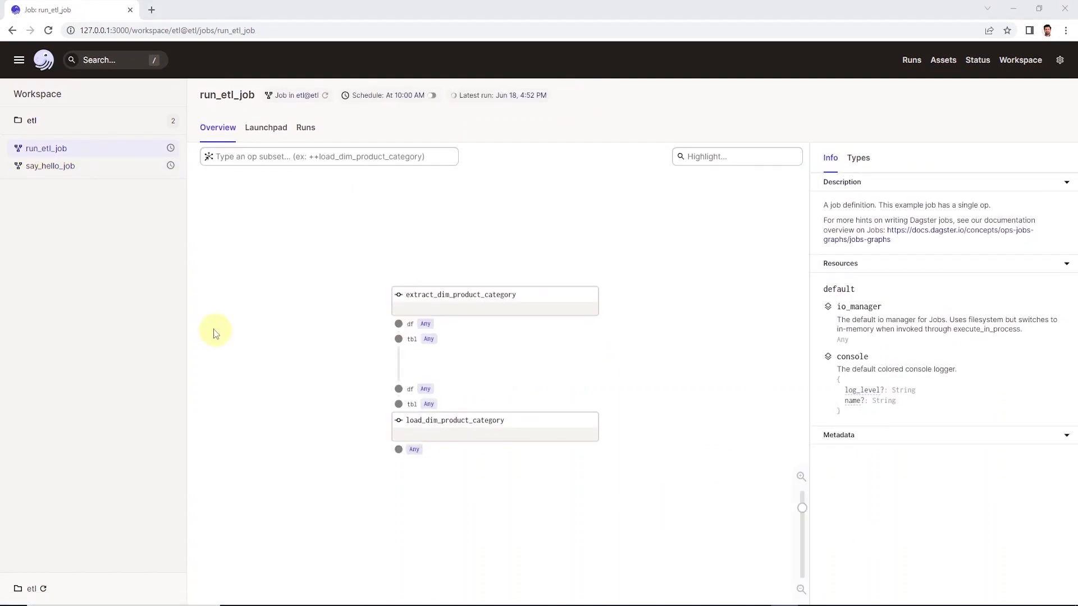
{"action": "mouse_move", "coordinate": [421, 294]}
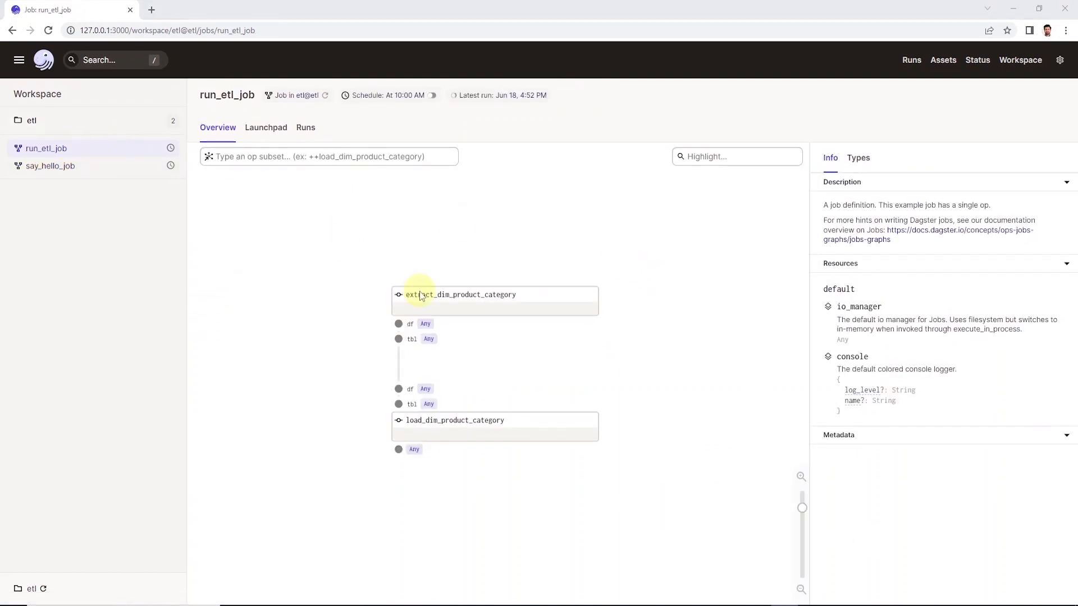
{"action": "mouse_move", "coordinate": [519, 464]}
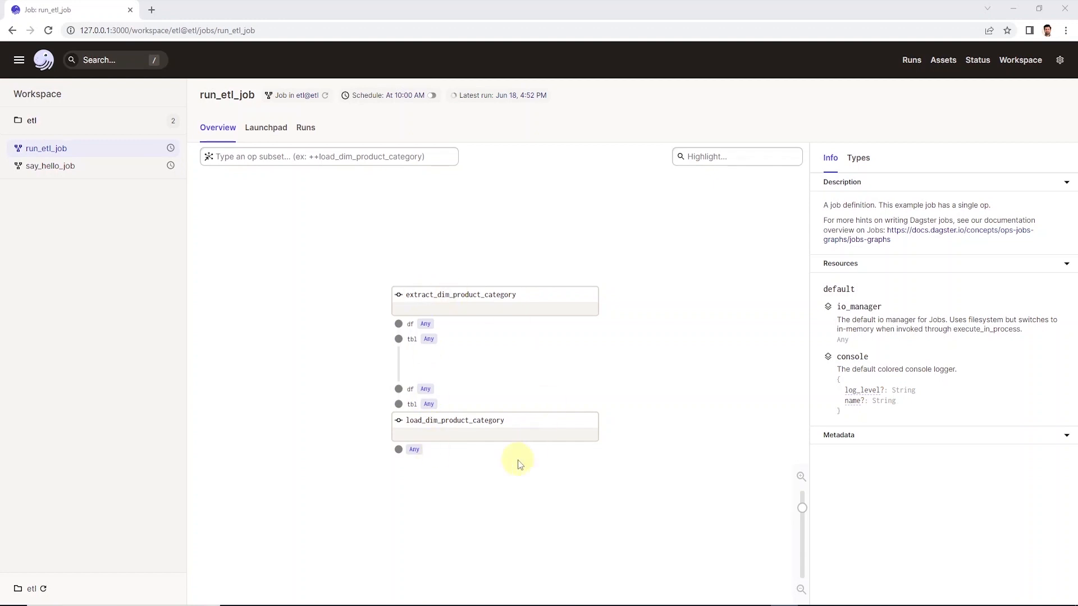
{"action": "left_click", "coordinate": [460, 294]}
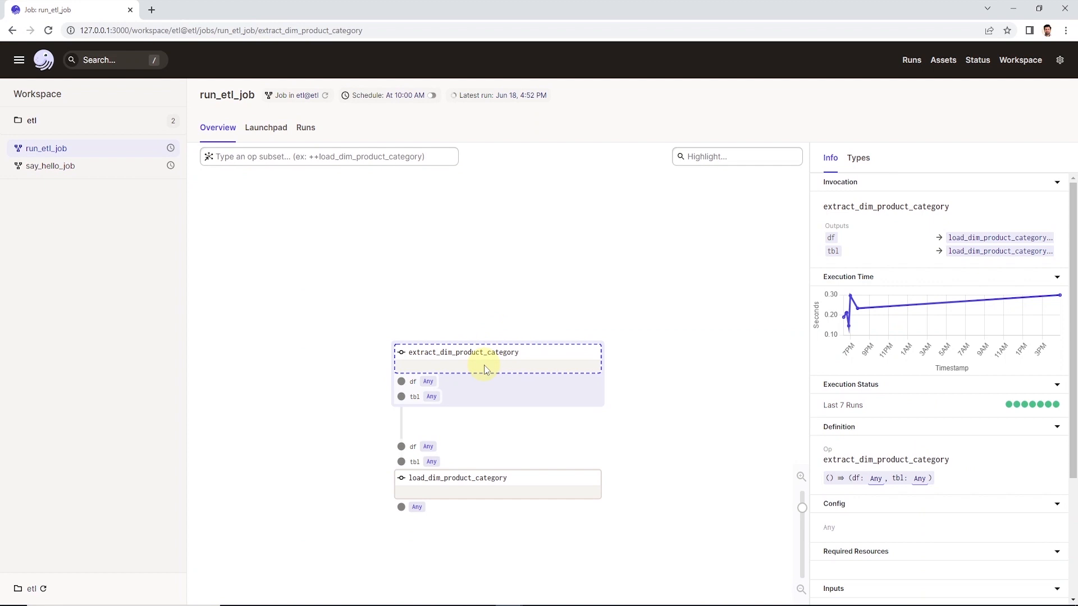
{"action": "mouse_move", "coordinate": [883, 213]}
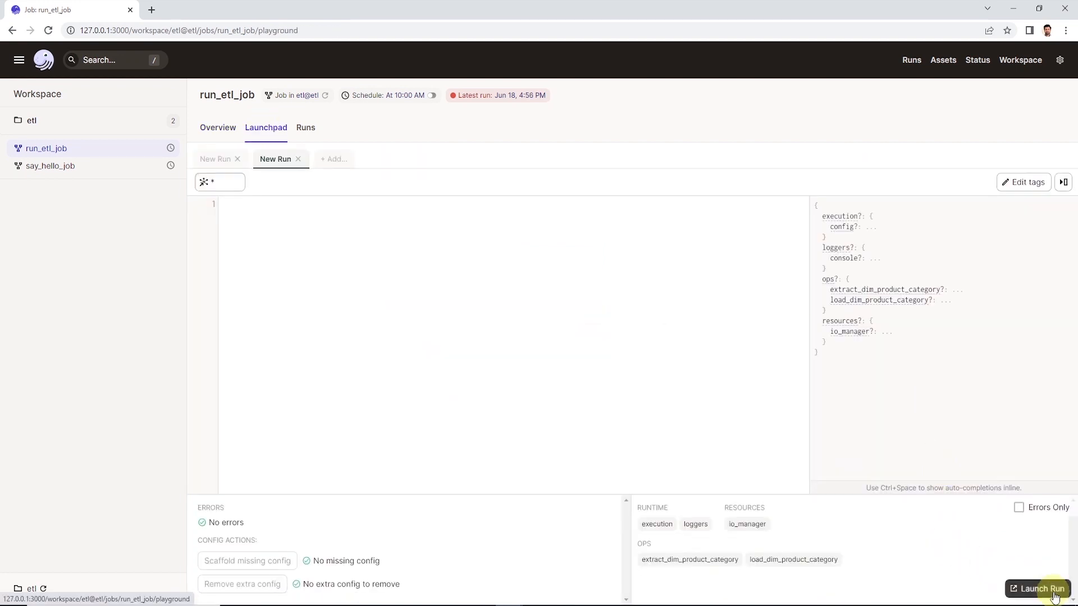
Launch a manual run of run_etl_job and let it finish with Success.
{"action": "left_click", "coordinate": [1038, 589]}
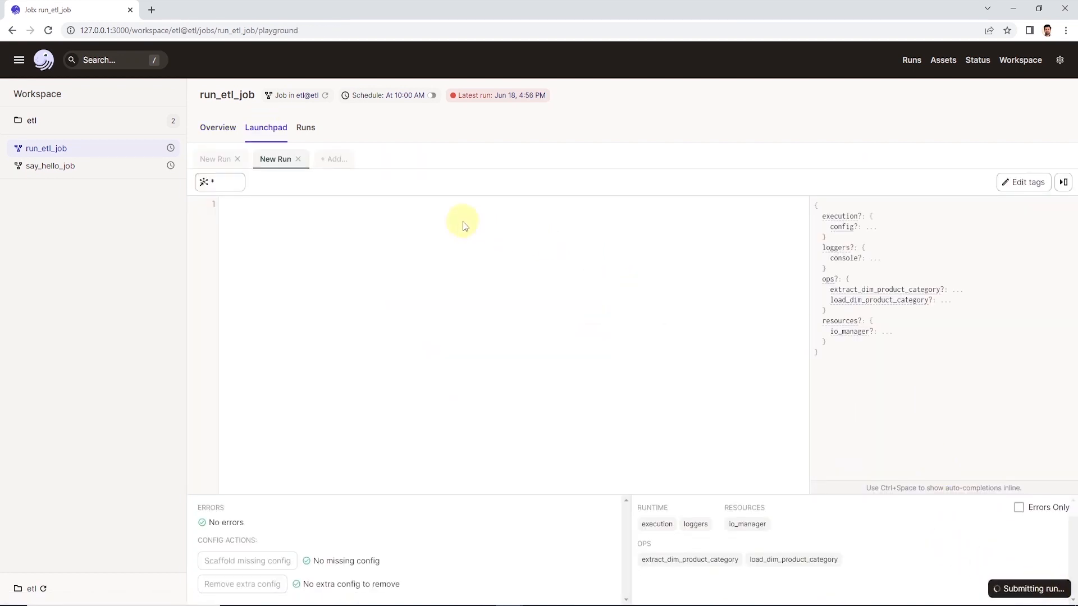
{"action": "left_click", "coordinate": [1031, 589]}
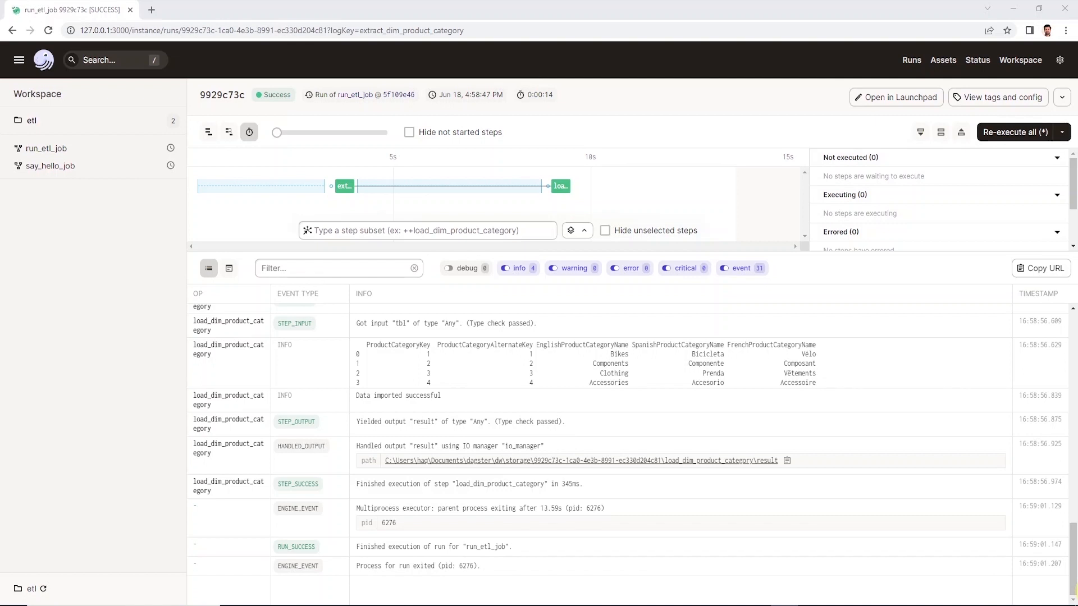
{"action": "mouse_move", "coordinate": [166, 517]}
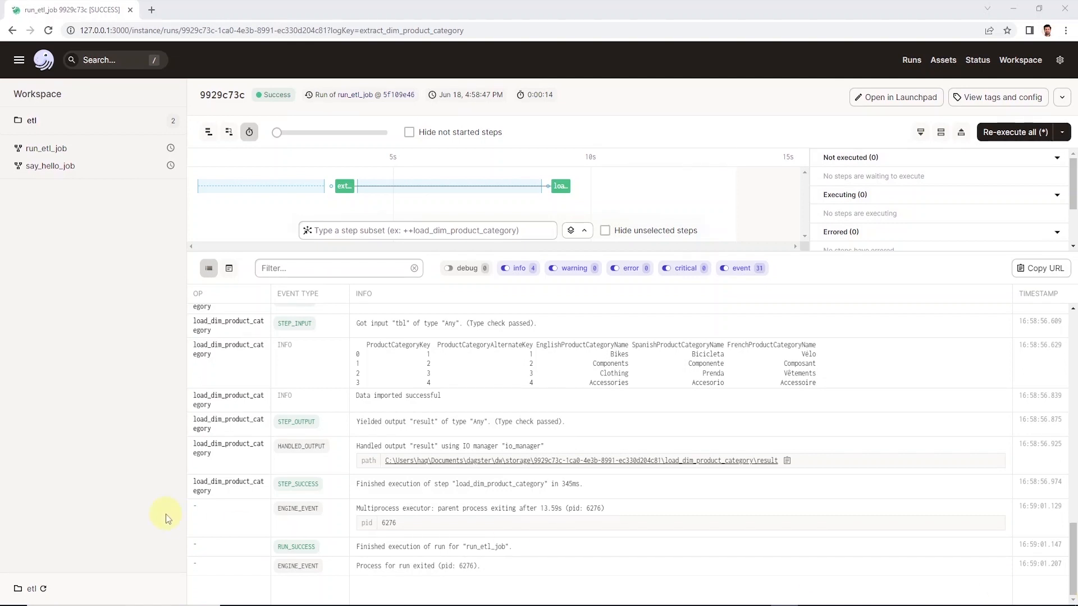
{"action": "mouse_move", "coordinate": [482, 587]}
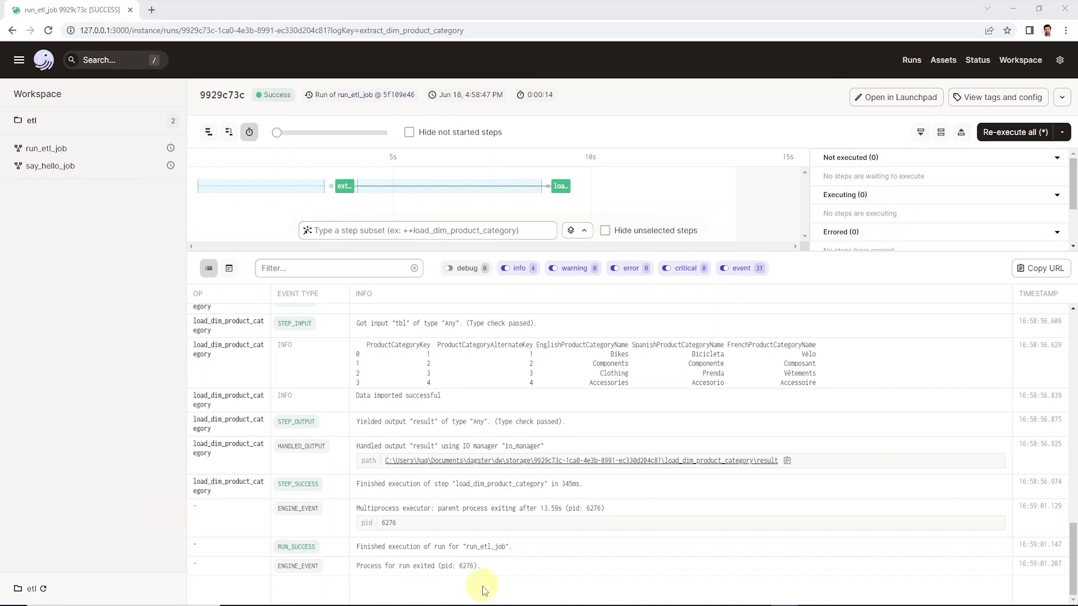
On the Status Schedules page, switch off the unloadable etl_job_schedule.
{"action": "left_click", "coordinate": [977, 59]}
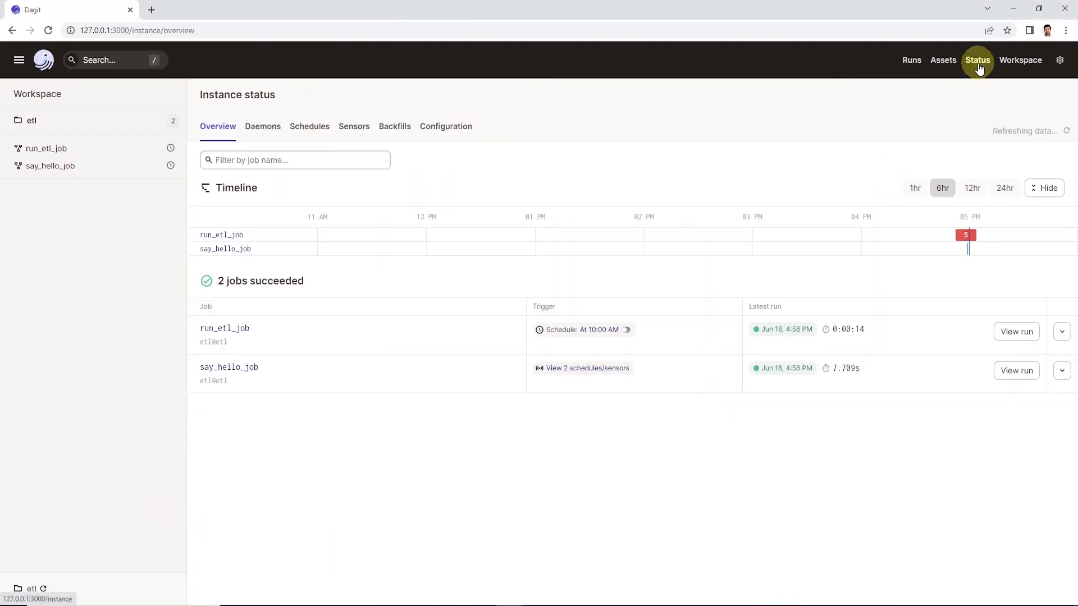
{"action": "left_click", "coordinate": [309, 126]}
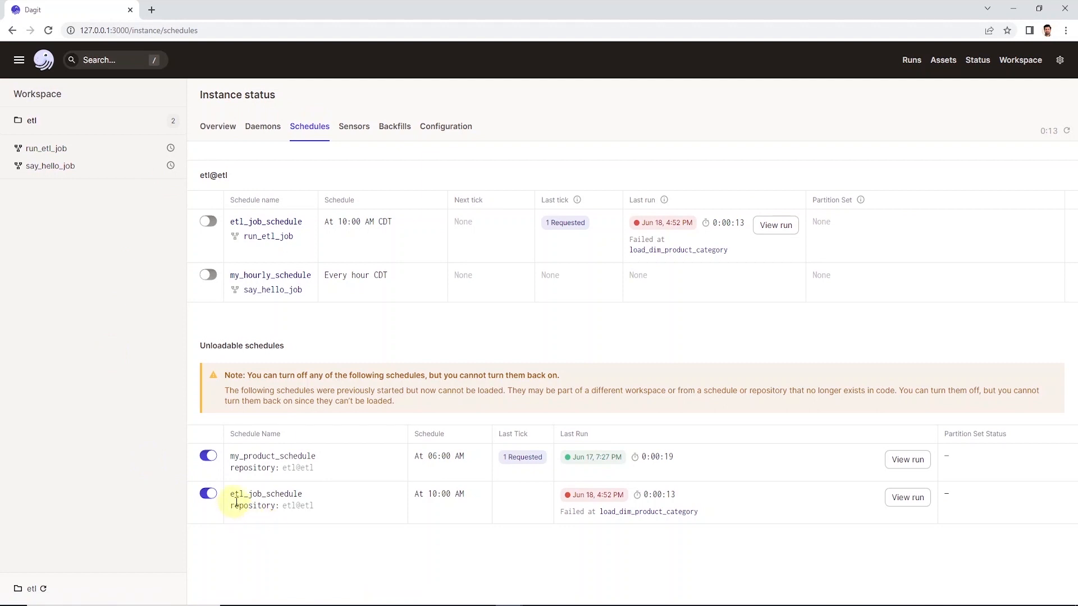
{"action": "left_click", "coordinate": [208, 494]}
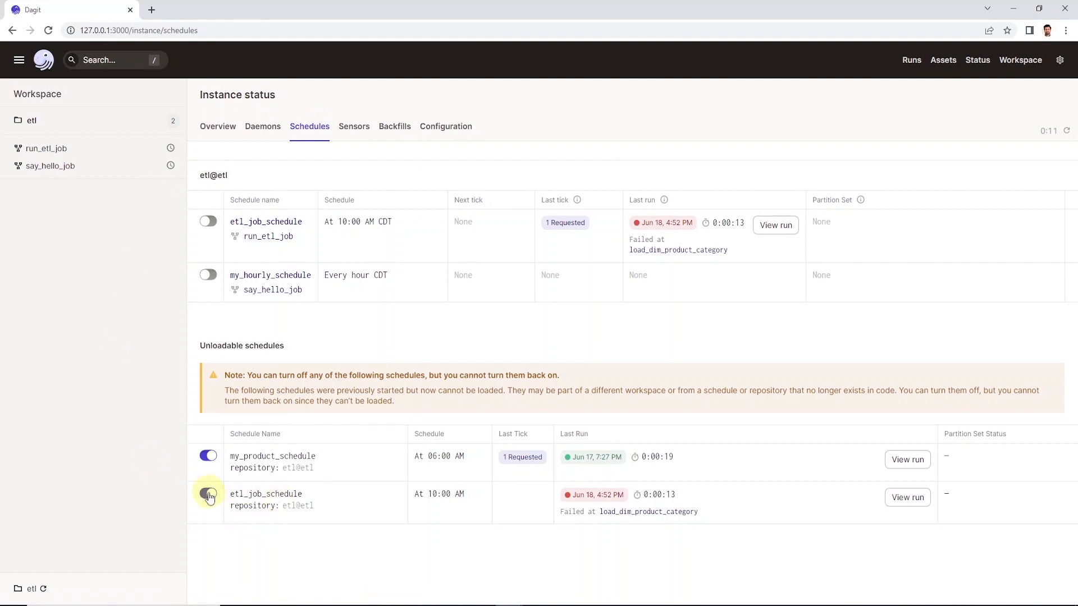
{"action": "left_click", "coordinate": [207, 497]}
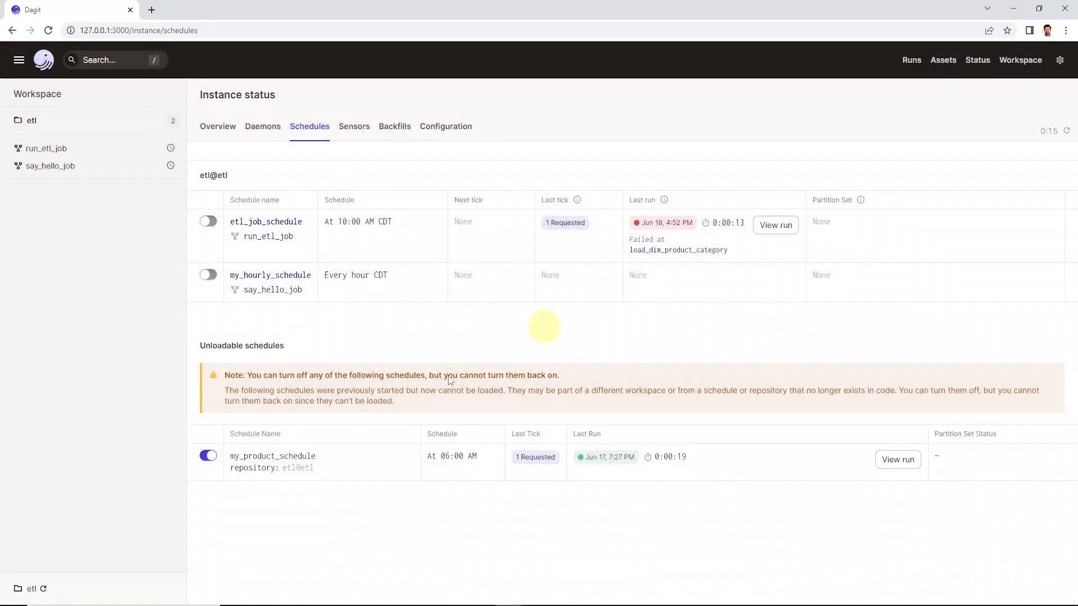
{"action": "mouse_move", "coordinate": [360, 423]}
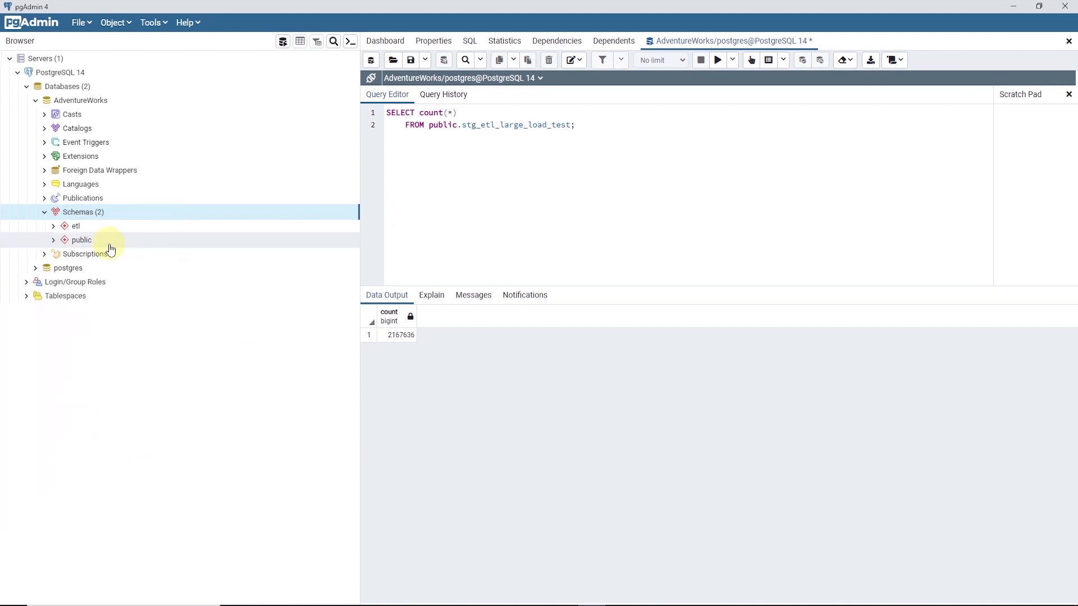
Collapse the public schema tree in pgAdmin before moving to the SSMS count query.
{"action": "left_click", "coordinate": [52, 241]}
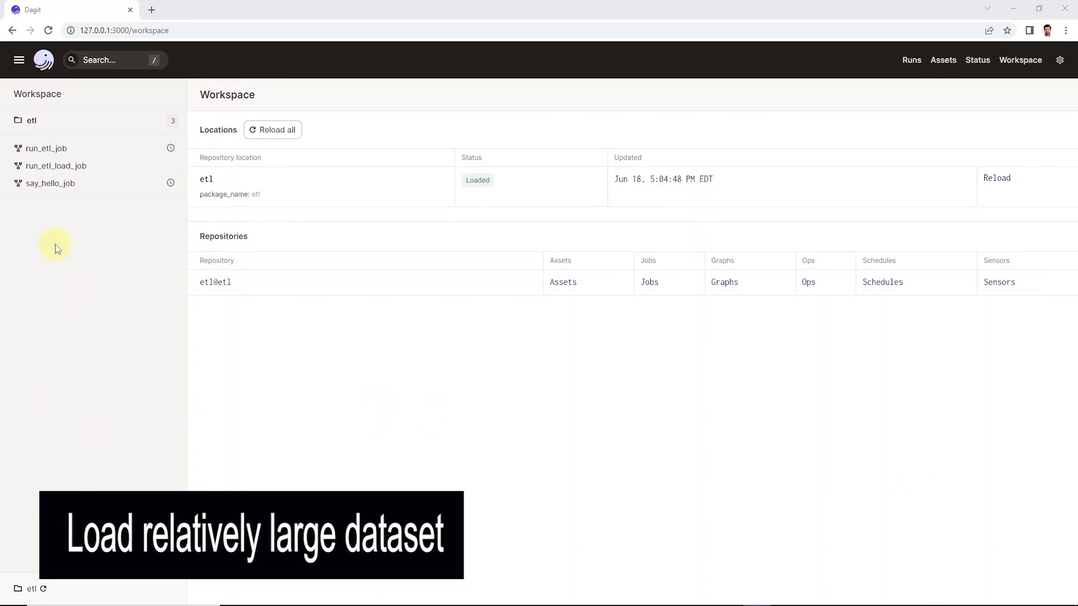
{"action": "left_click", "coordinate": [56, 166]}
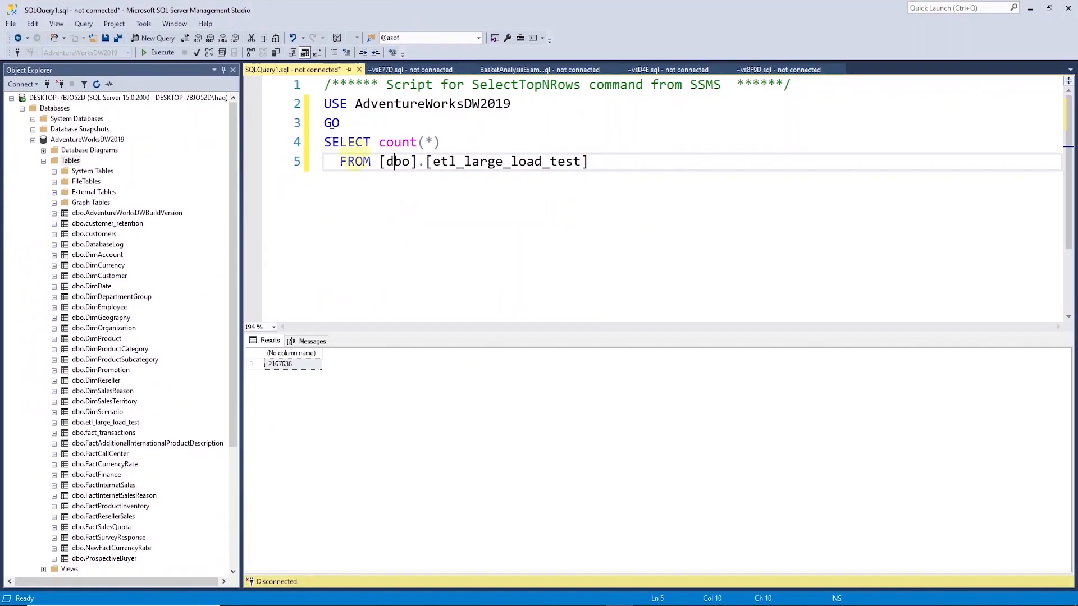
Reconnect the SSMS count query to the database engine via the Connect dialog.
{"action": "left_click", "coordinate": [162, 53]}
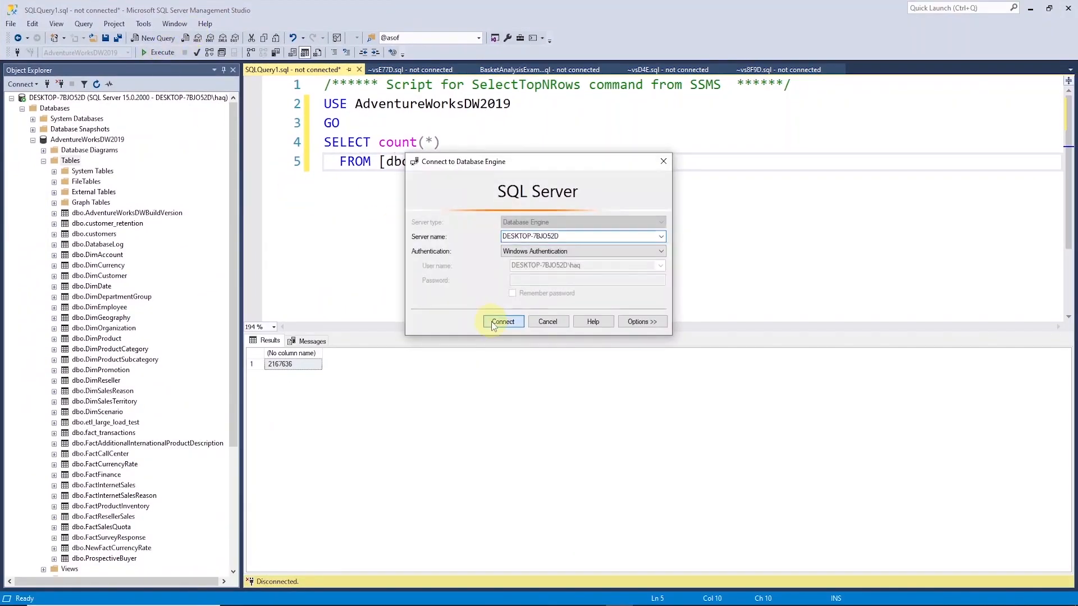
{"action": "left_click", "coordinate": [503, 322]}
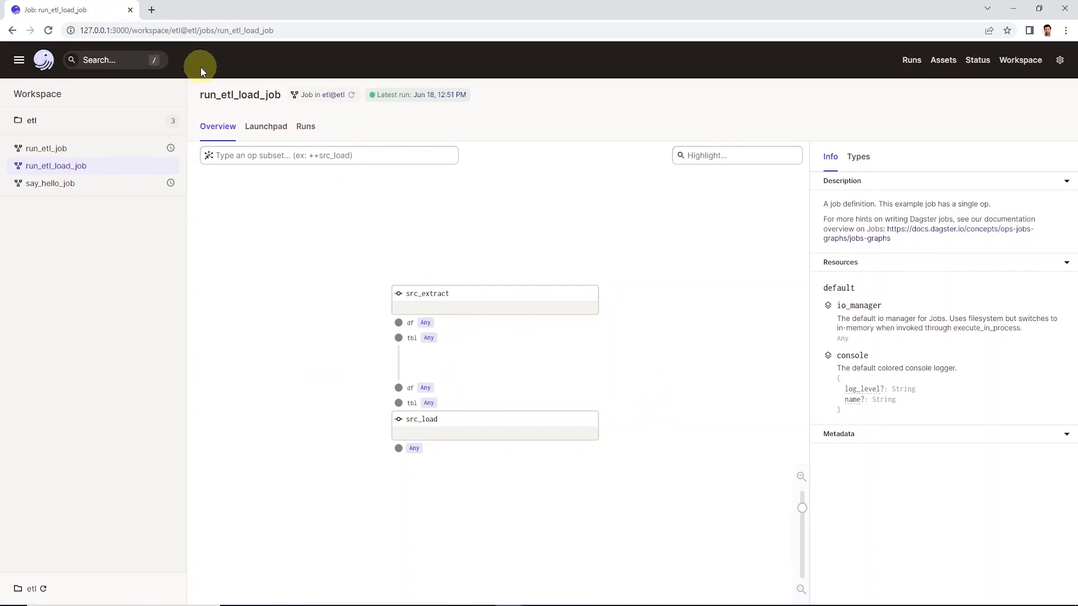
Launch a manual run of run_etl_load_job from its Launchpad and let it reach Success.
{"action": "left_click", "coordinate": [265, 127]}
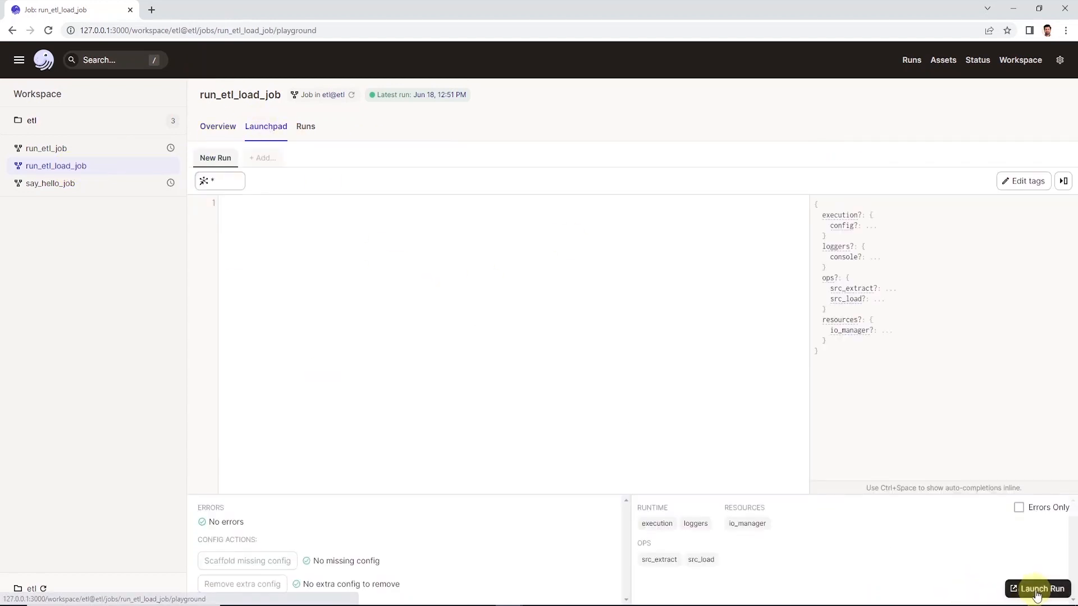
{"action": "left_click", "coordinate": [1041, 589]}
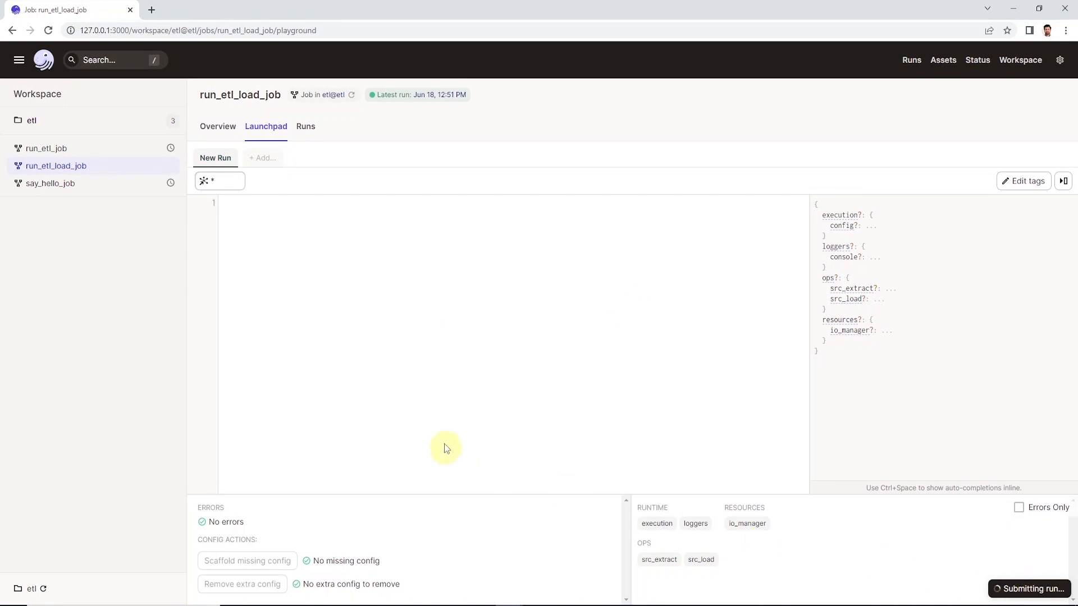
{"action": "left_click", "coordinate": [1033, 588]}
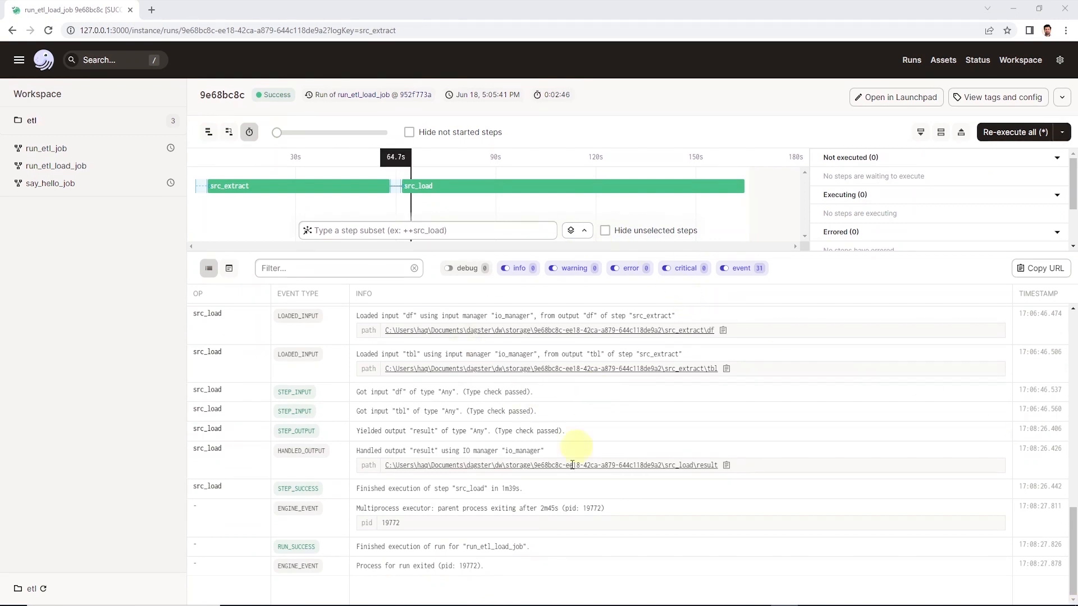
{"action": "mouse_move", "coordinate": [673, 160]}
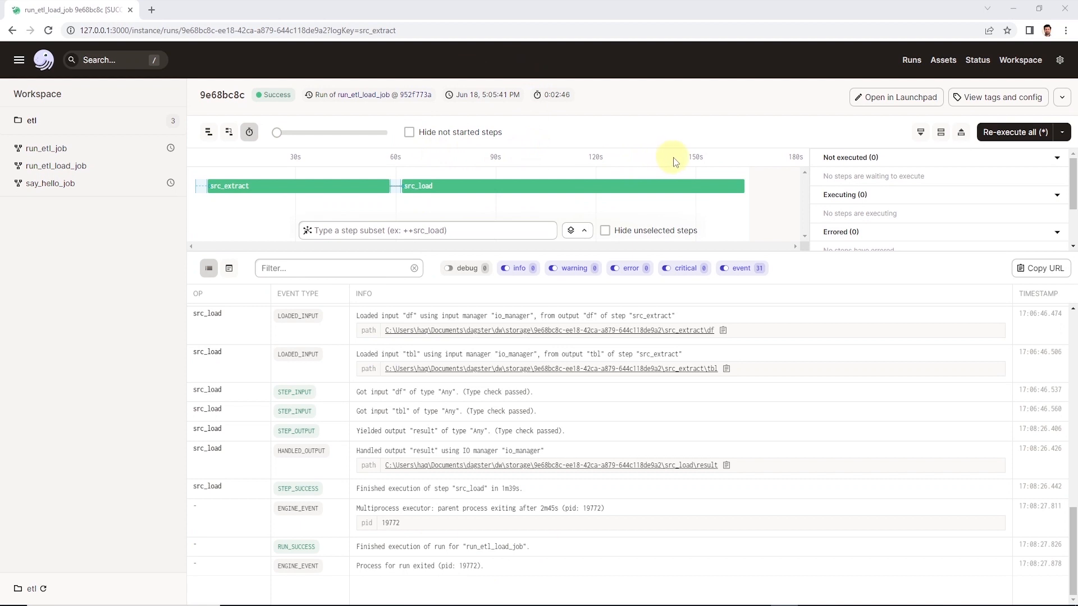
{"action": "mouse_move", "coordinate": [739, 191]}
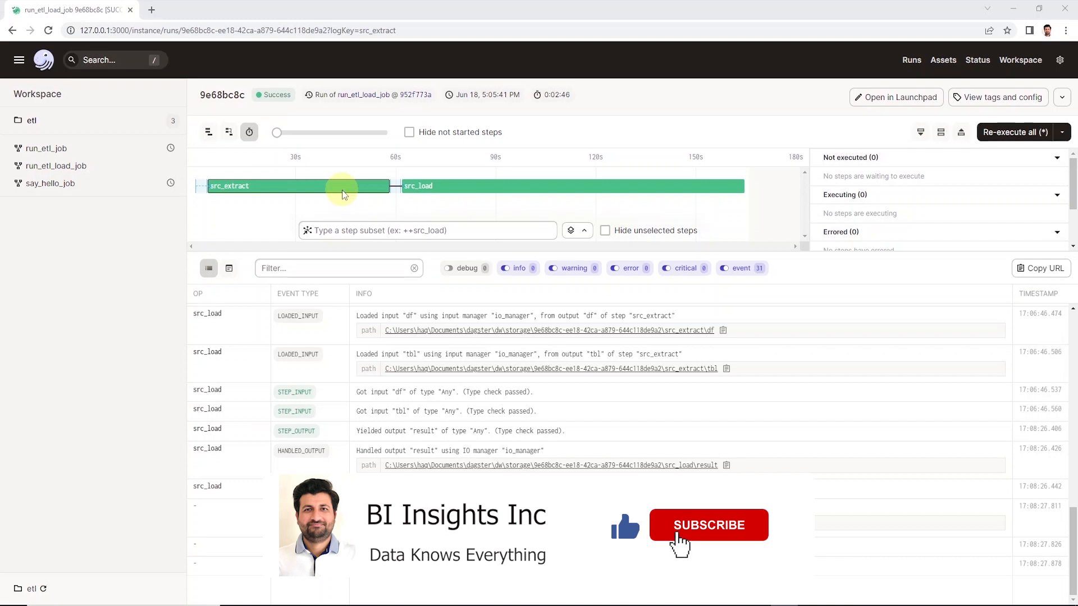
{"action": "left_click", "coordinate": [709, 524]}
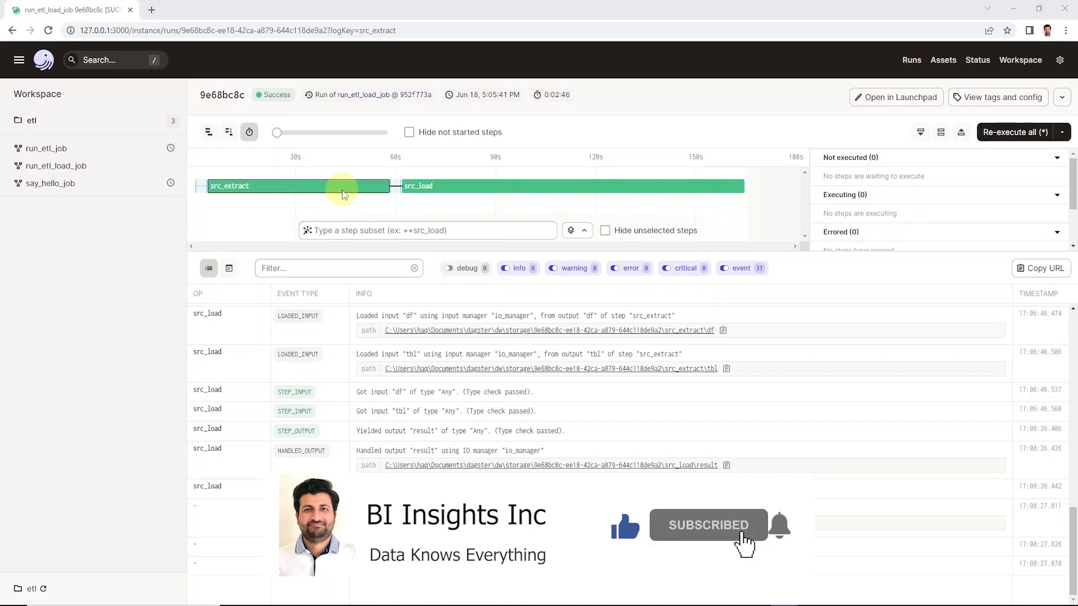